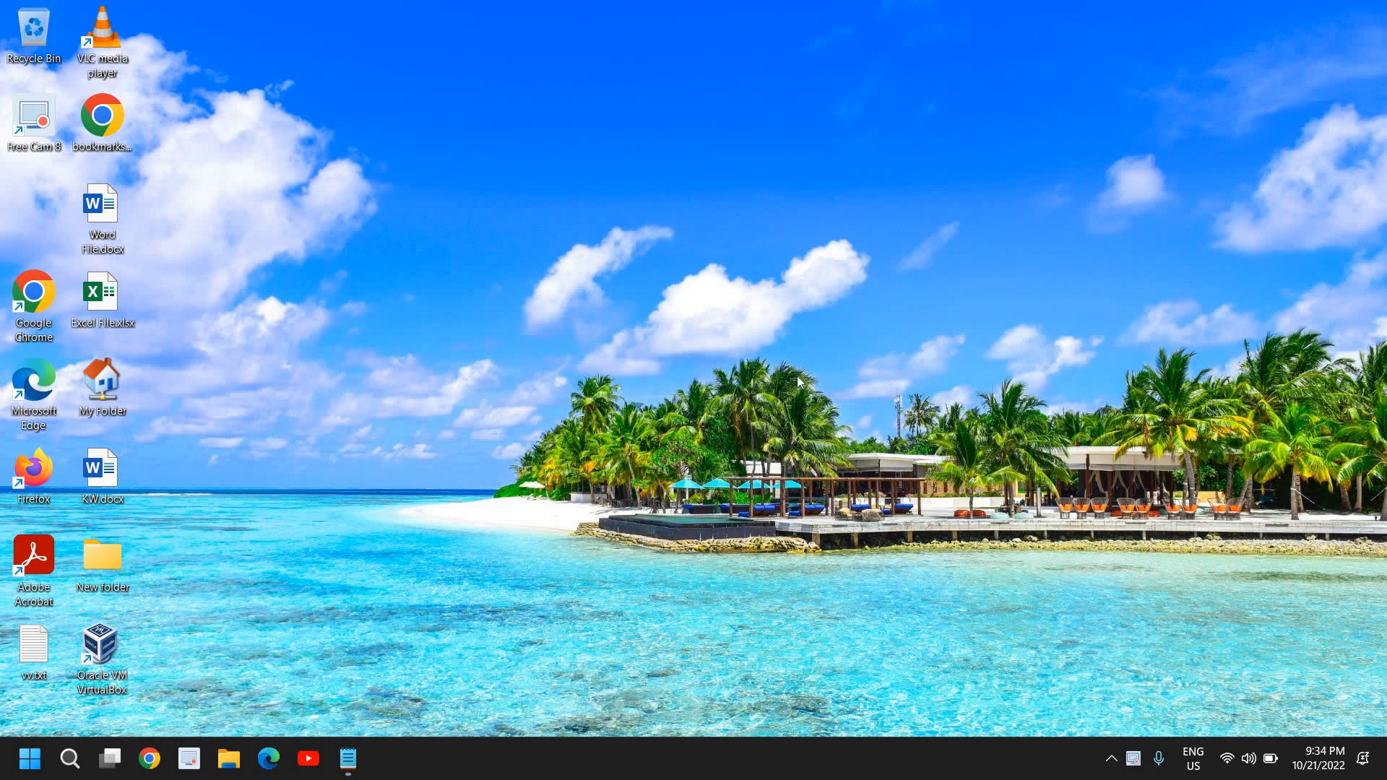
pyautogui.moveTo(438, 333)
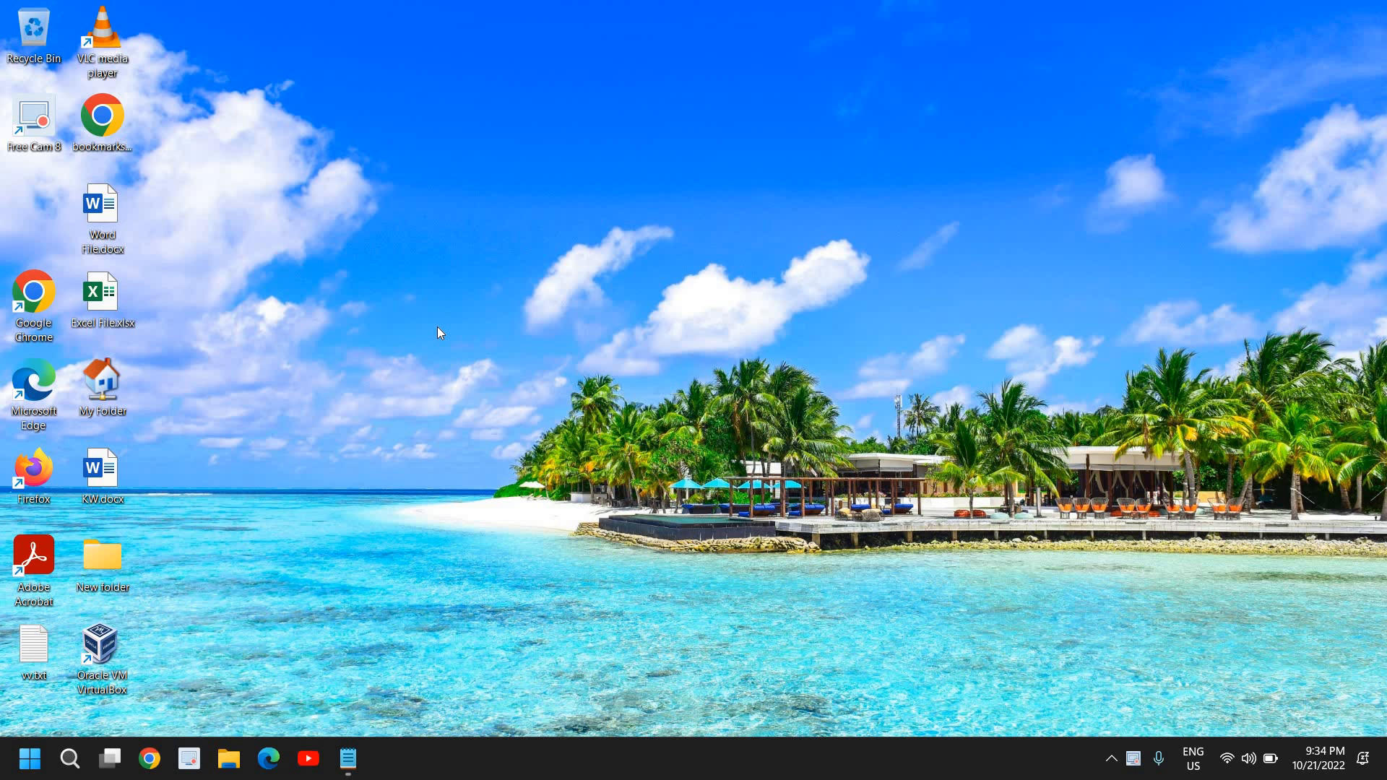
pyautogui.moveTo(407, 534)
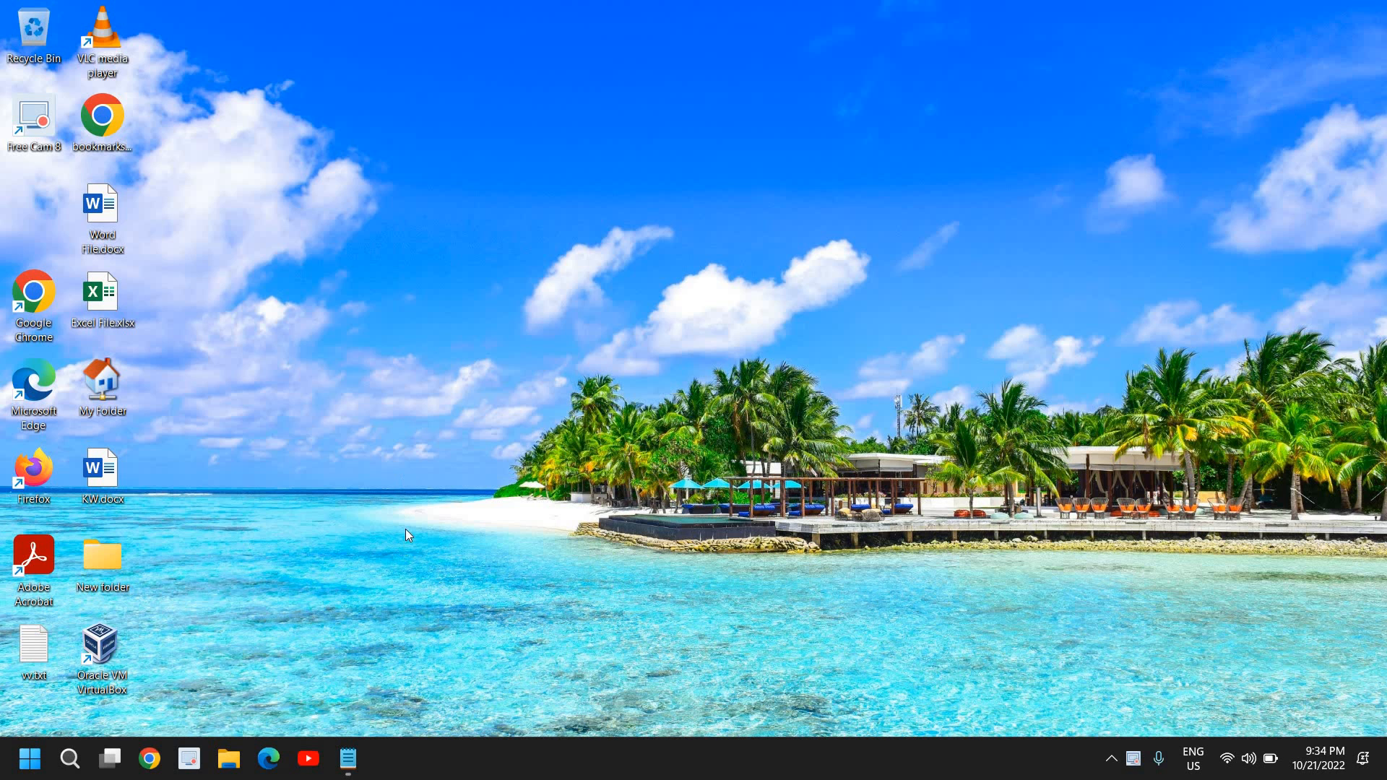
pyautogui.moveTo(842, 263)
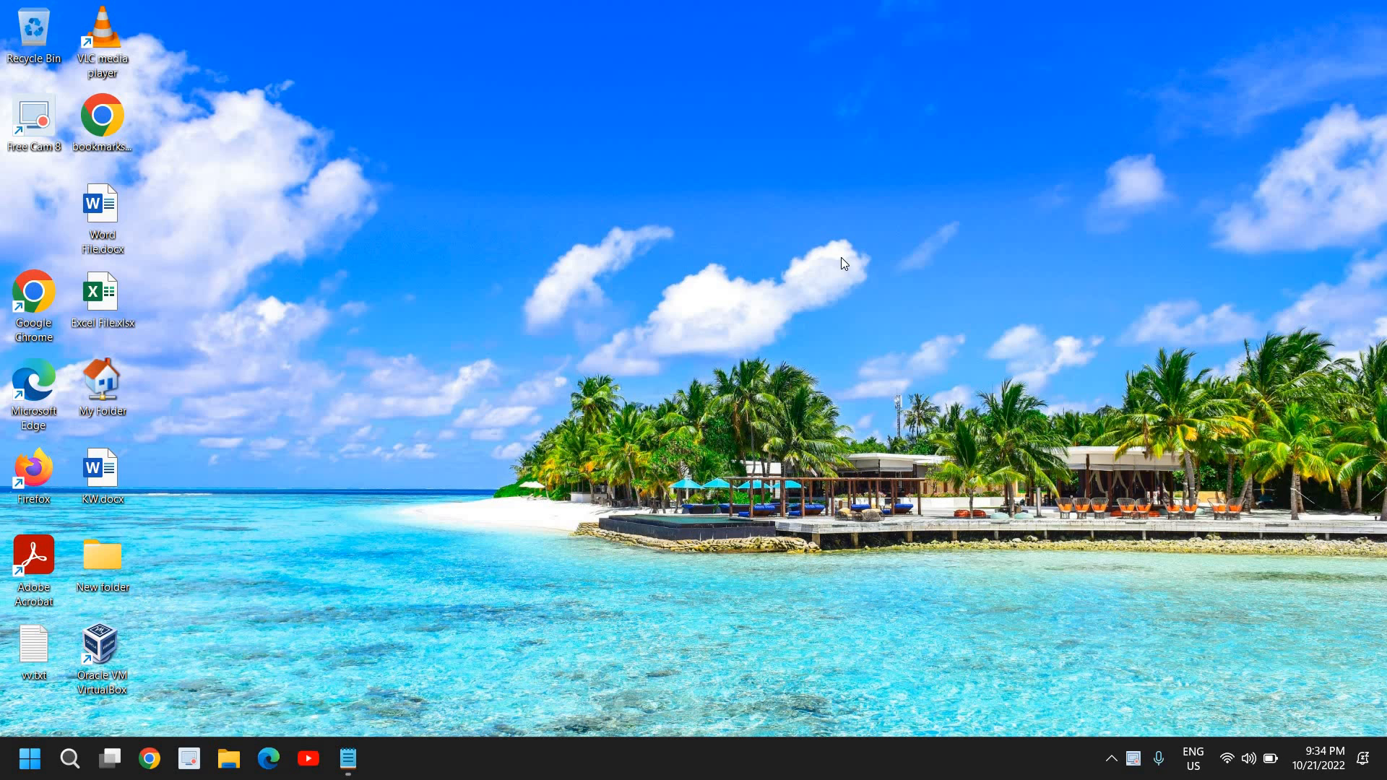
pyautogui.moveTo(460, 432)
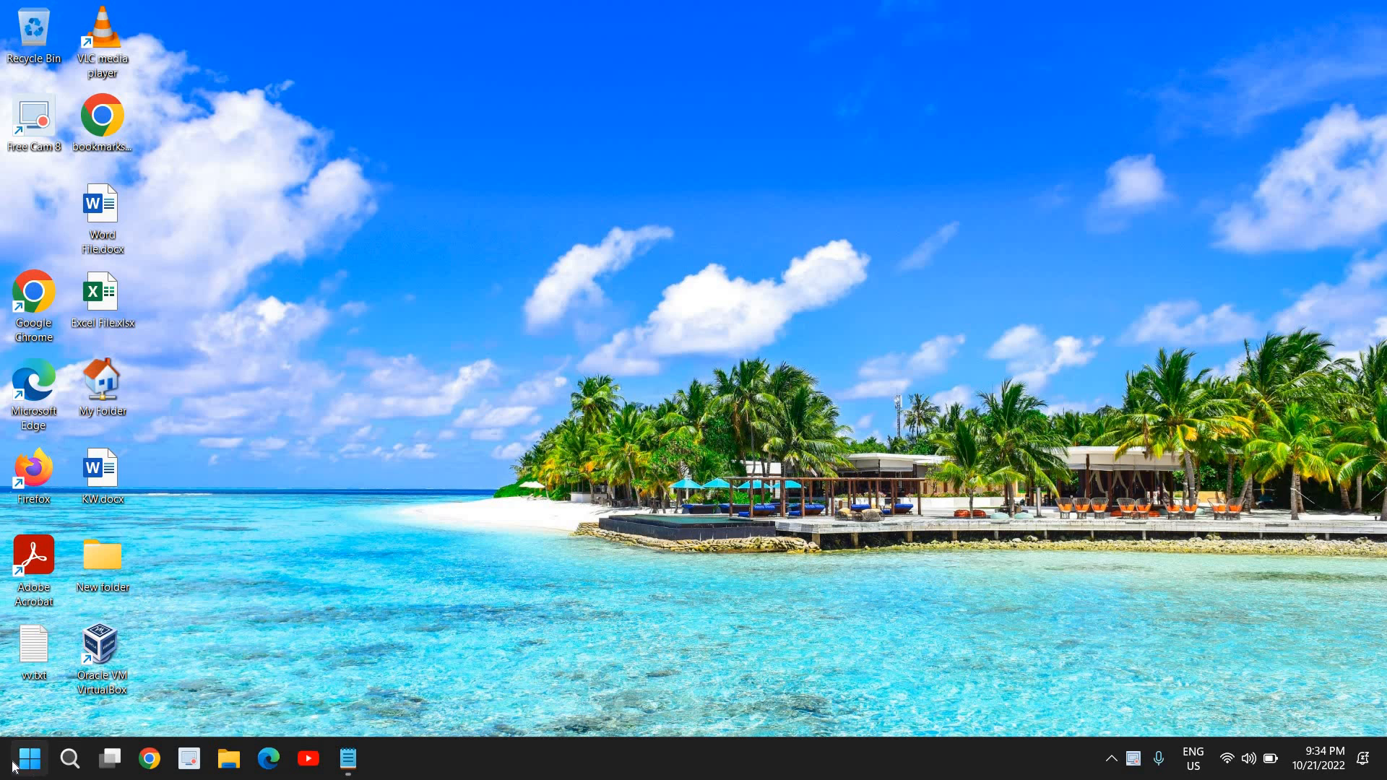
pyautogui.moveTo(28, 758)
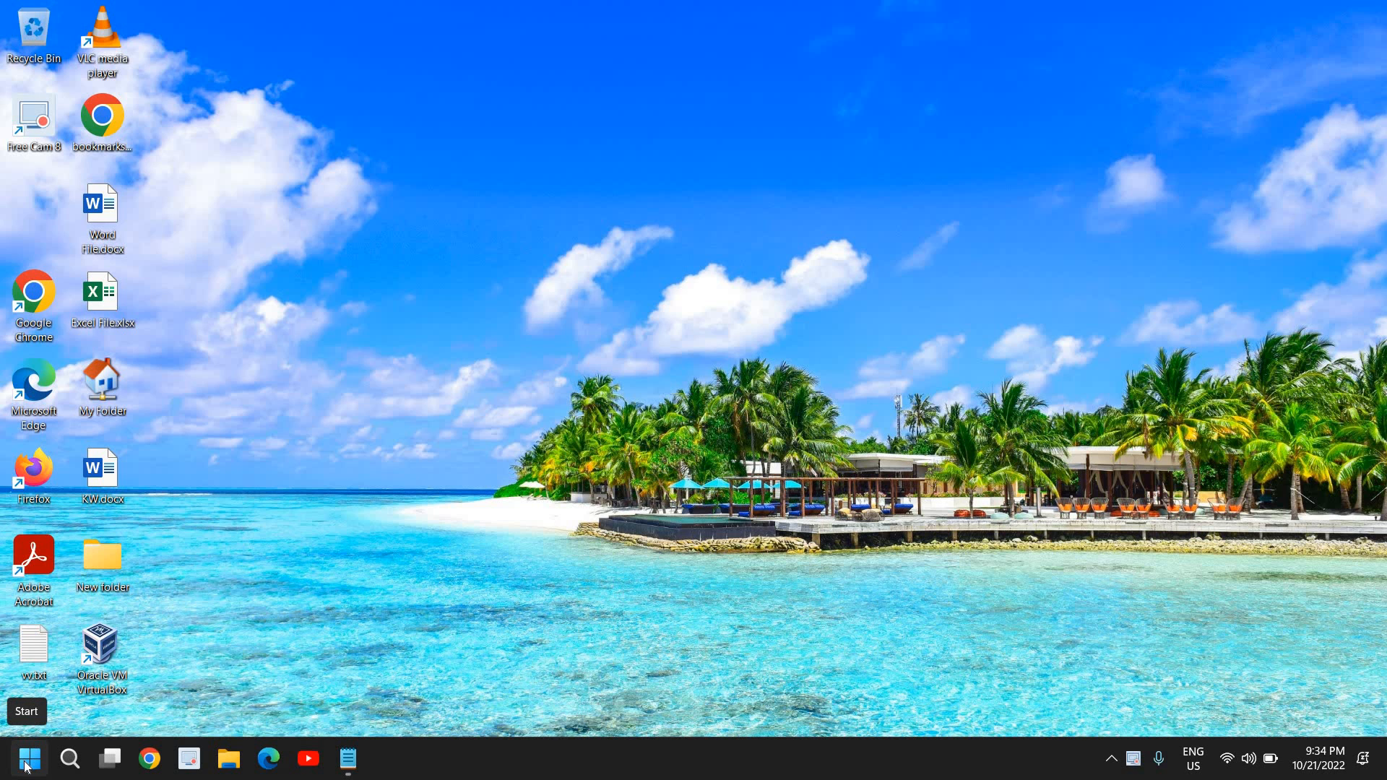
# Launch Device Manager from the Start button's quick link menu.
pyautogui.rightClick(28, 759)
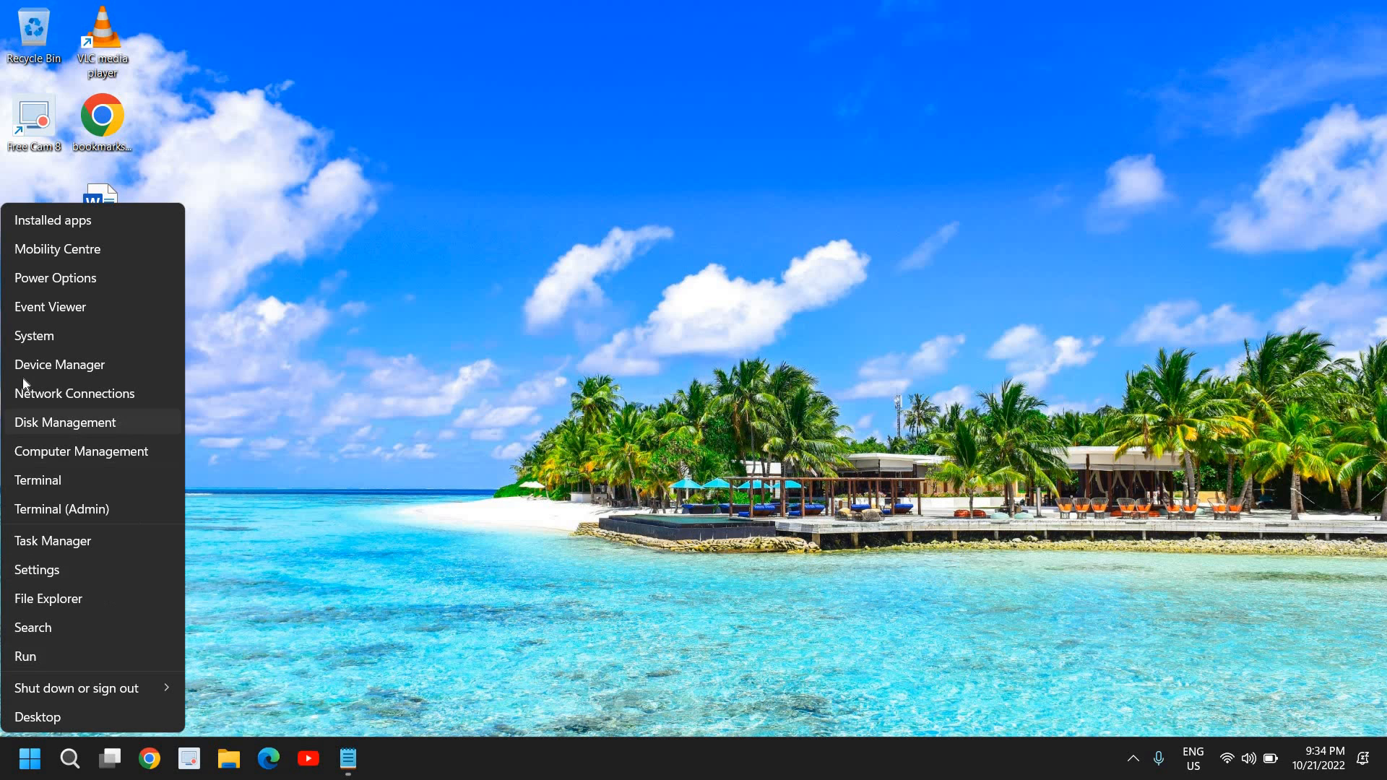
pyautogui.click(59, 364)
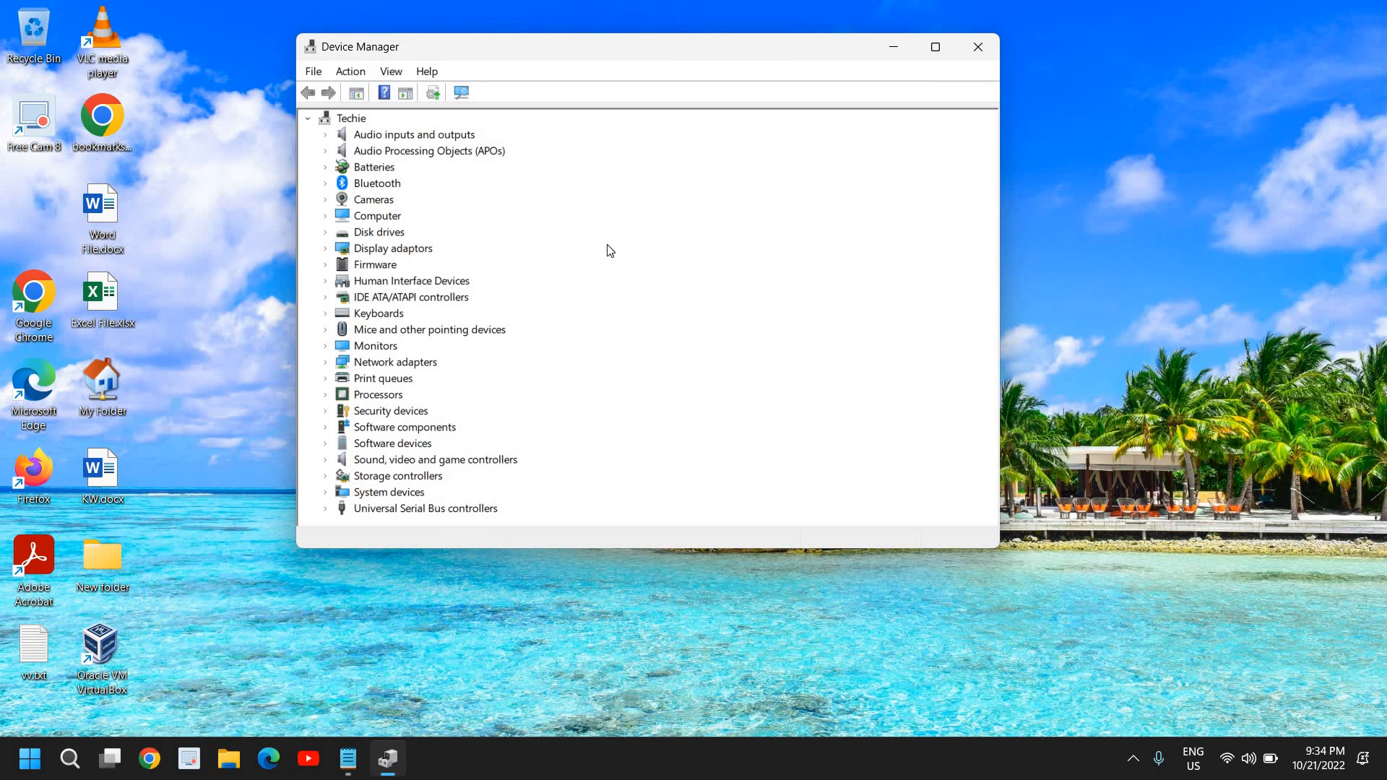
pyautogui.moveTo(563, 505)
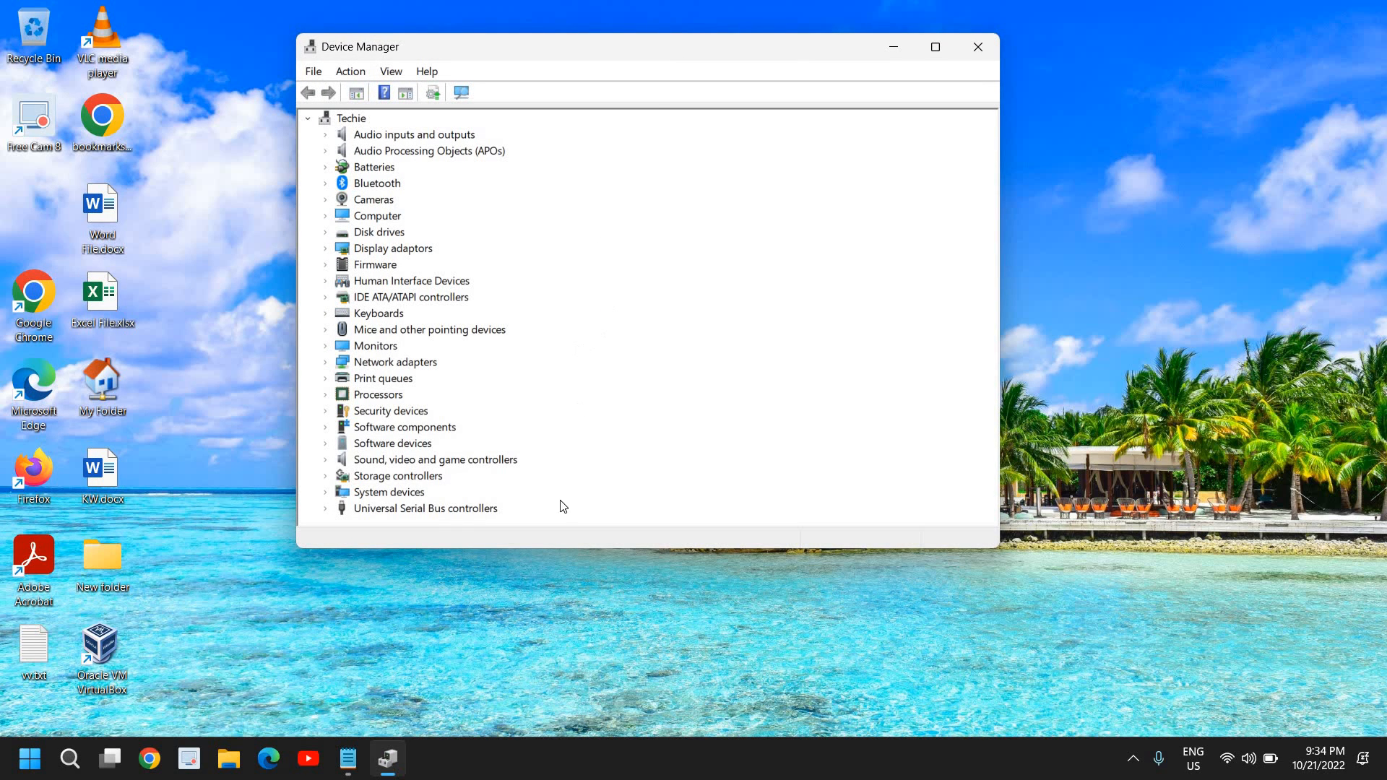
pyautogui.moveTo(499, 539)
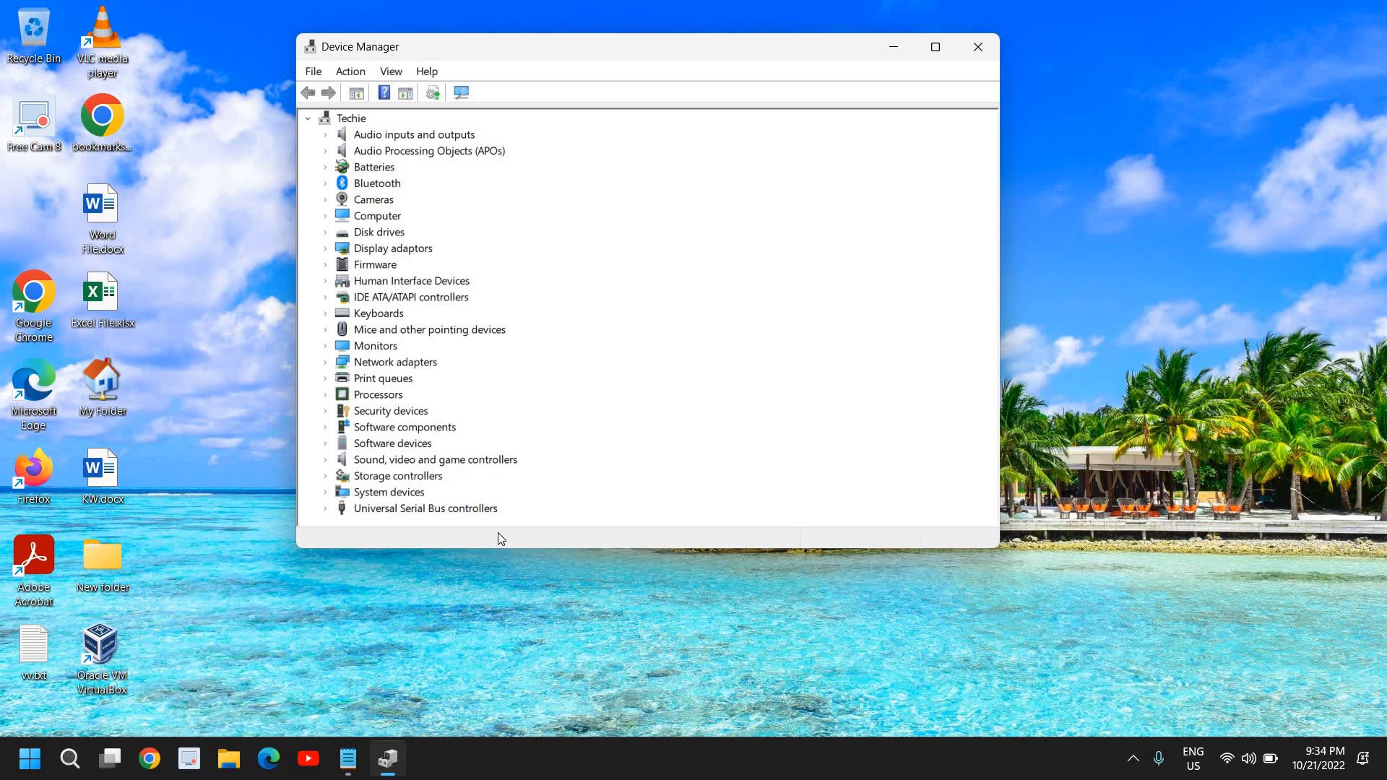
pyautogui.moveTo(455, 507)
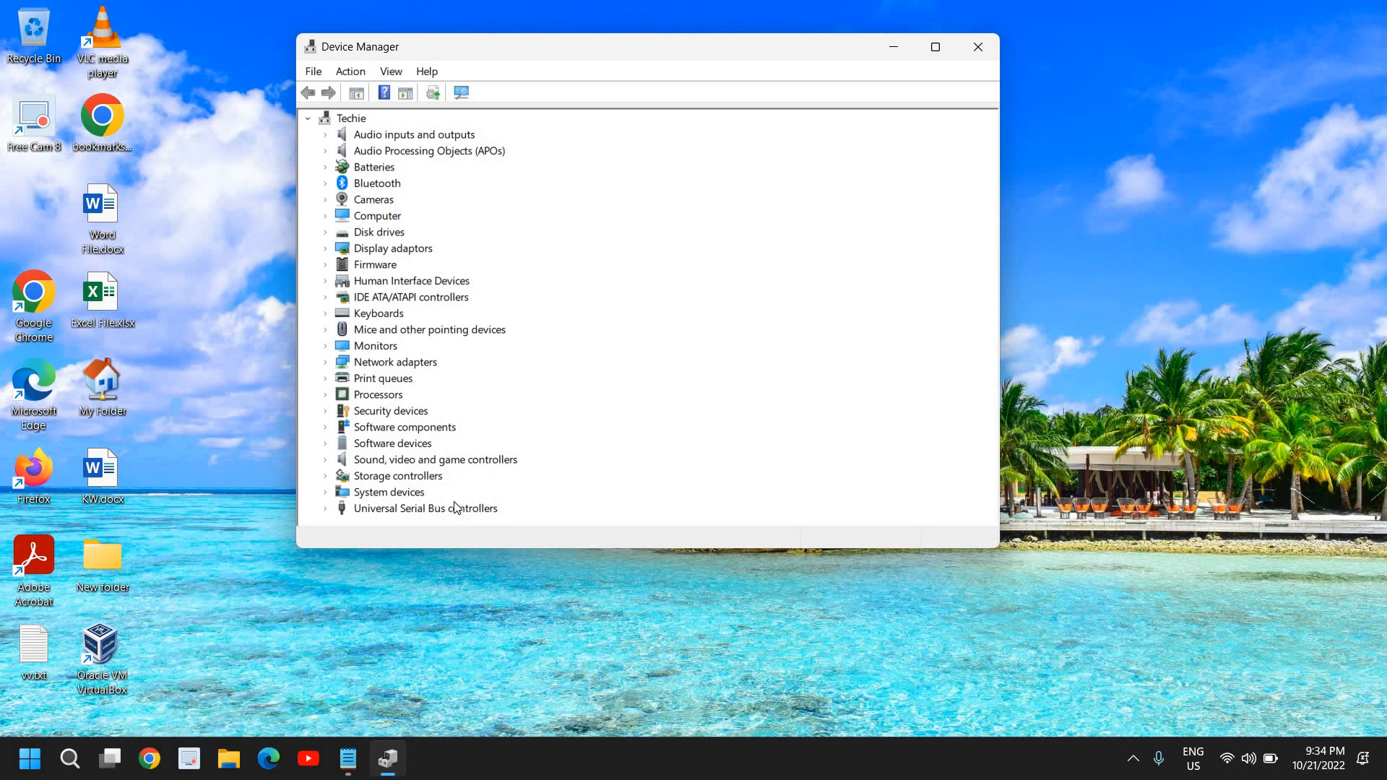
pyautogui.moveTo(369, 373)
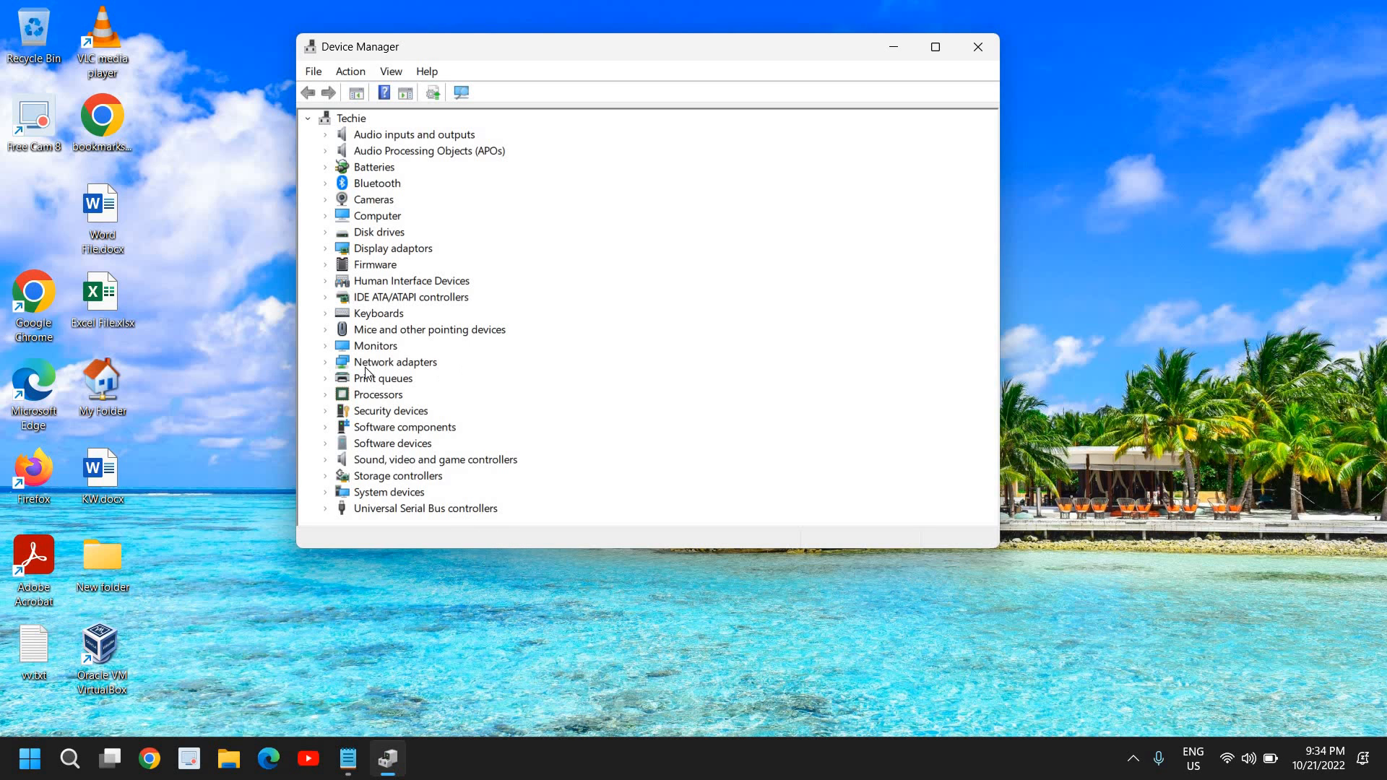
# Expand Monitors and select the Integrated Monitor device.
pyautogui.click(326, 345)
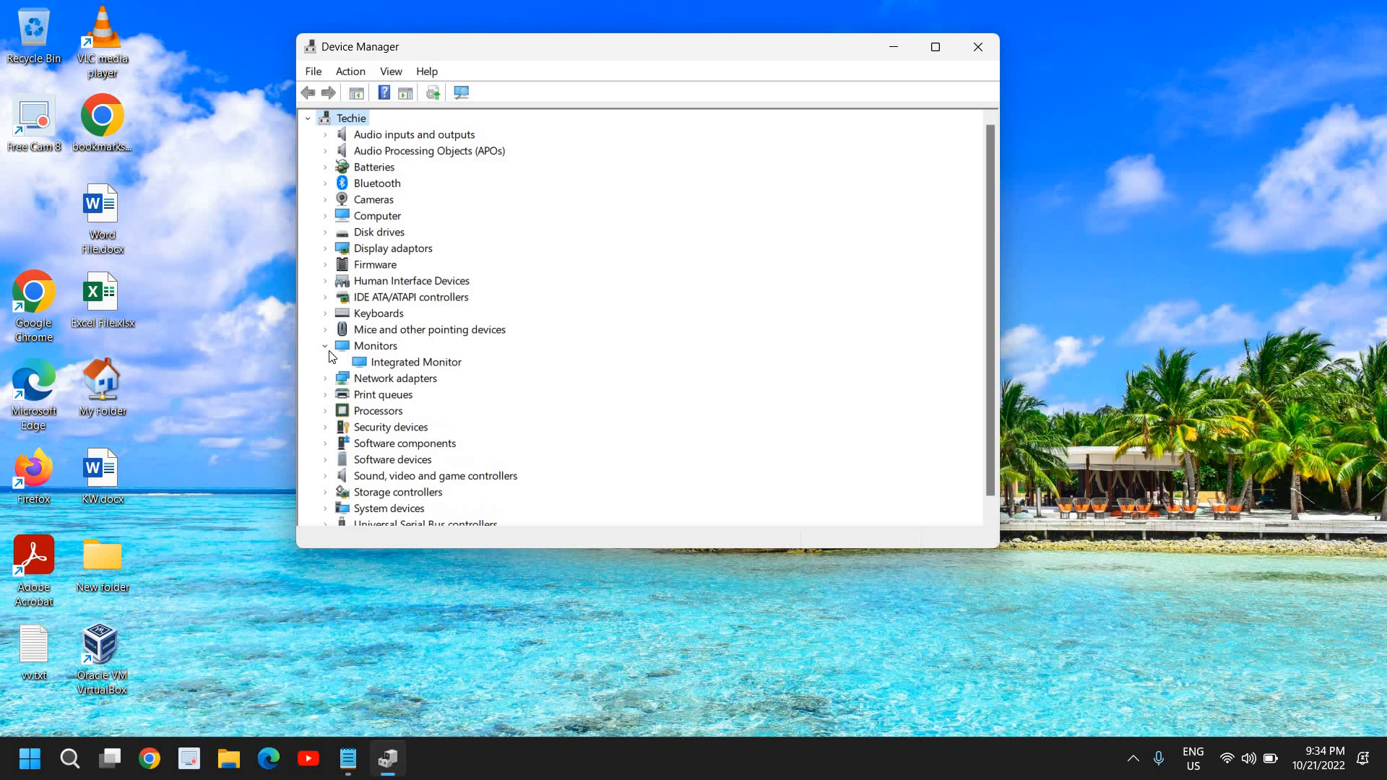
pyautogui.moveTo(373, 346)
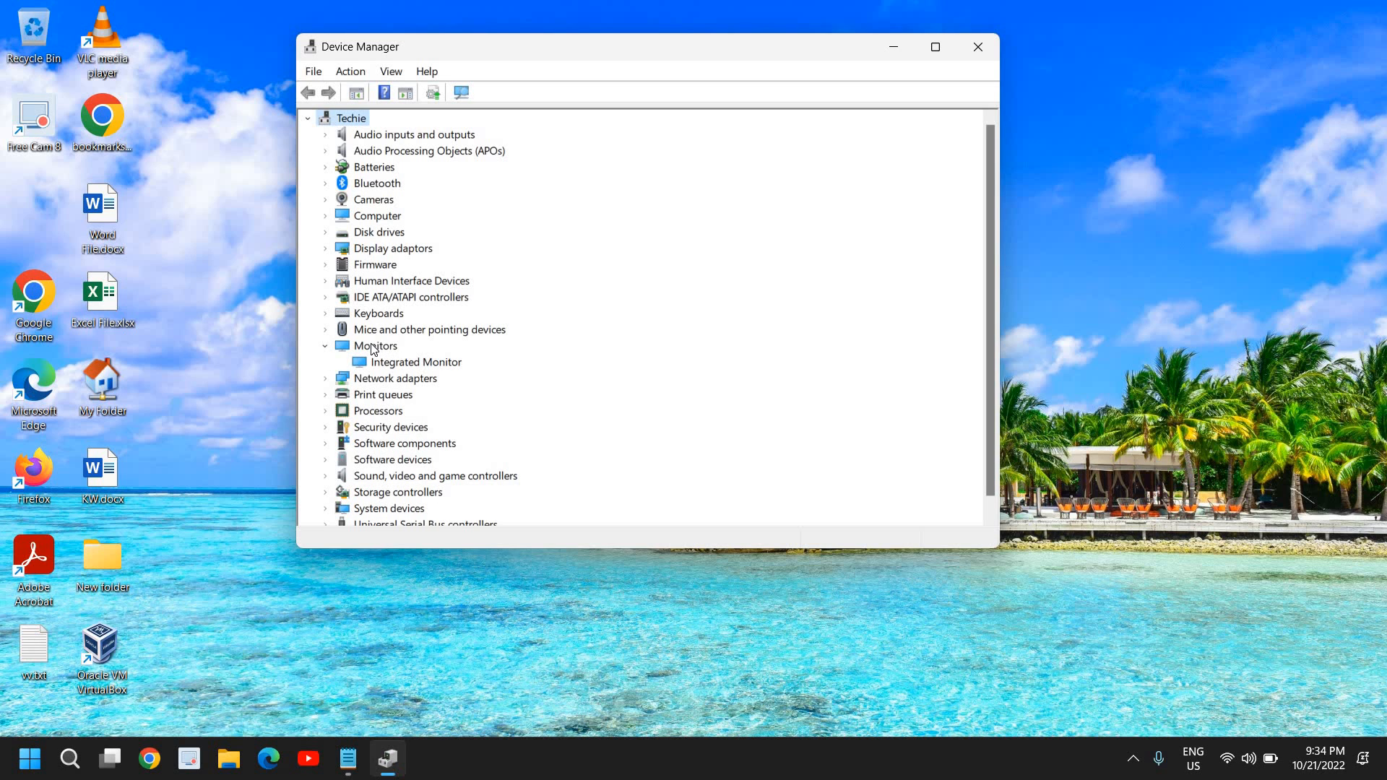
pyautogui.click(414, 361)
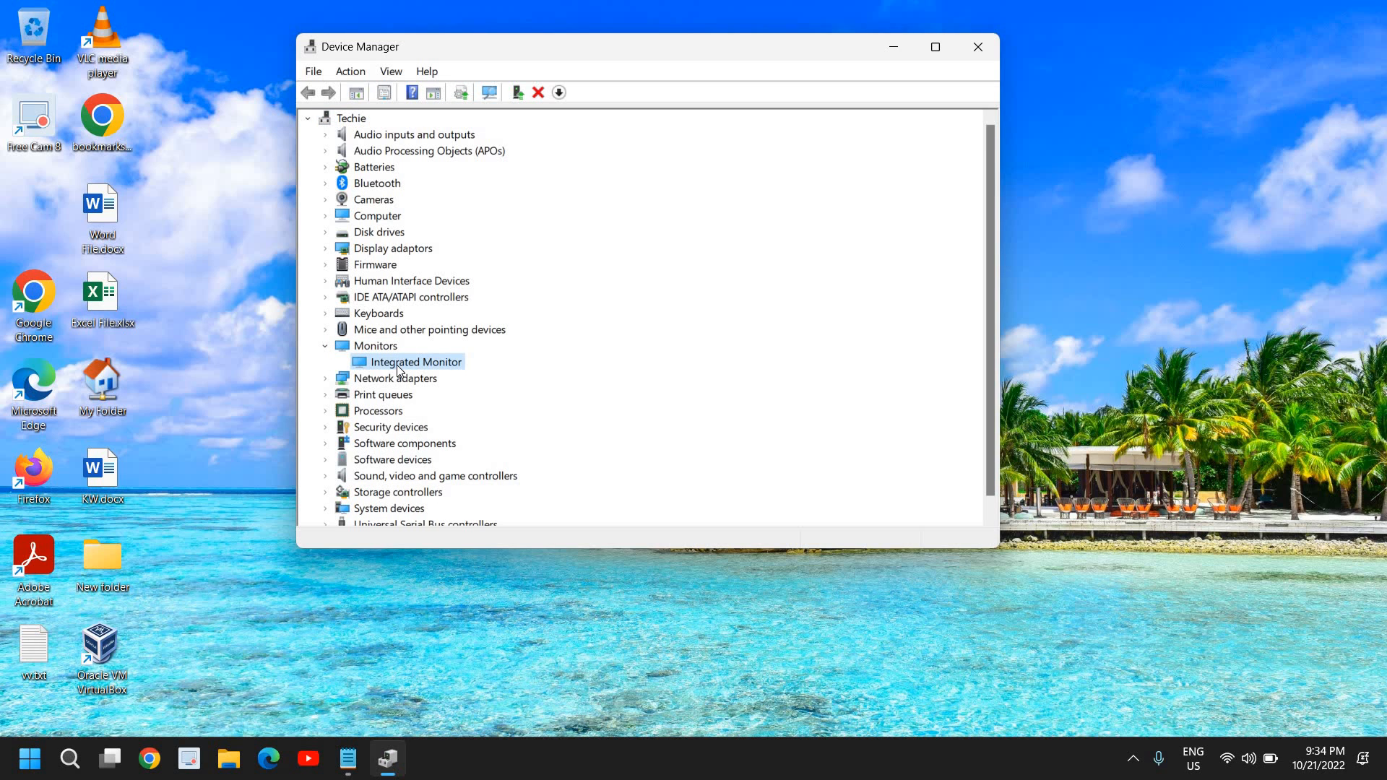
pyautogui.click(306, 117)
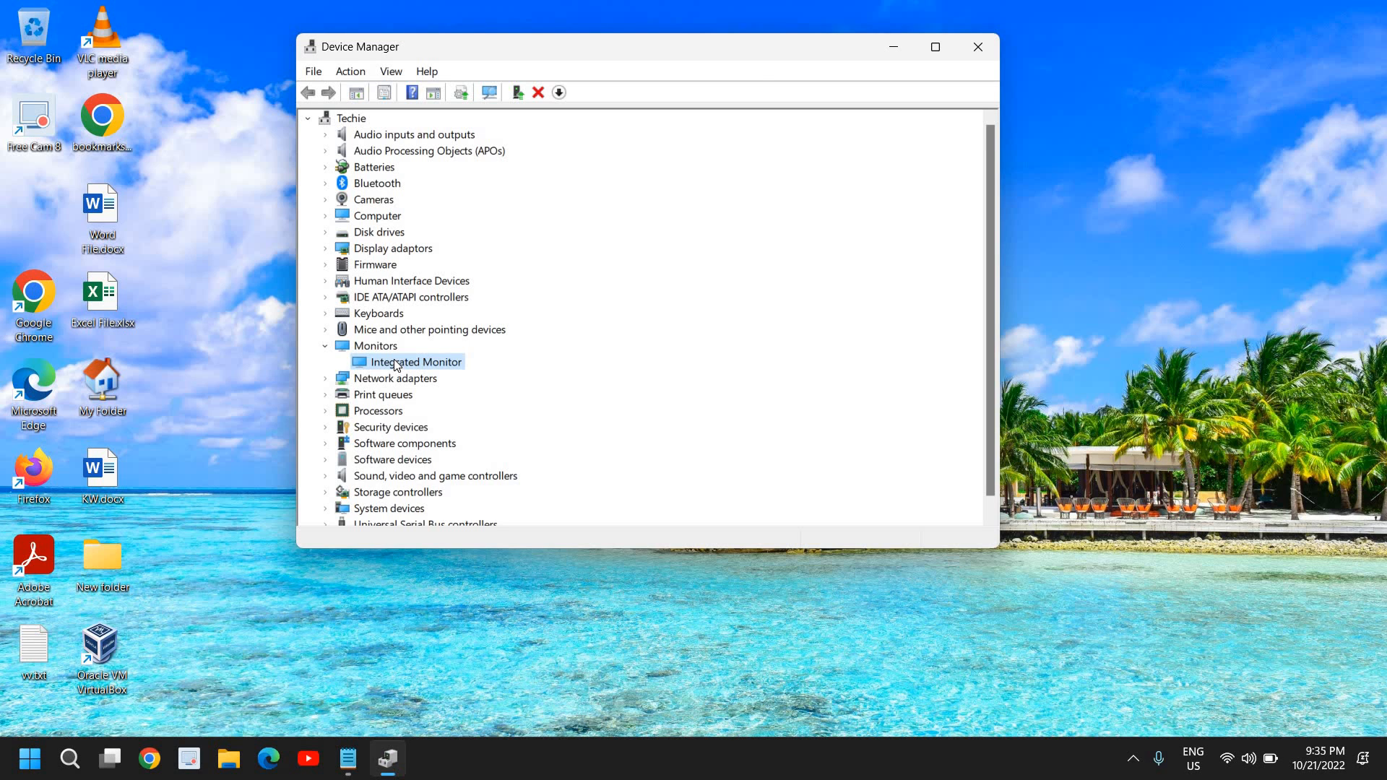
# Run an automatic driver search for Integrated Monitor, find the best already installed, and close the wizard.
pyautogui.rightClick(412, 361)
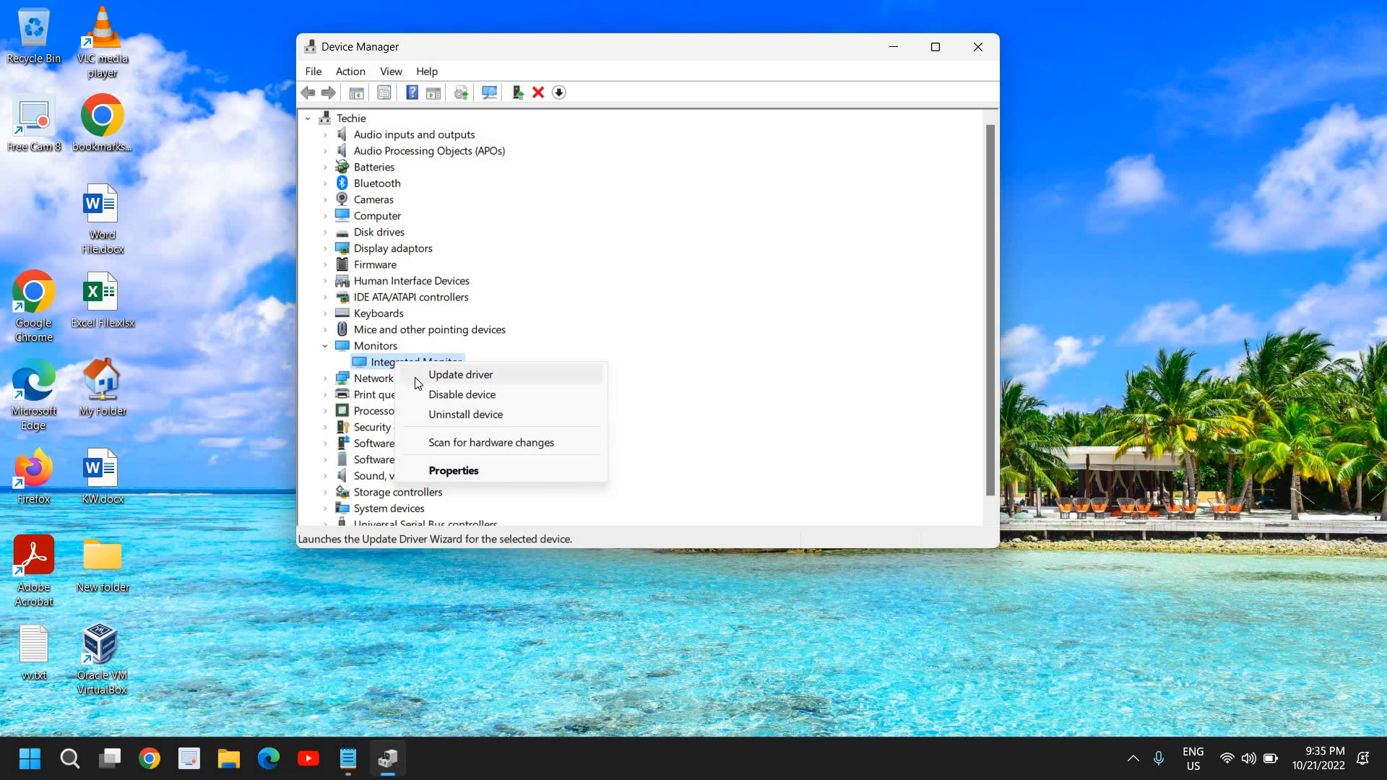
pyautogui.click(460, 375)
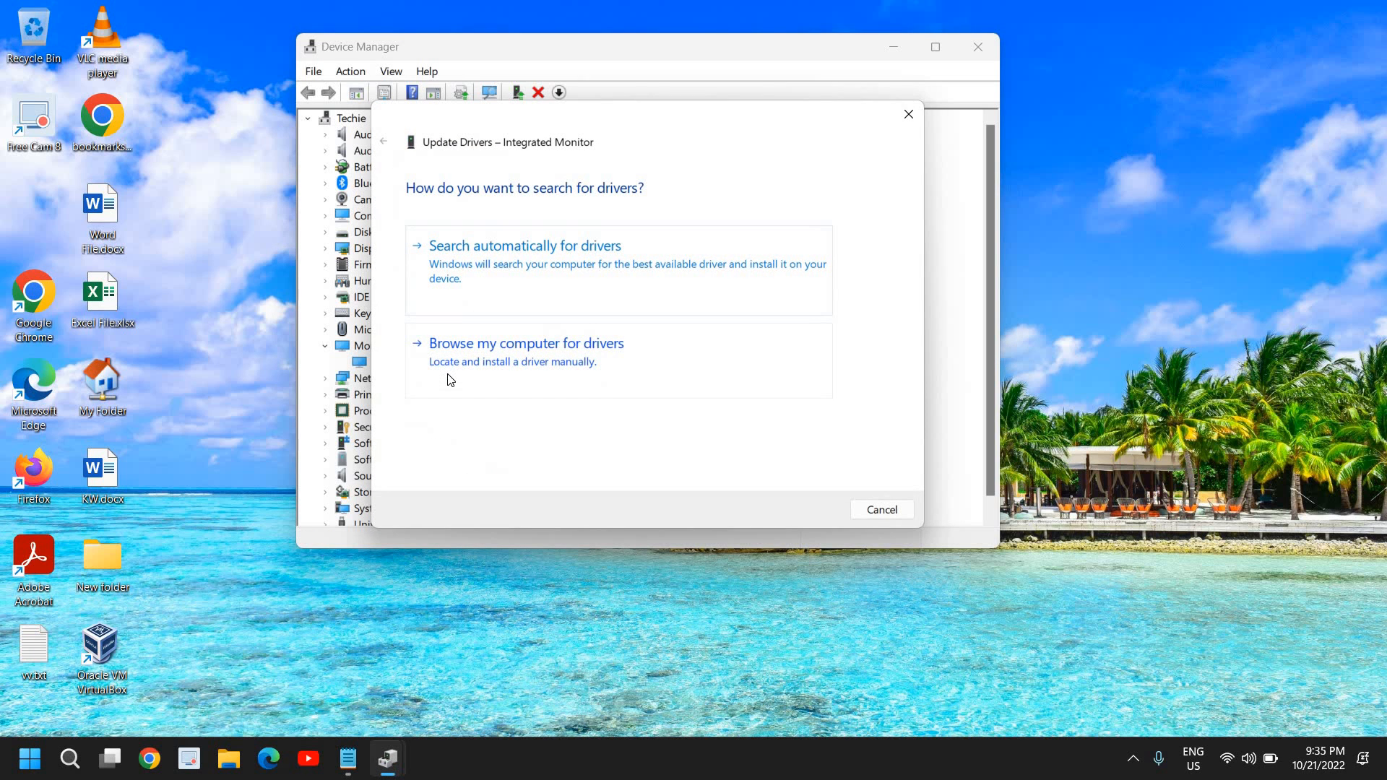
pyautogui.click(523, 246)
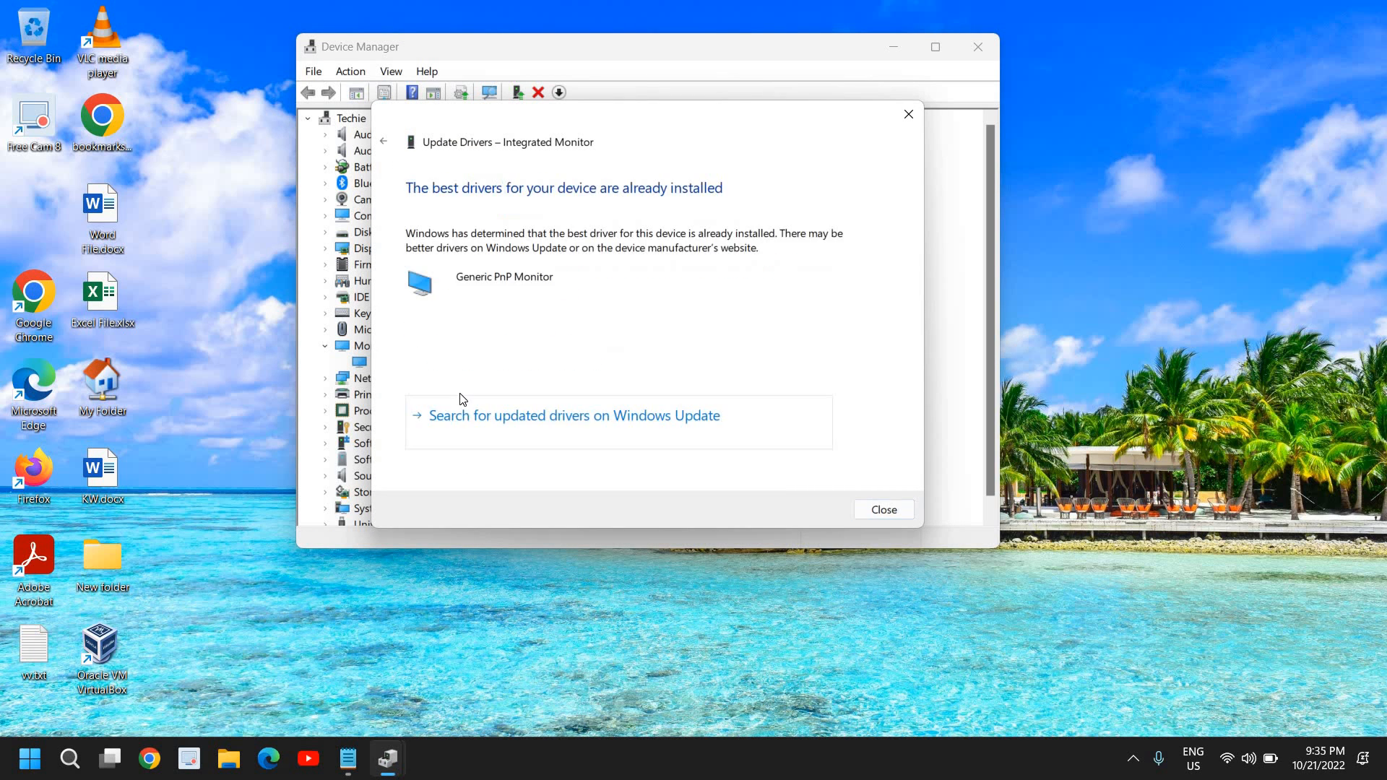
pyautogui.moveTo(963, 252)
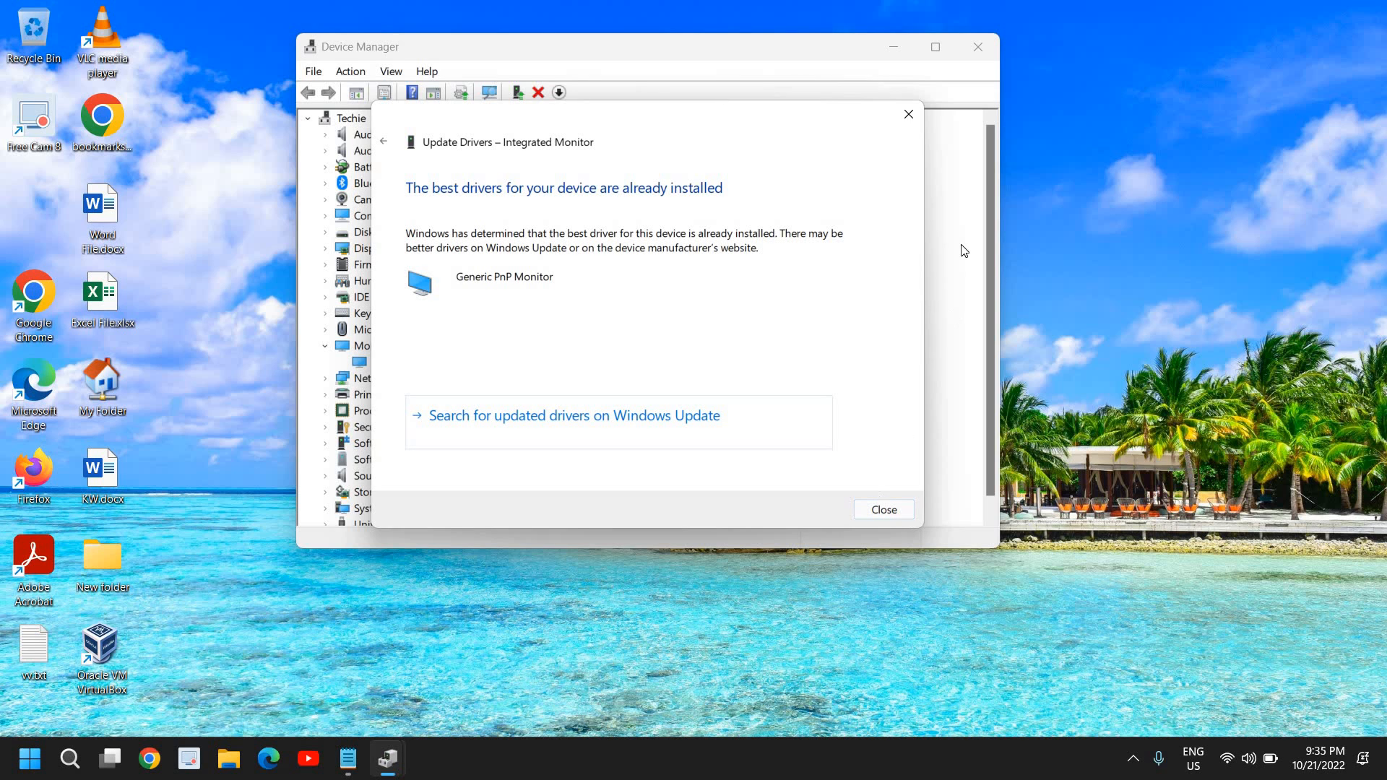
pyautogui.moveTo(597, 206)
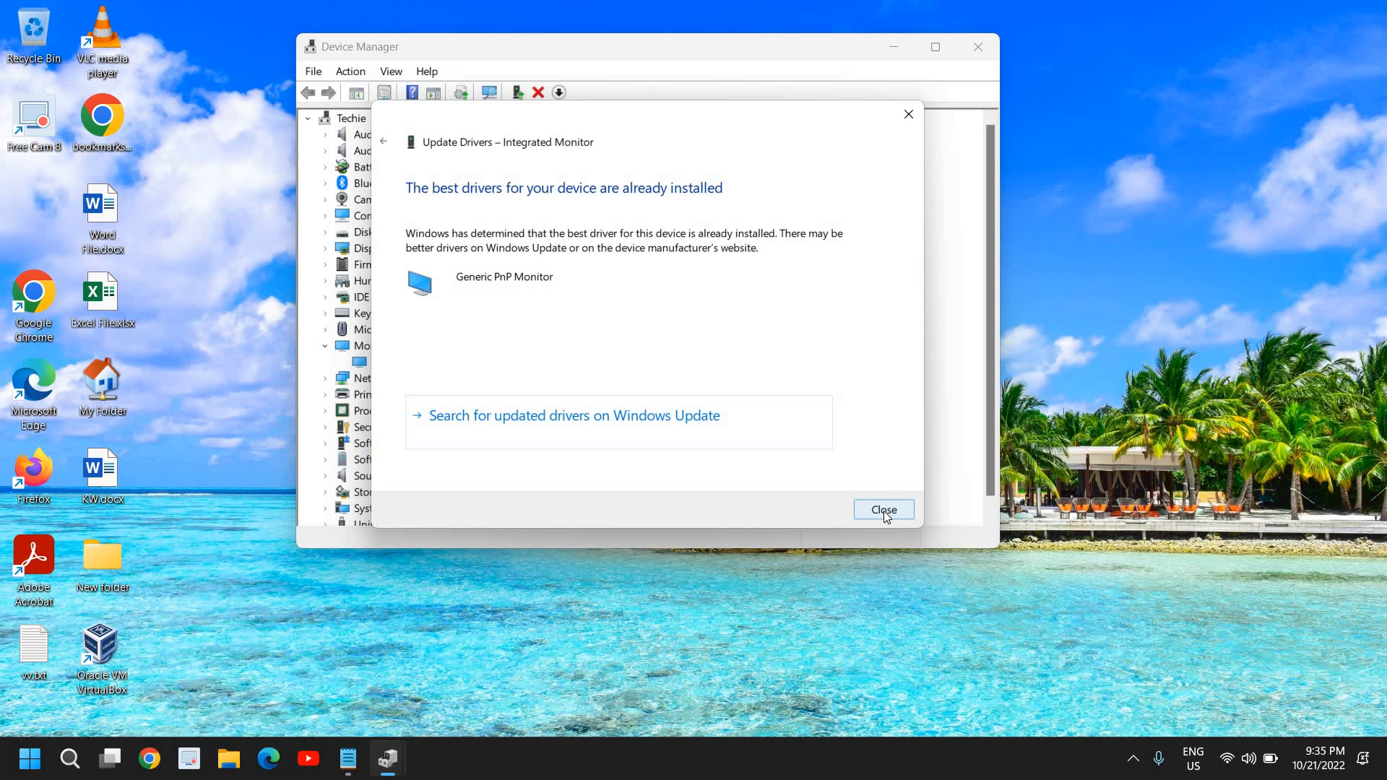
pyautogui.click(881, 510)
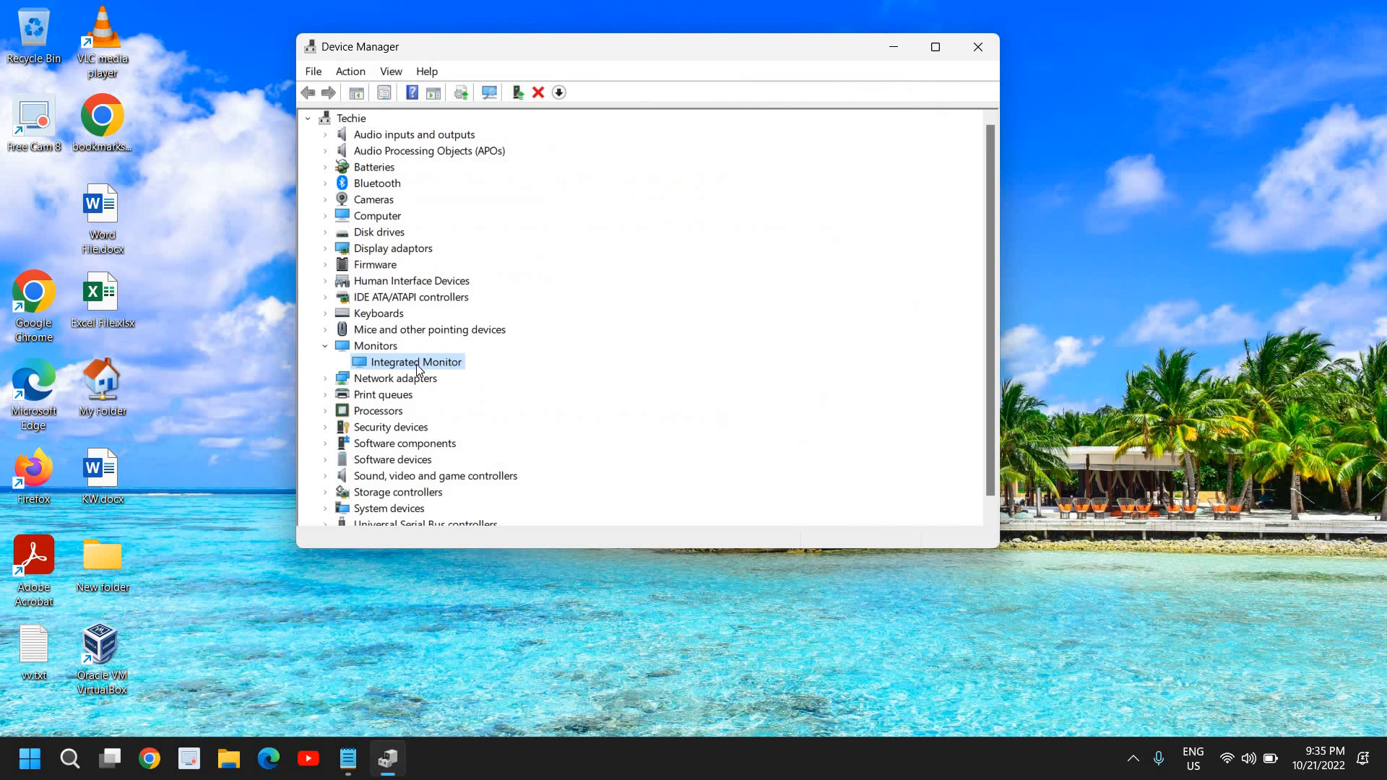
# Reopen Update driver for Integrated Monitor and choose 'Browse my computer for drivers'.
pyautogui.rightClick(412, 361)
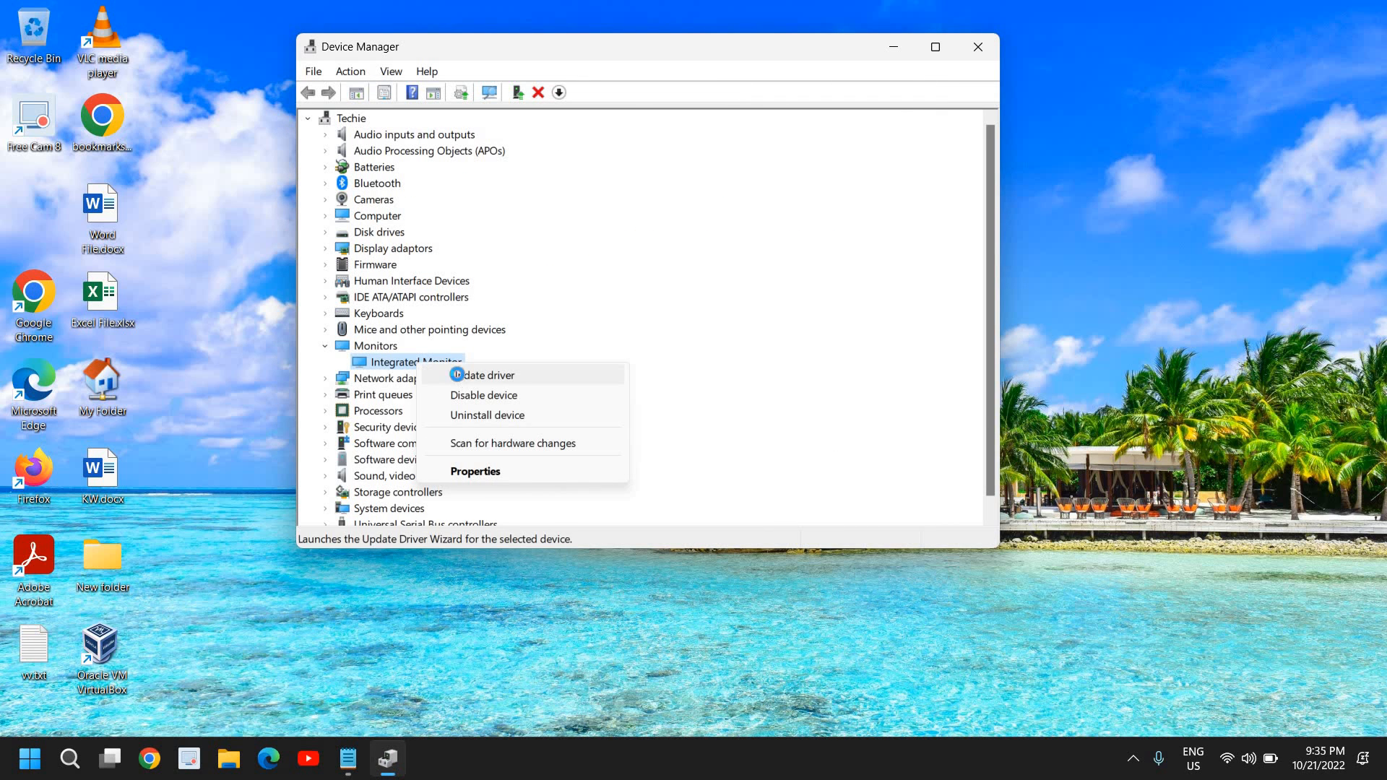
pyautogui.click(486, 374)
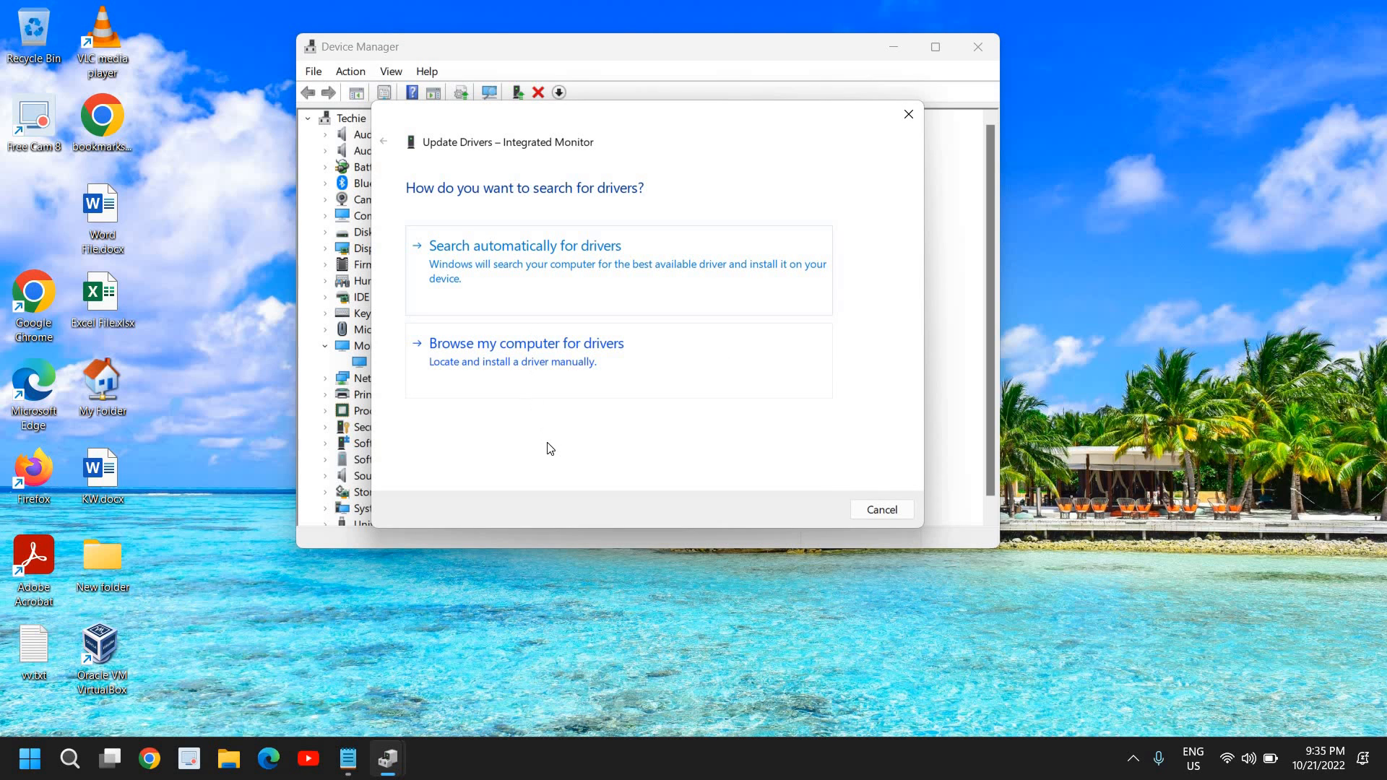
pyautogui.click(526, 343)
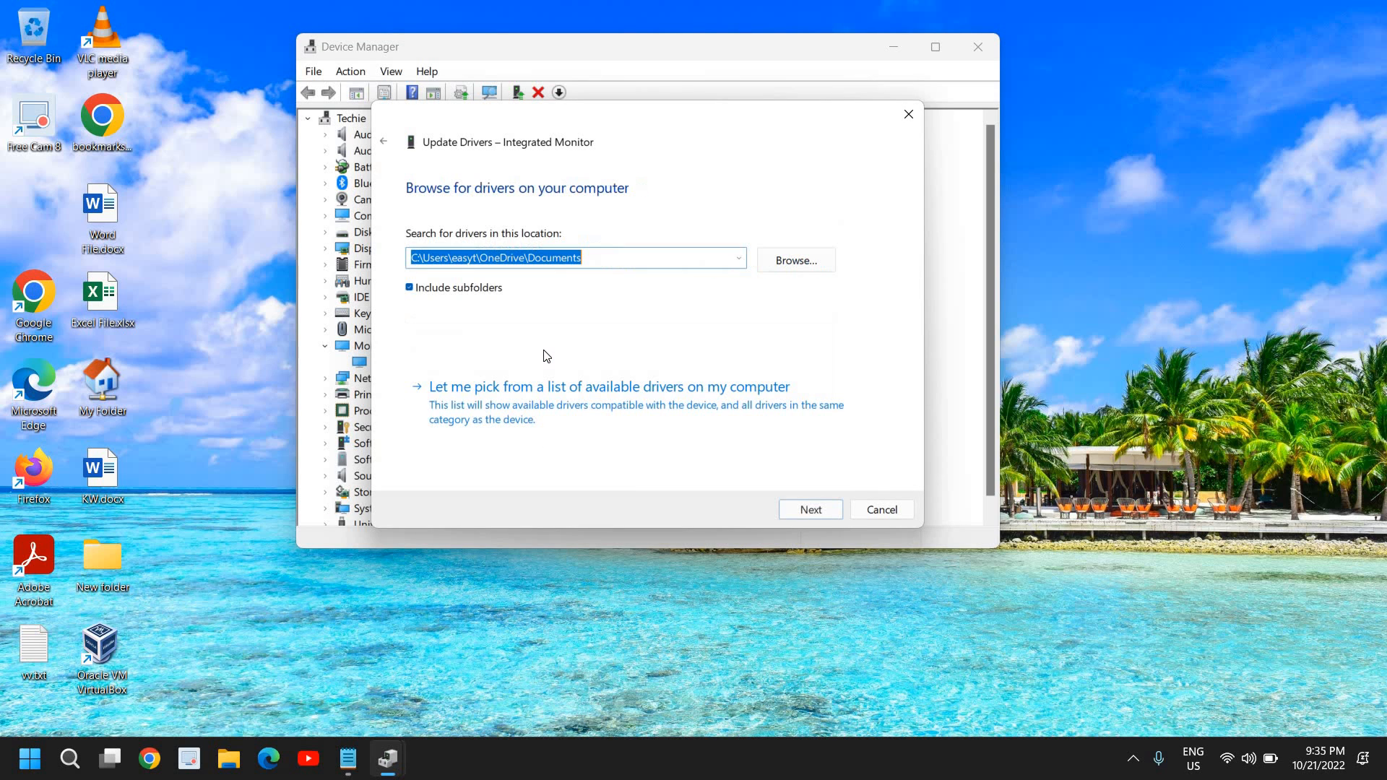
pyautogui.moveTo(500, 421)
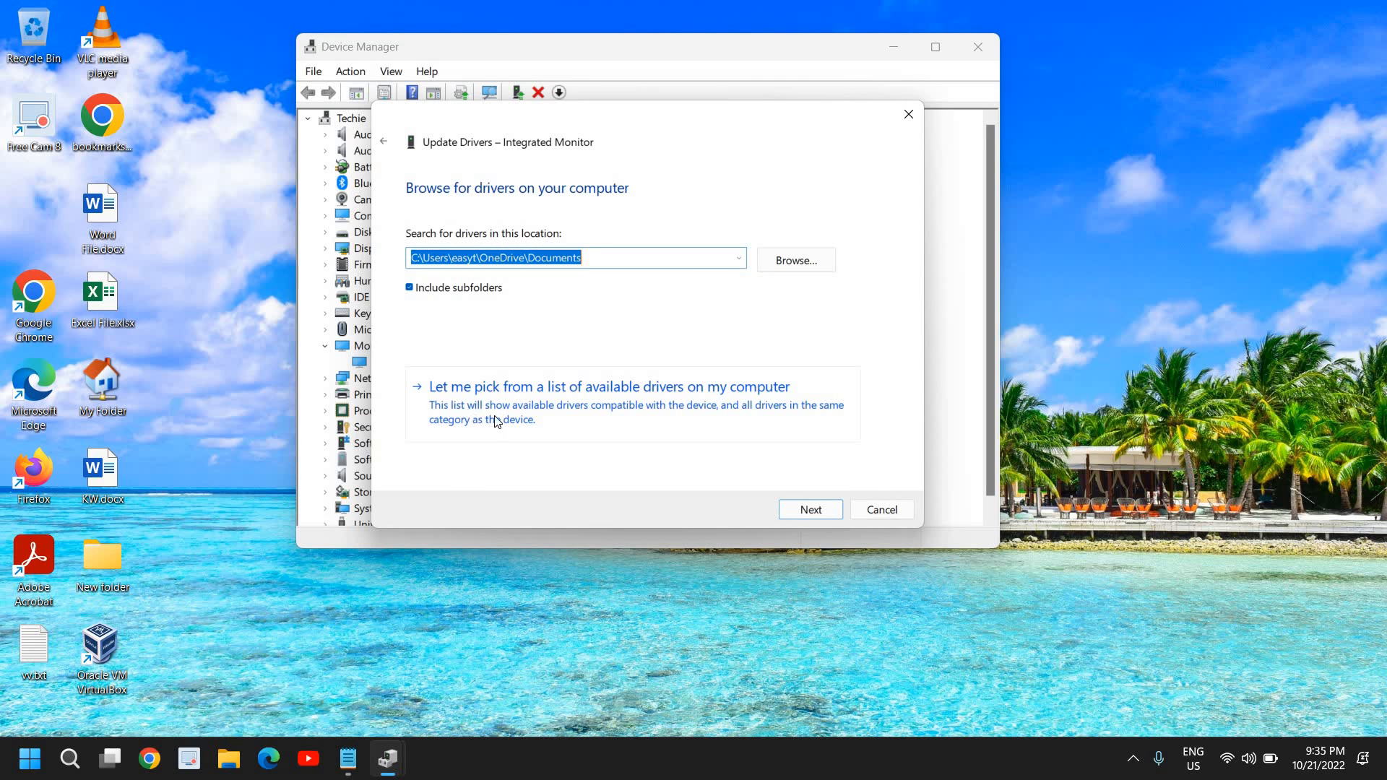
pyautogui.moveTo(554, 413)
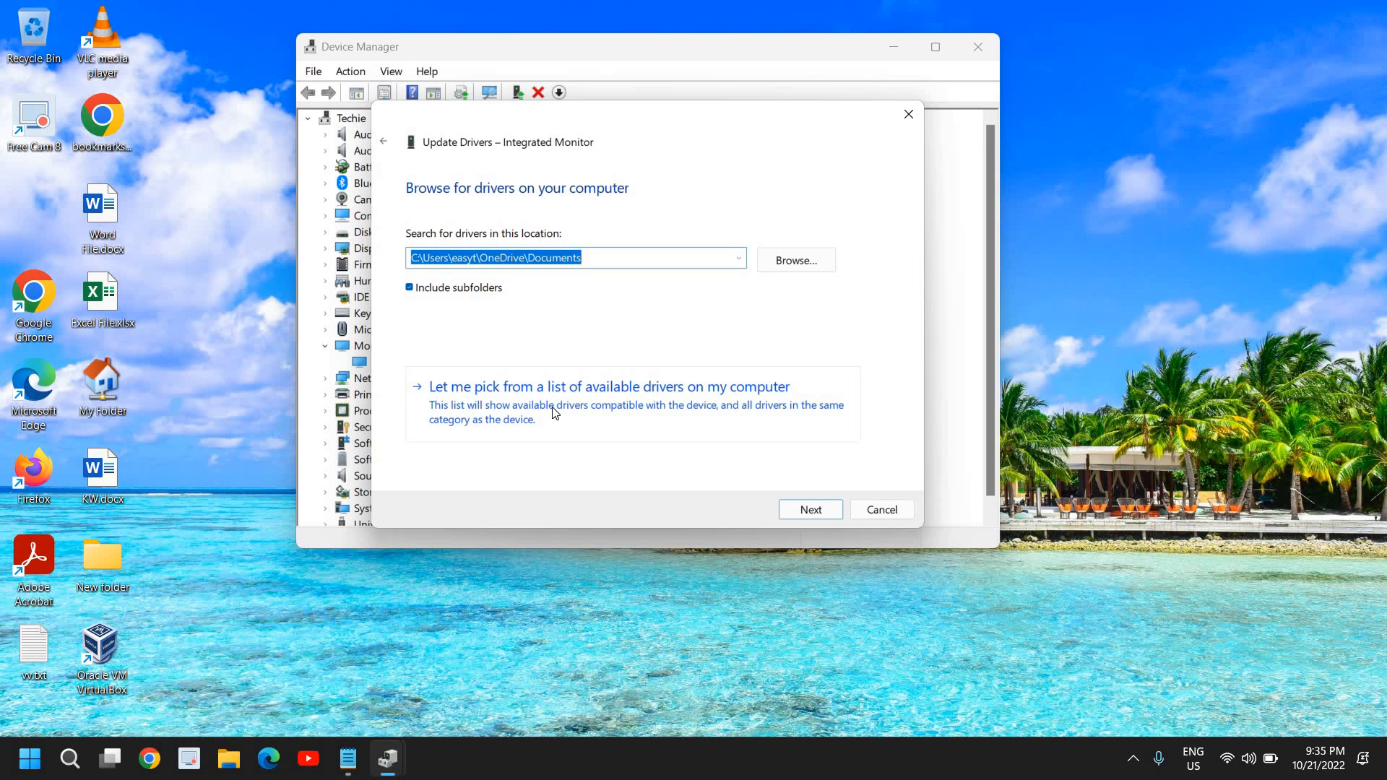
# Select Generic PnP Monitor from the list of compatible drivers on this computer.
pyautogui.click(608, 387)
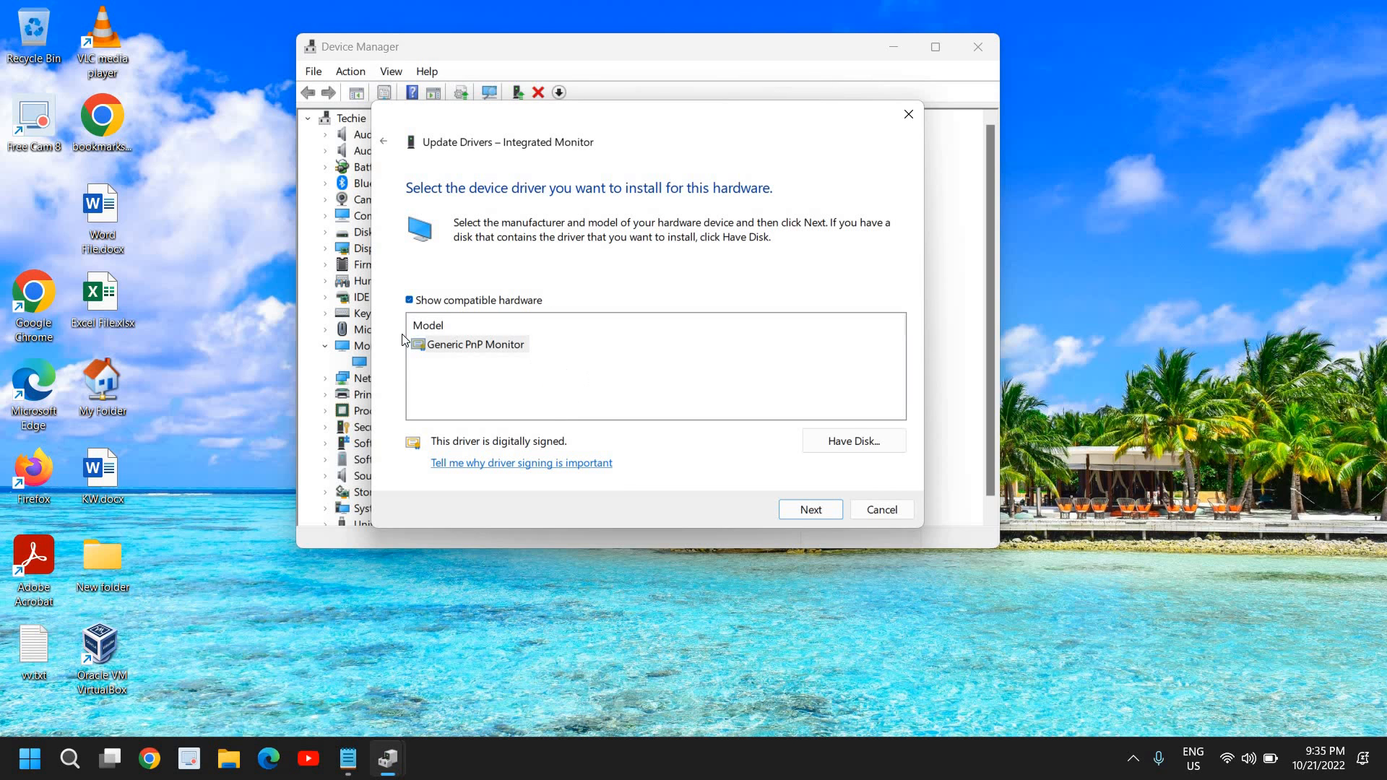
pyautogui.click(474, 344)
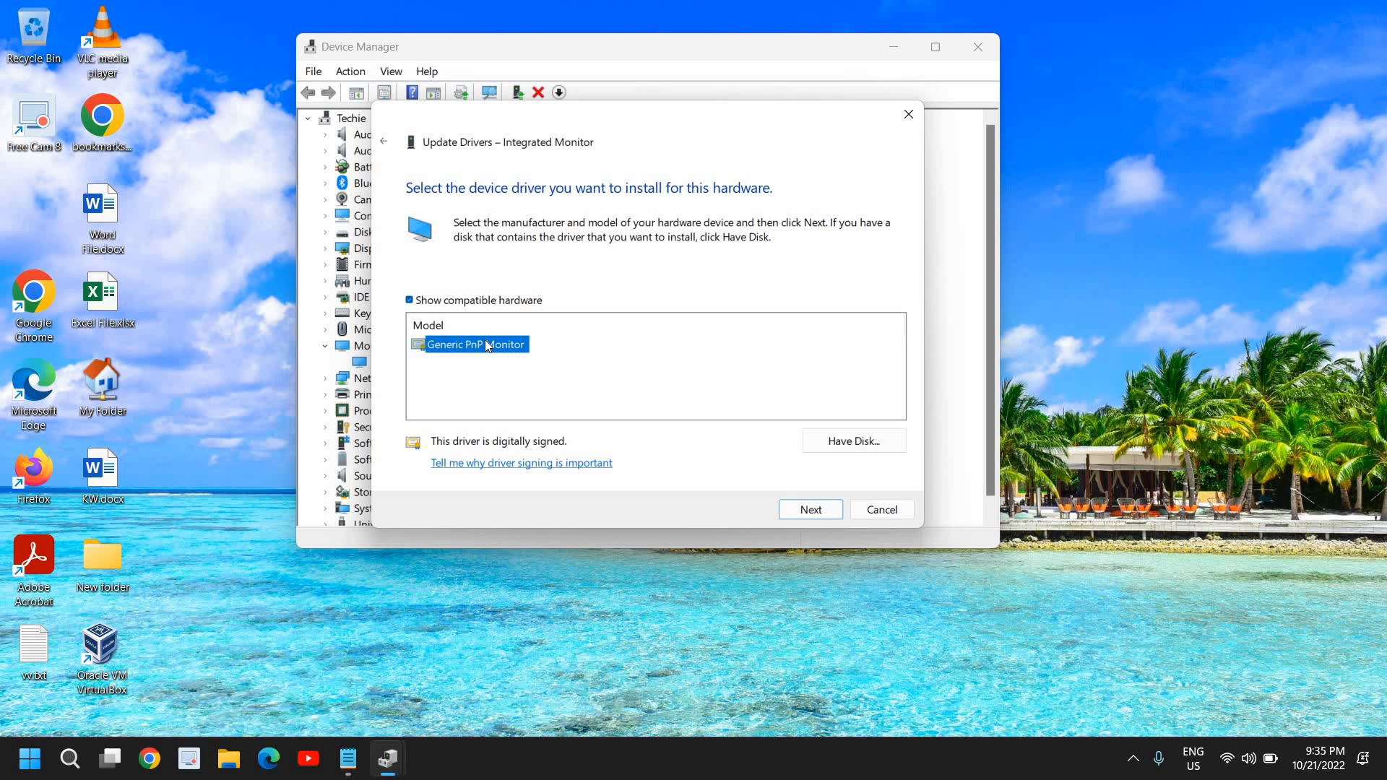
pyautogui.moveTo(446, 355)
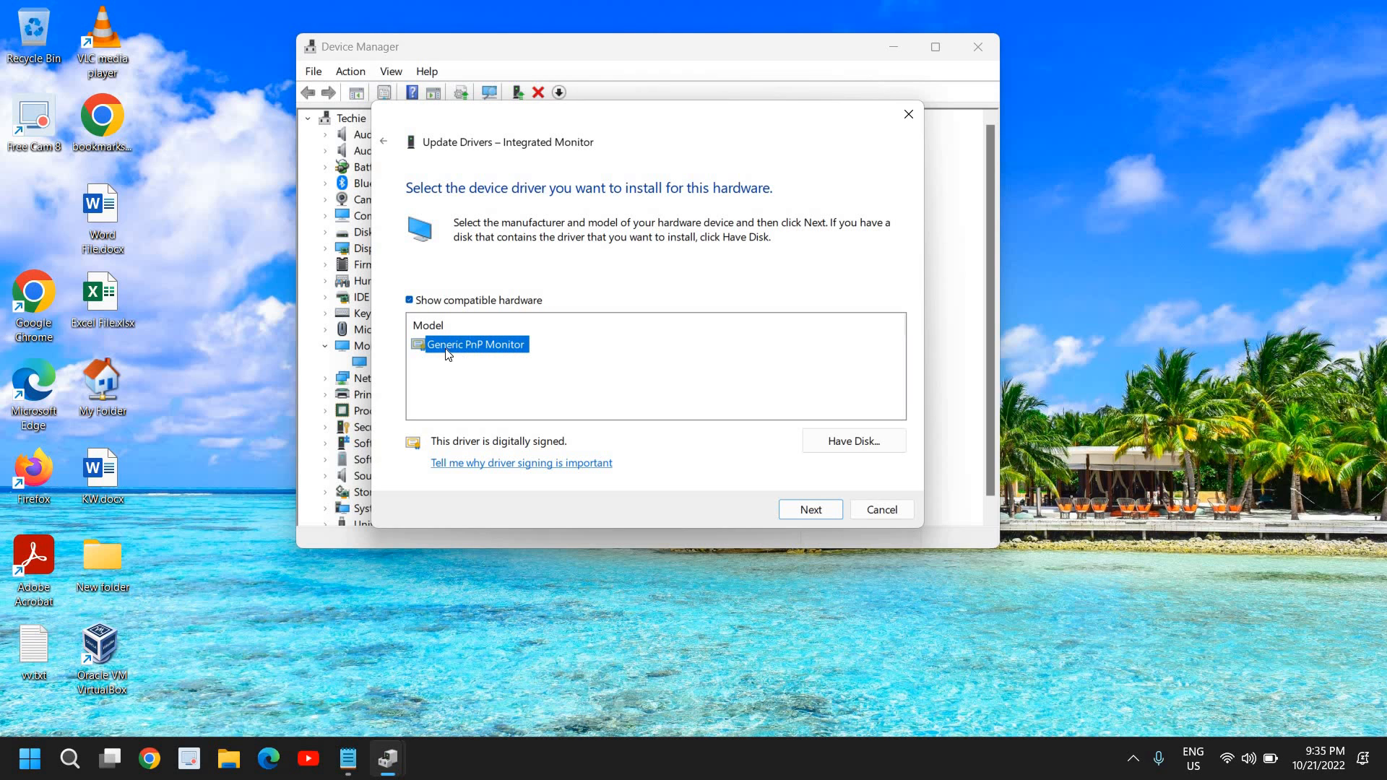
pyautogui.moveTo(467, 357)
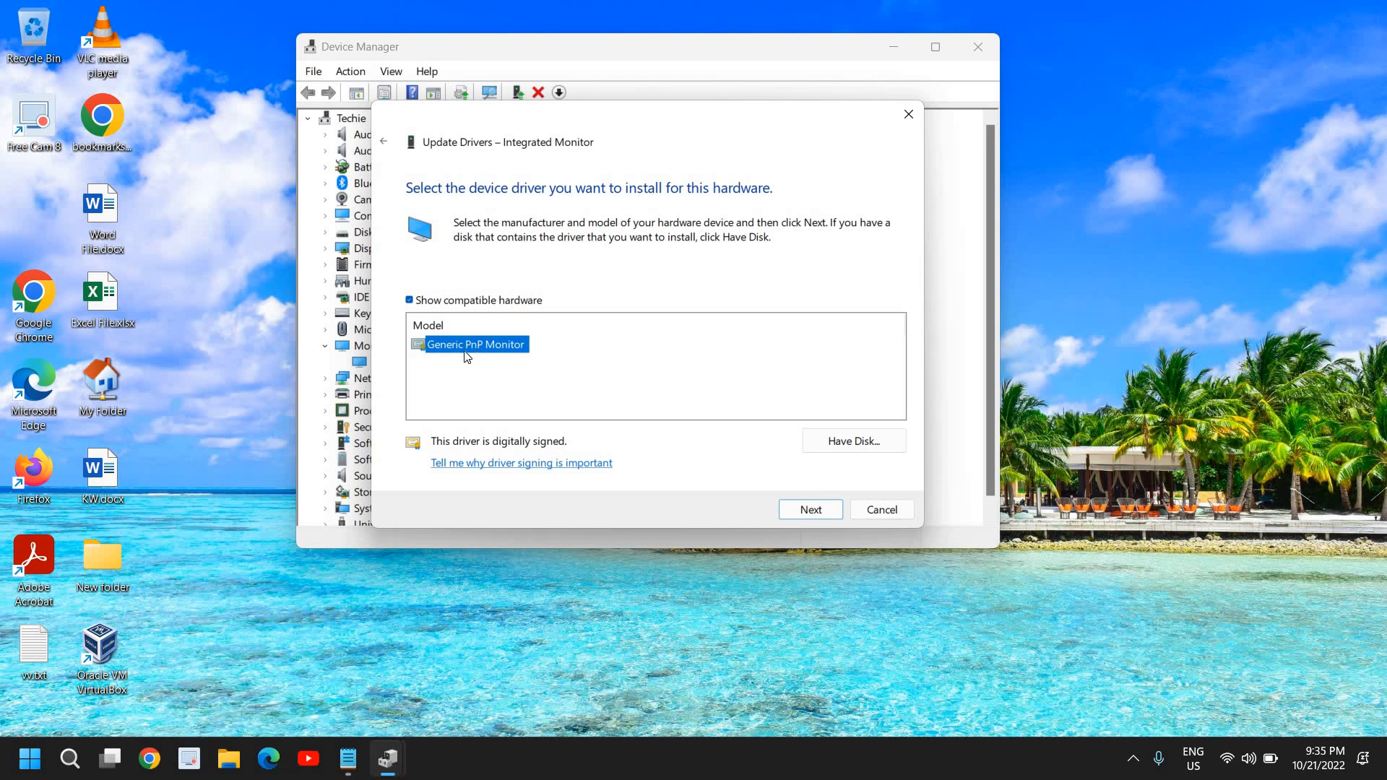
pyautogui.moveTo(439, 352)
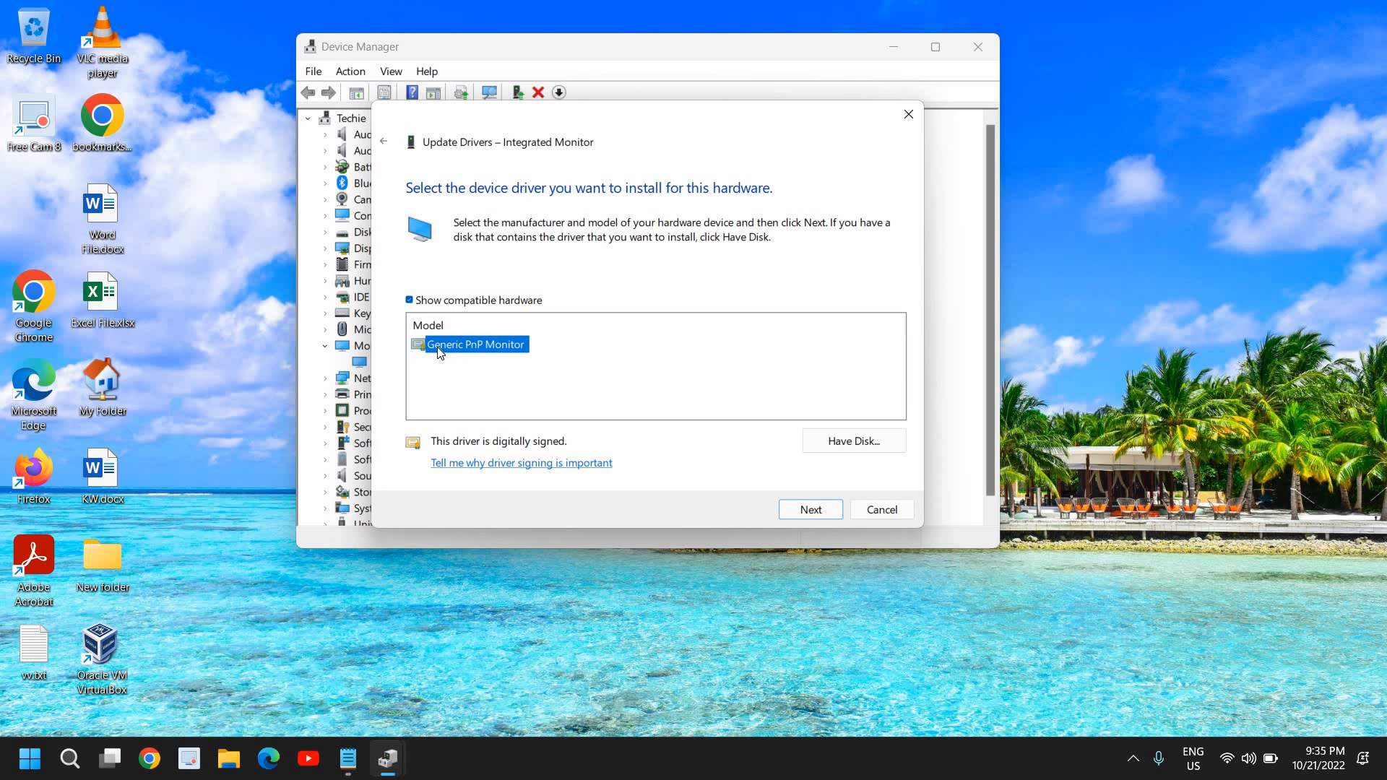
pyautogui.moveTo(452, 384)
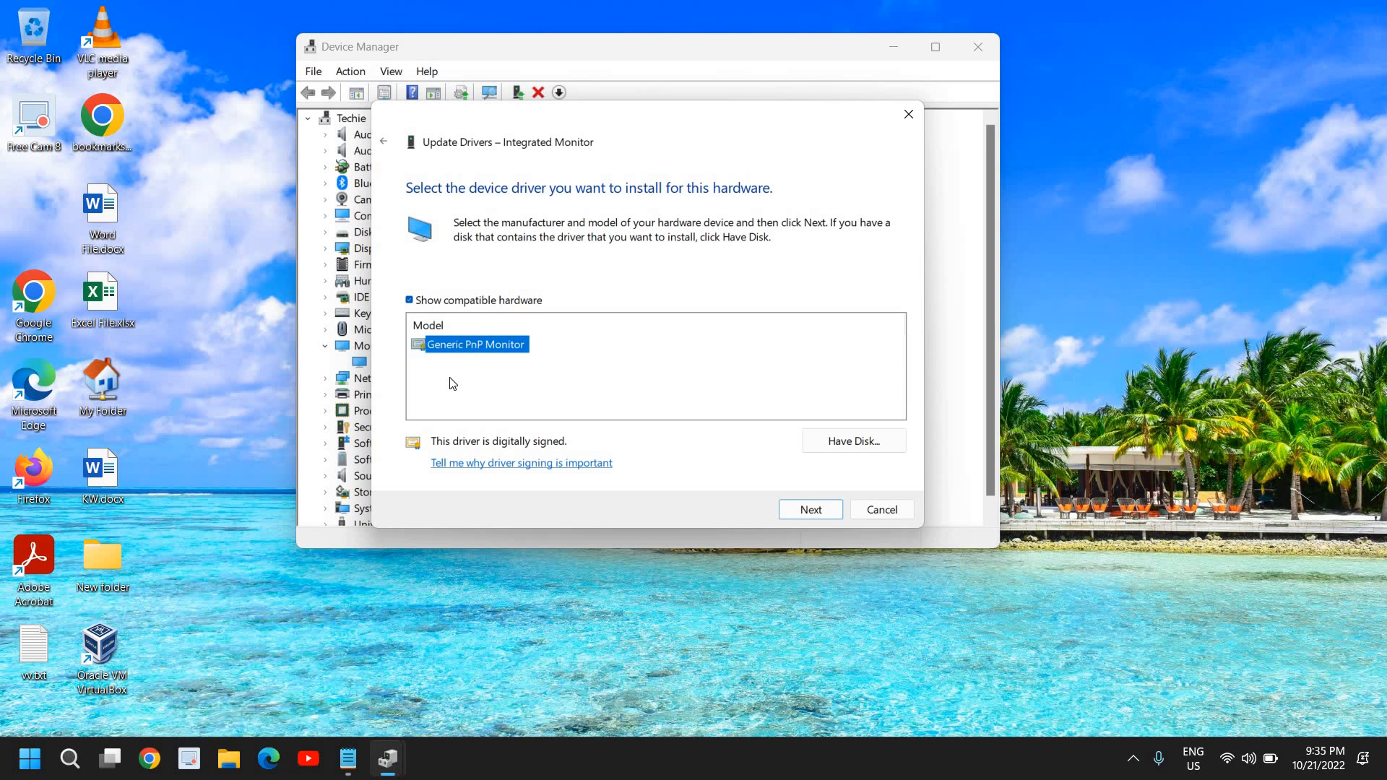
pyautogui.moveTo(455, 346)
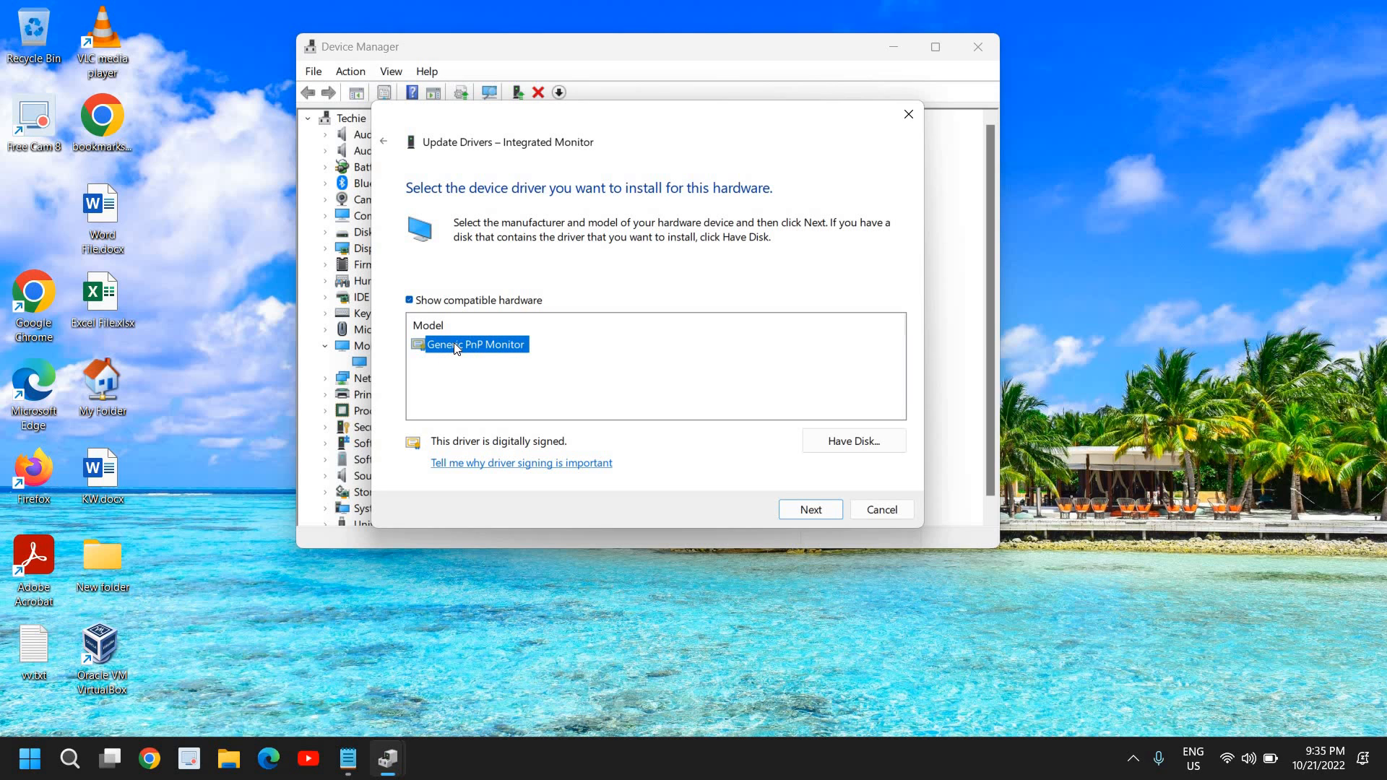
pyautogui.moveTo(493, 470)
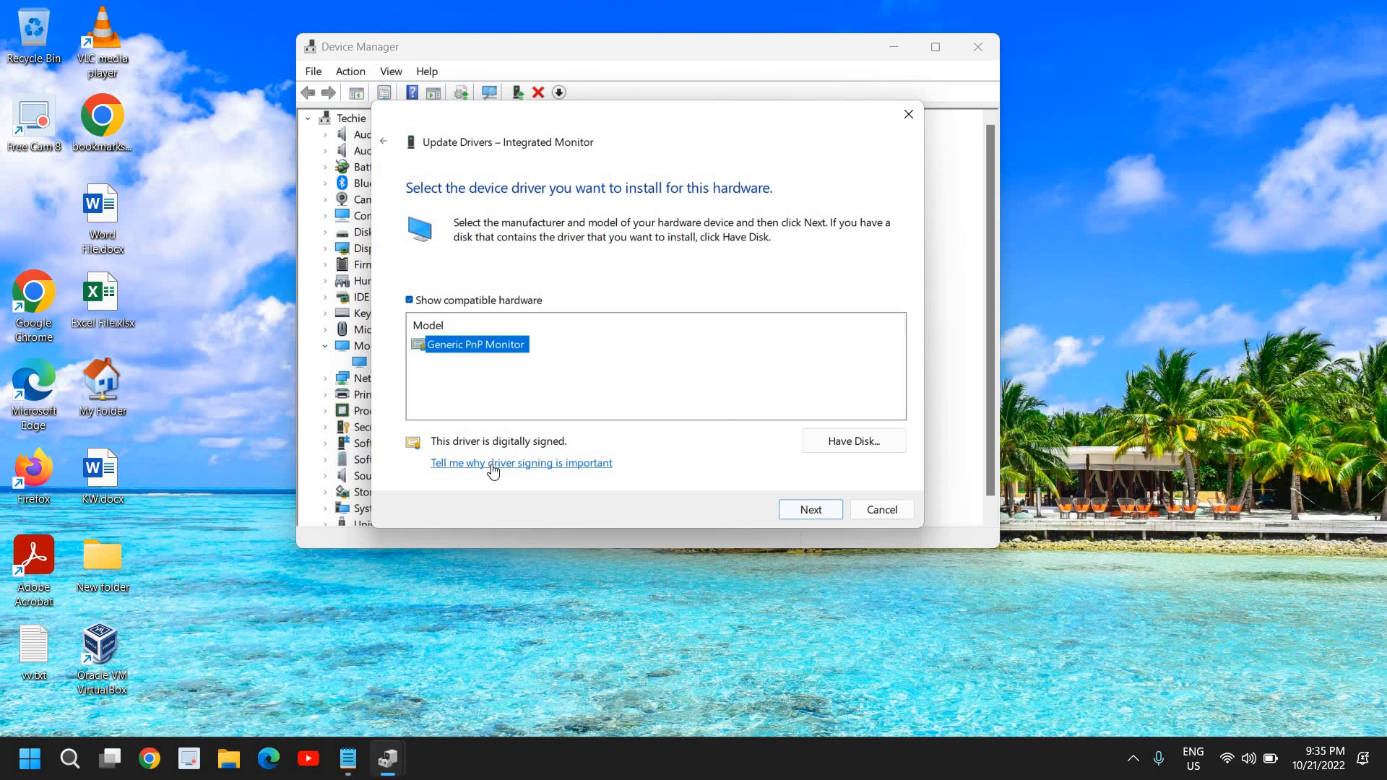
pyautogui.moveTo(538, 399)
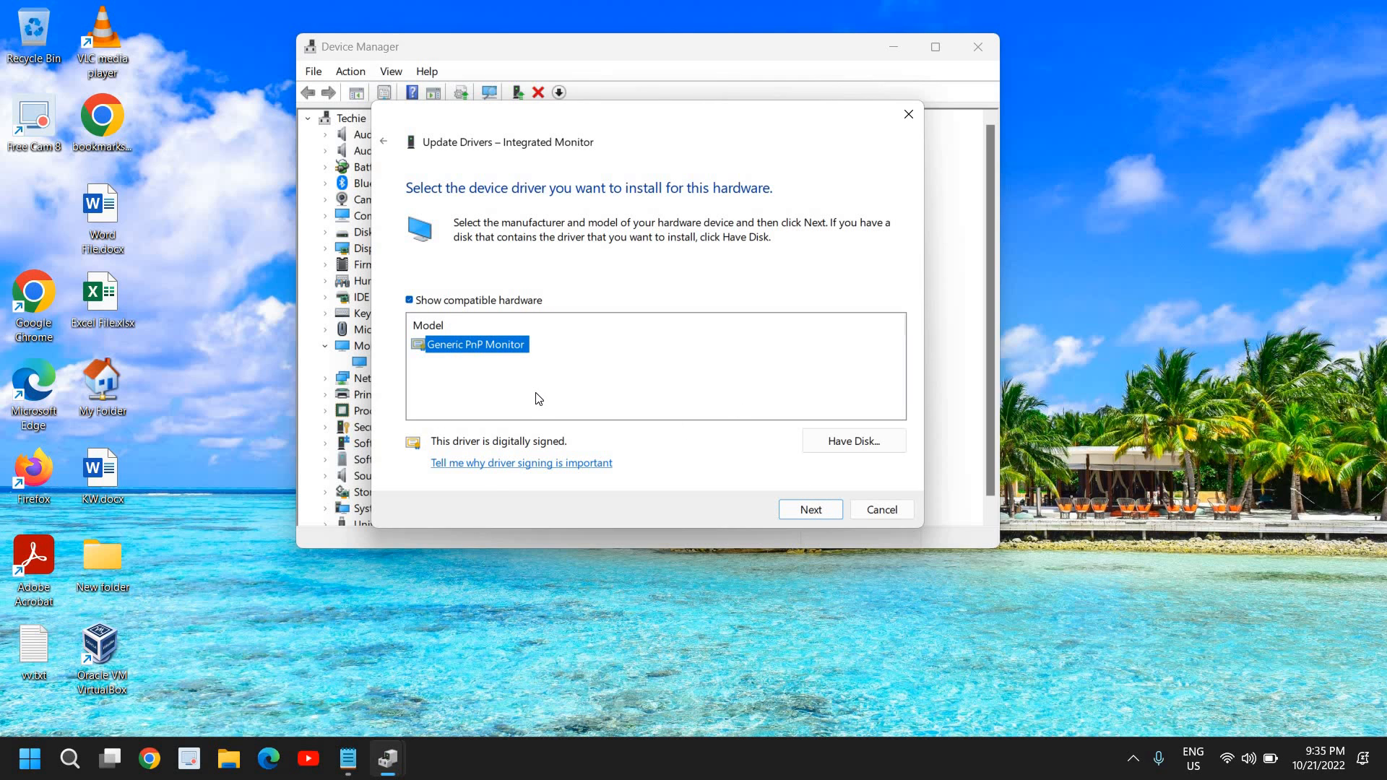
pyautogui.moveTo(523, 399)
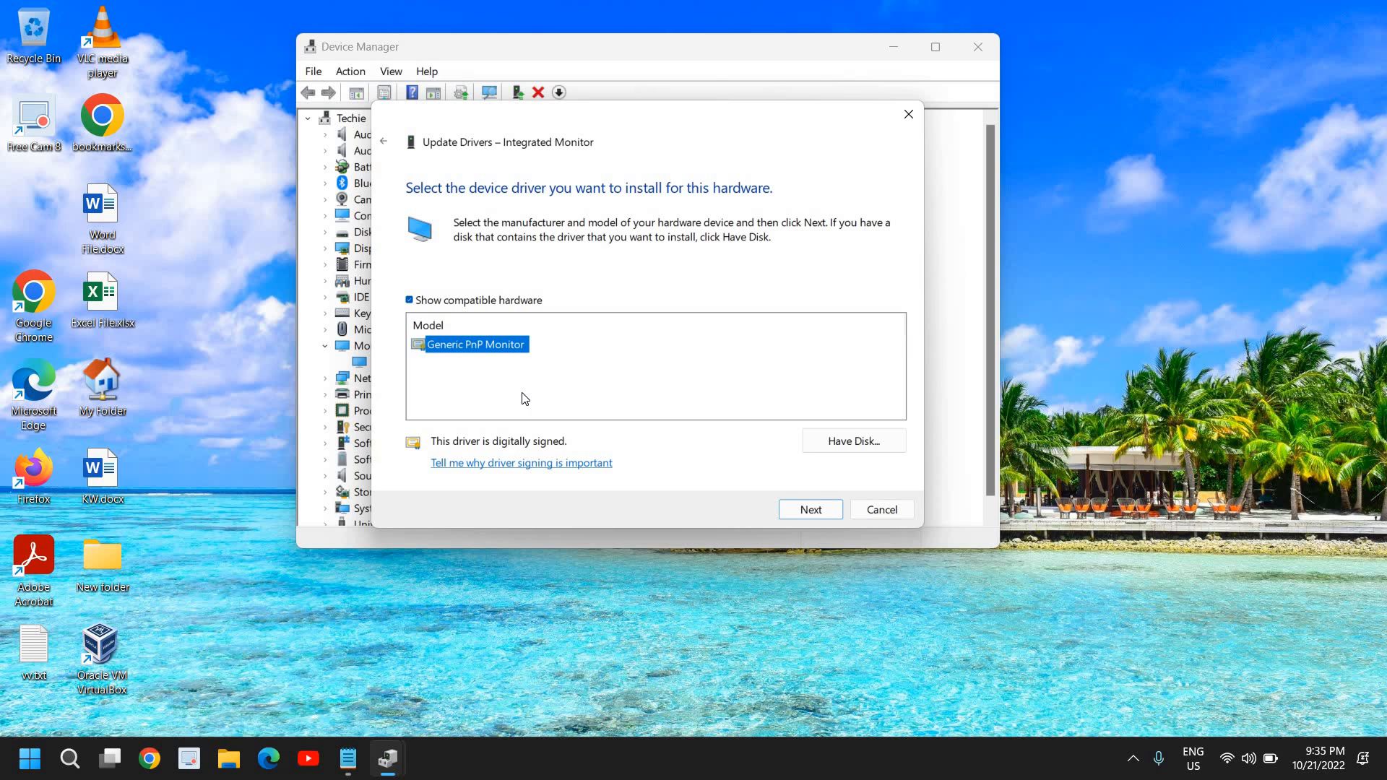
pyautogui.moveTo(435, 368)
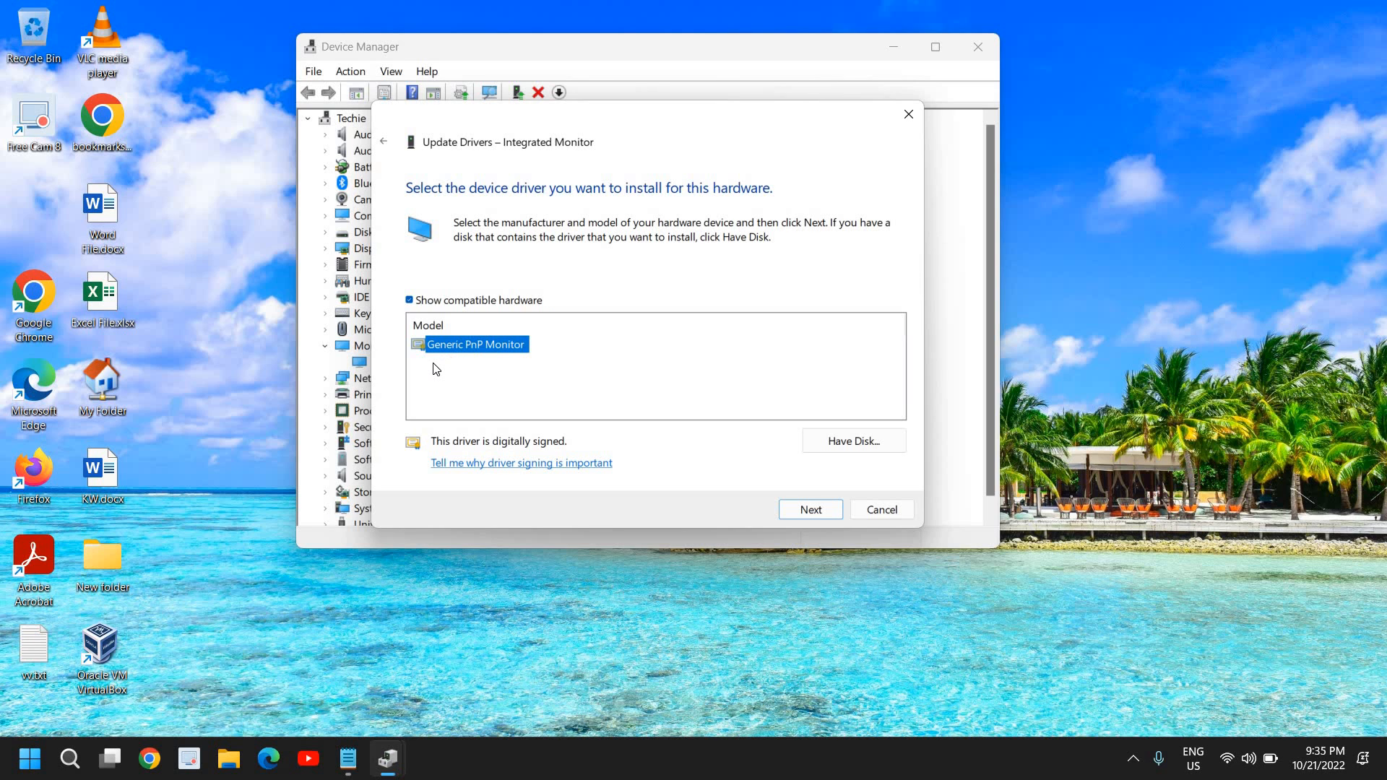
pyautogui.click(434, 369)
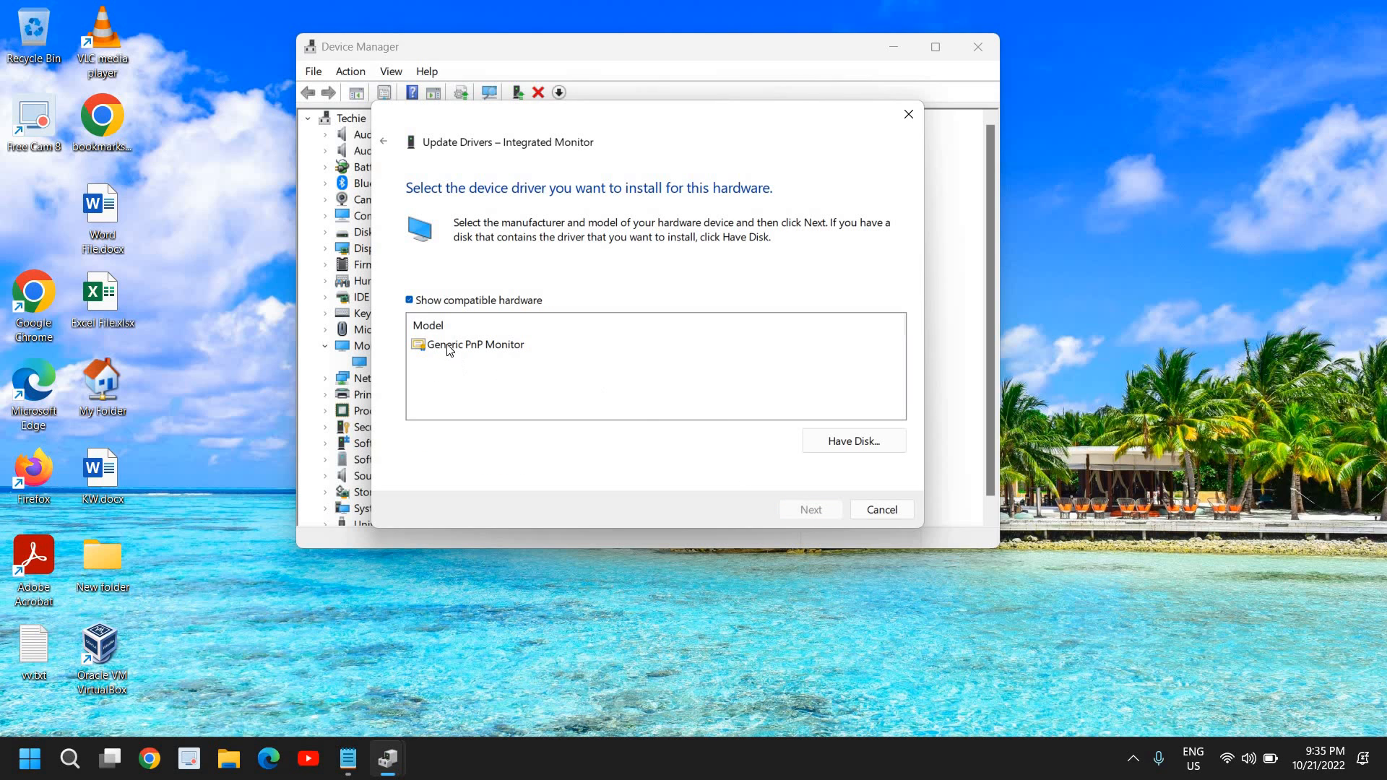
pyautogui.click(475, 344)
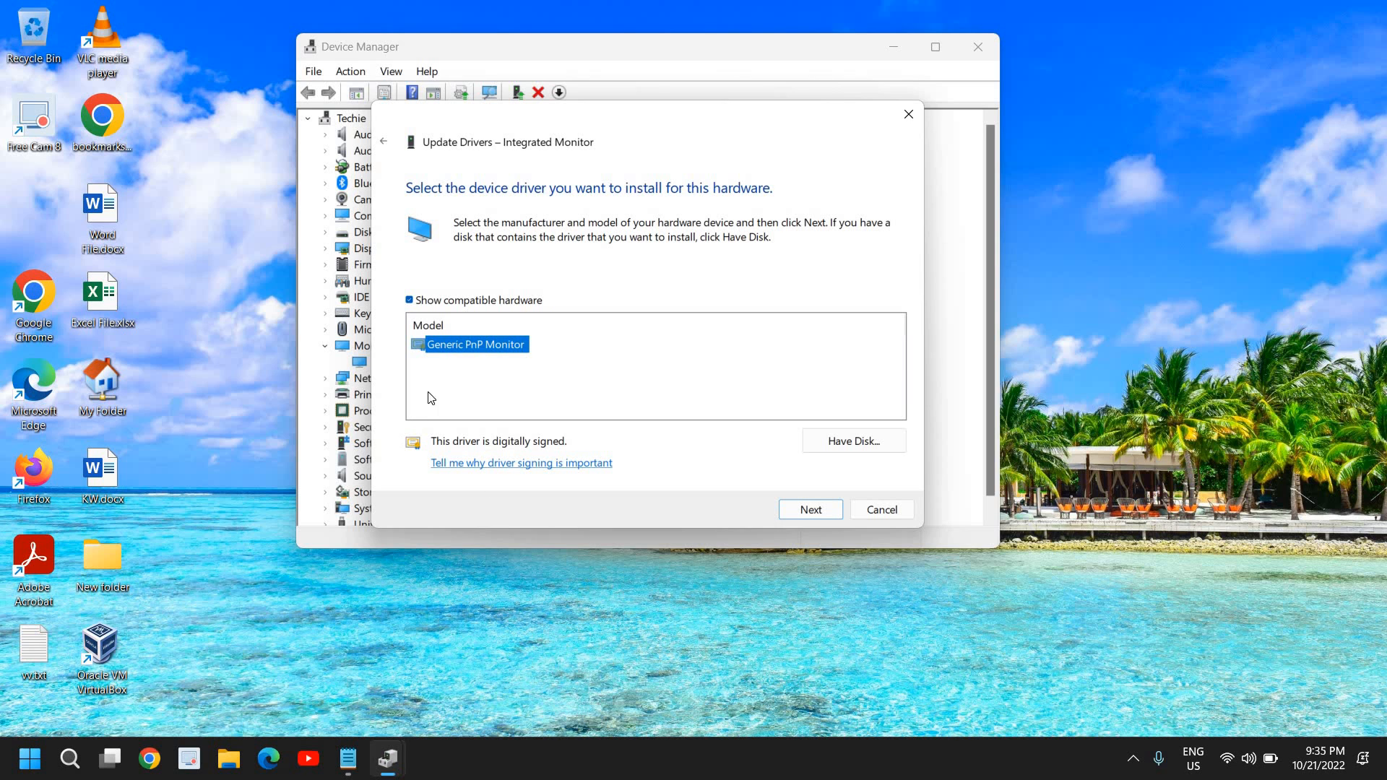
pyautogui.moveTo(832, 546)
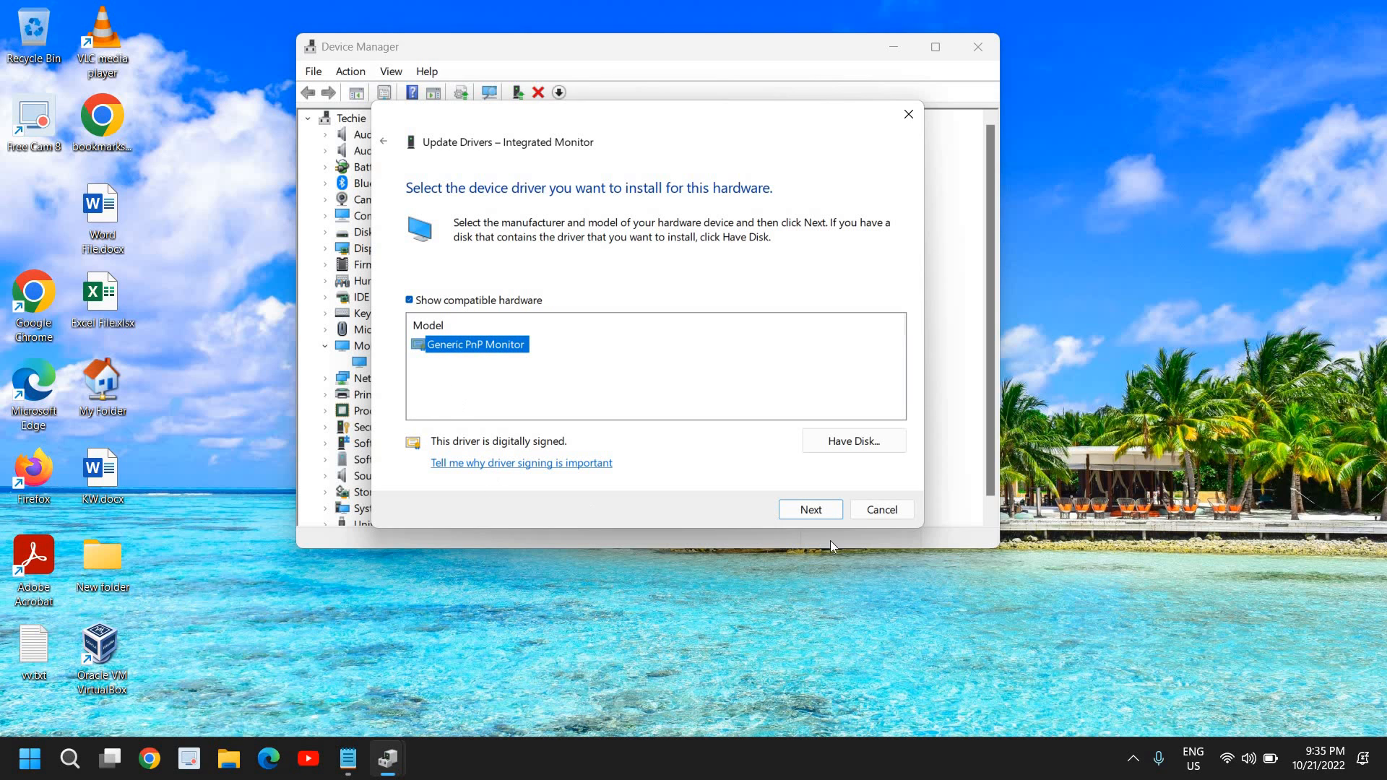
# Install the chosen monitor driver, then expand Display adaptors to reach Intel(R) UHD Graphics.
pyautogui.click(880, 509)
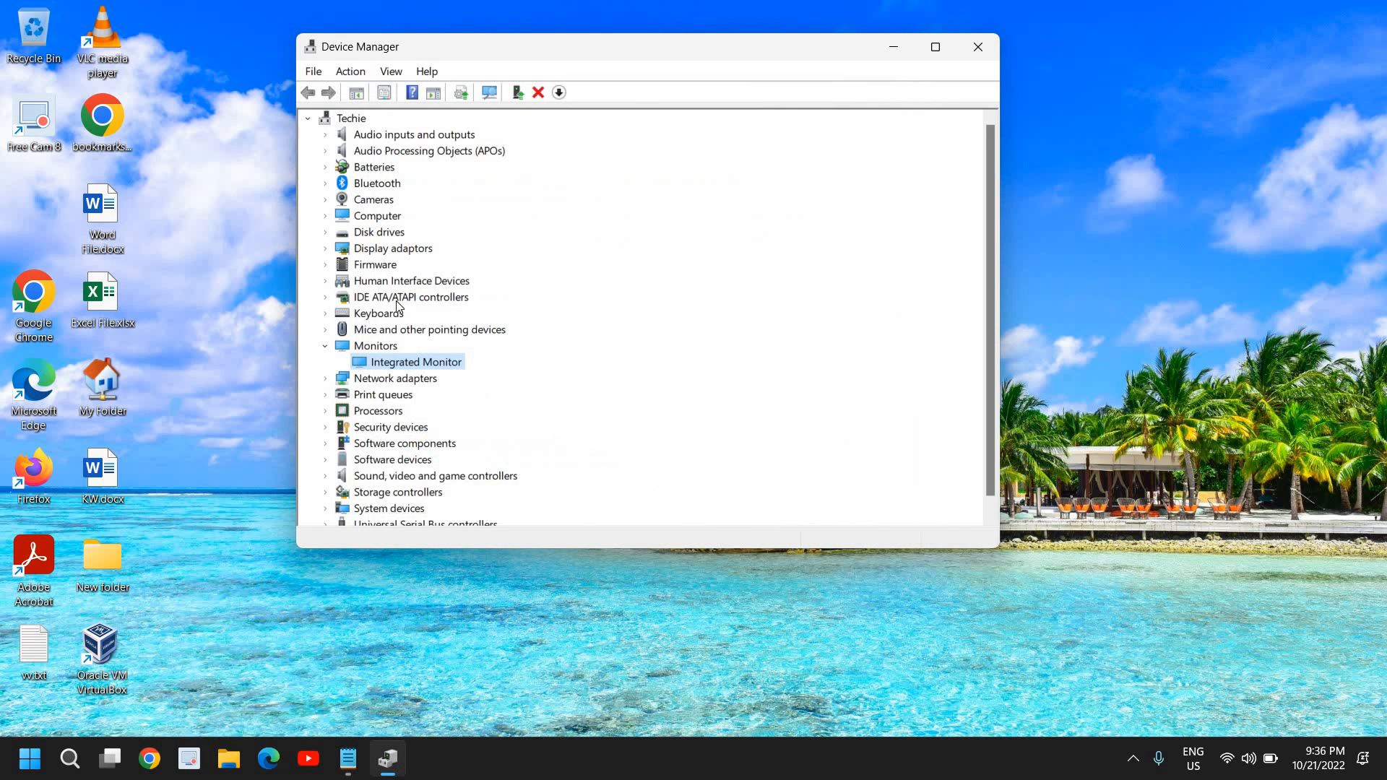
pyautogui.moveTo(335, 253)
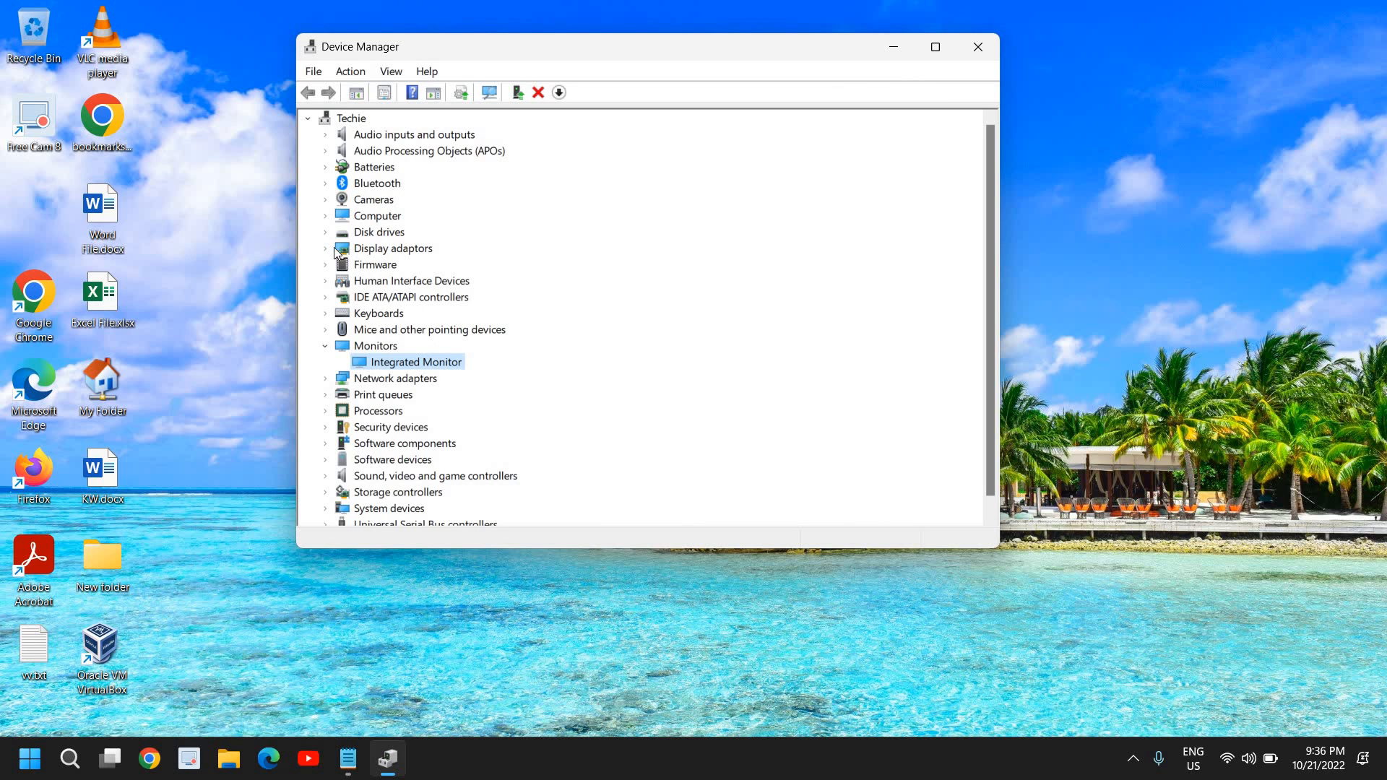
pyautogui.click(326, 248)
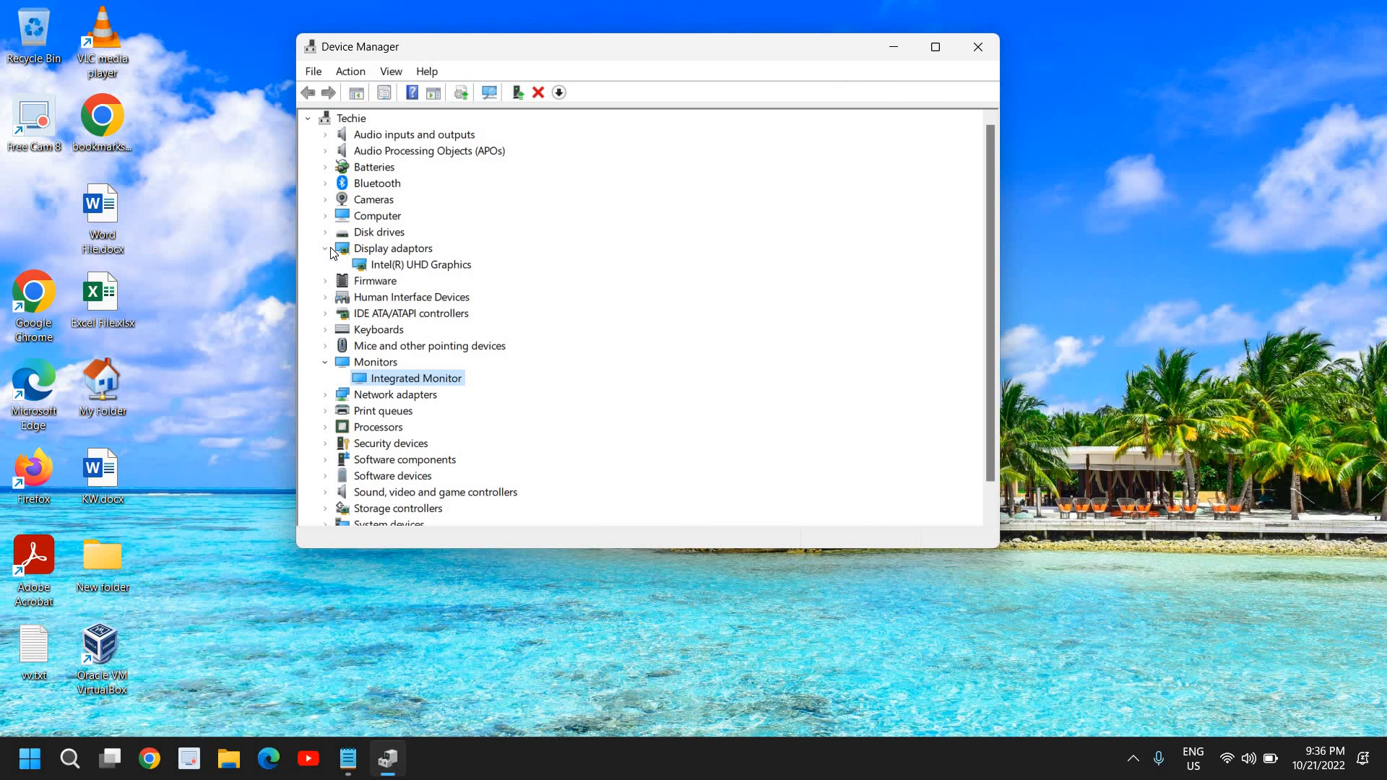
pyautogui.moveTo(393, 277)
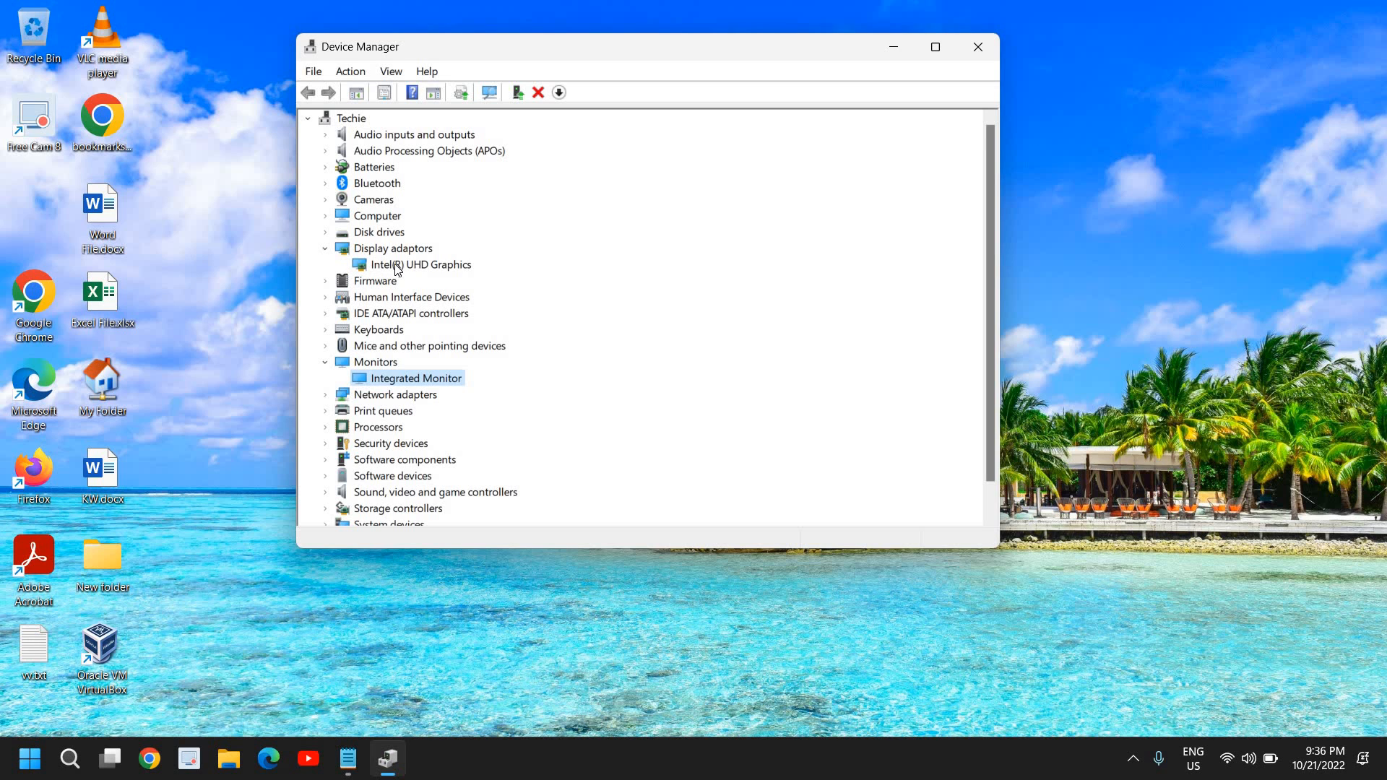
pyautogui.rightClick(420, 264)
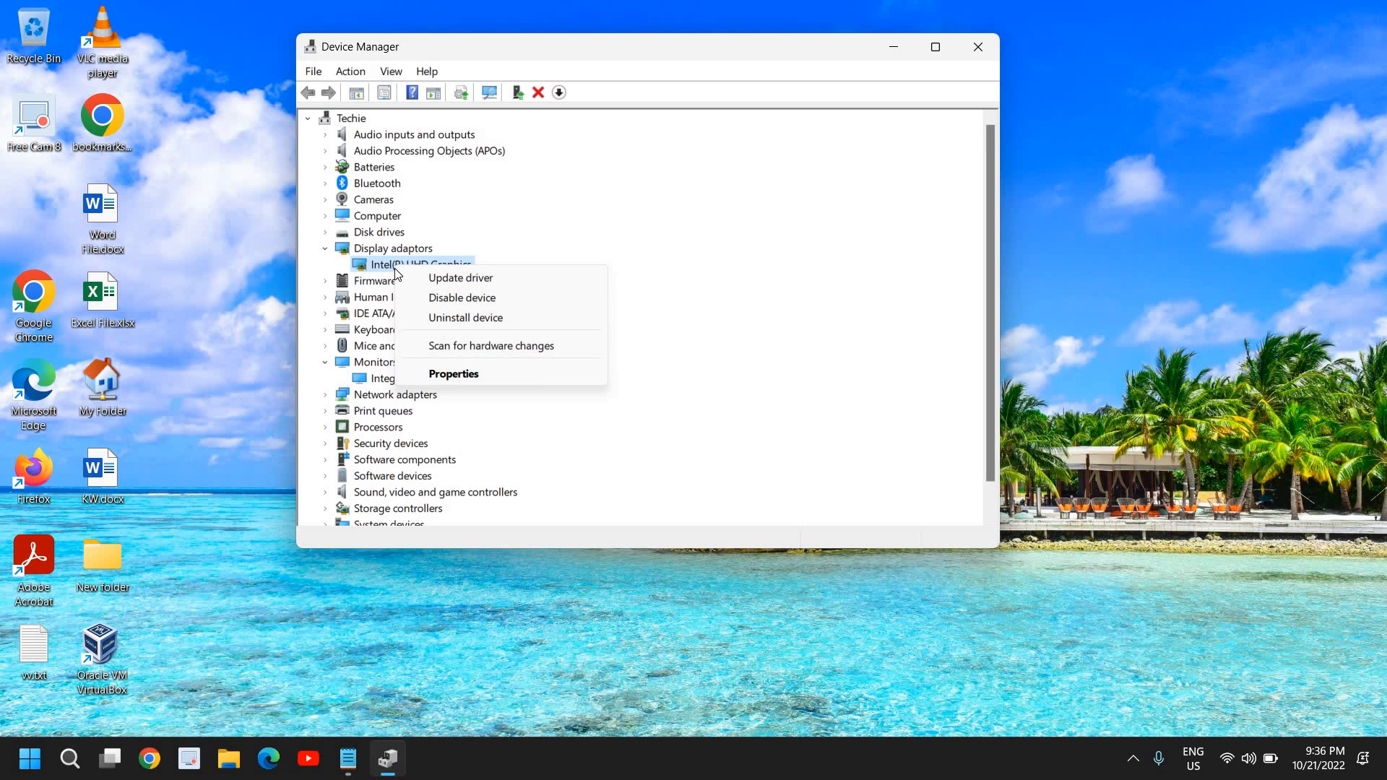
# Run an automatic driver search for Intel UHD Graphics, find the best already installed, and close the wizard.
pyautogui.click(459, 278)
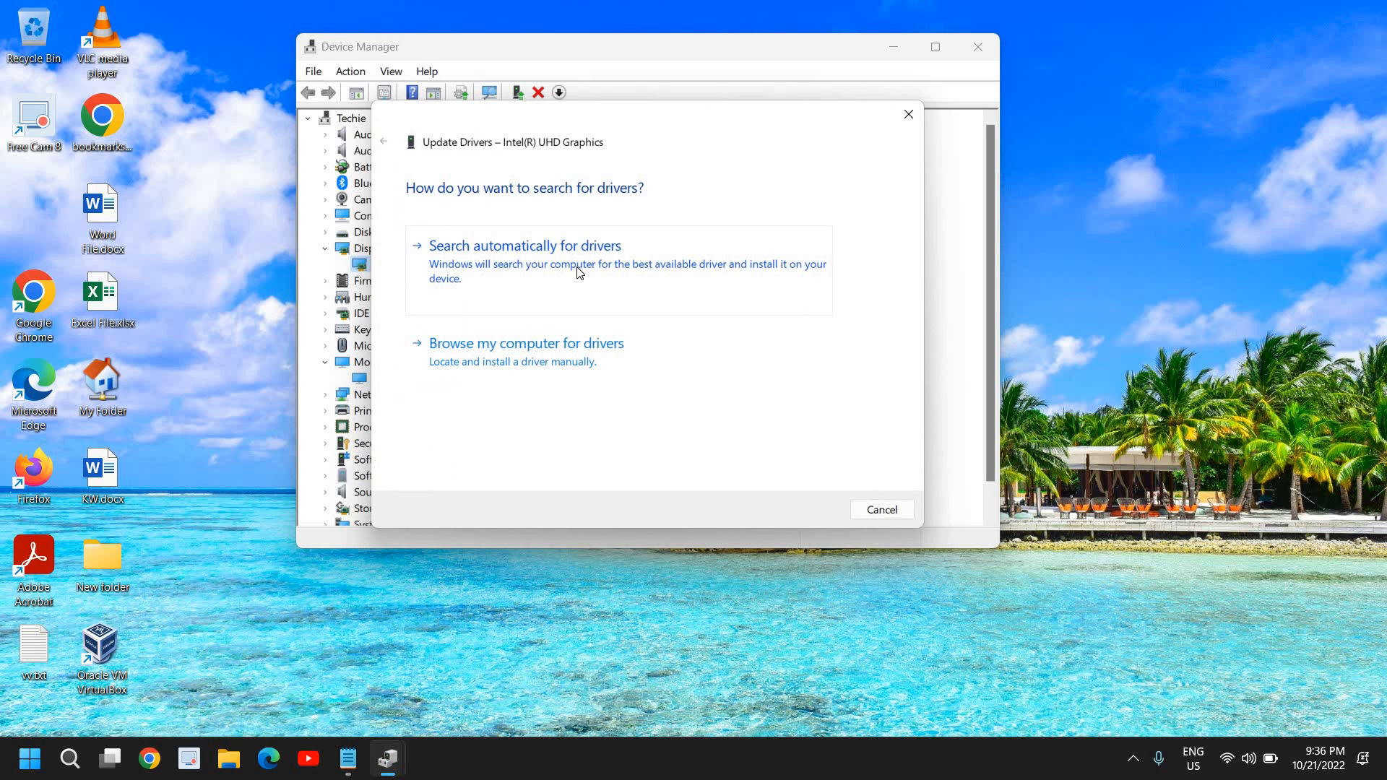
pyautogui.click(523, 246)
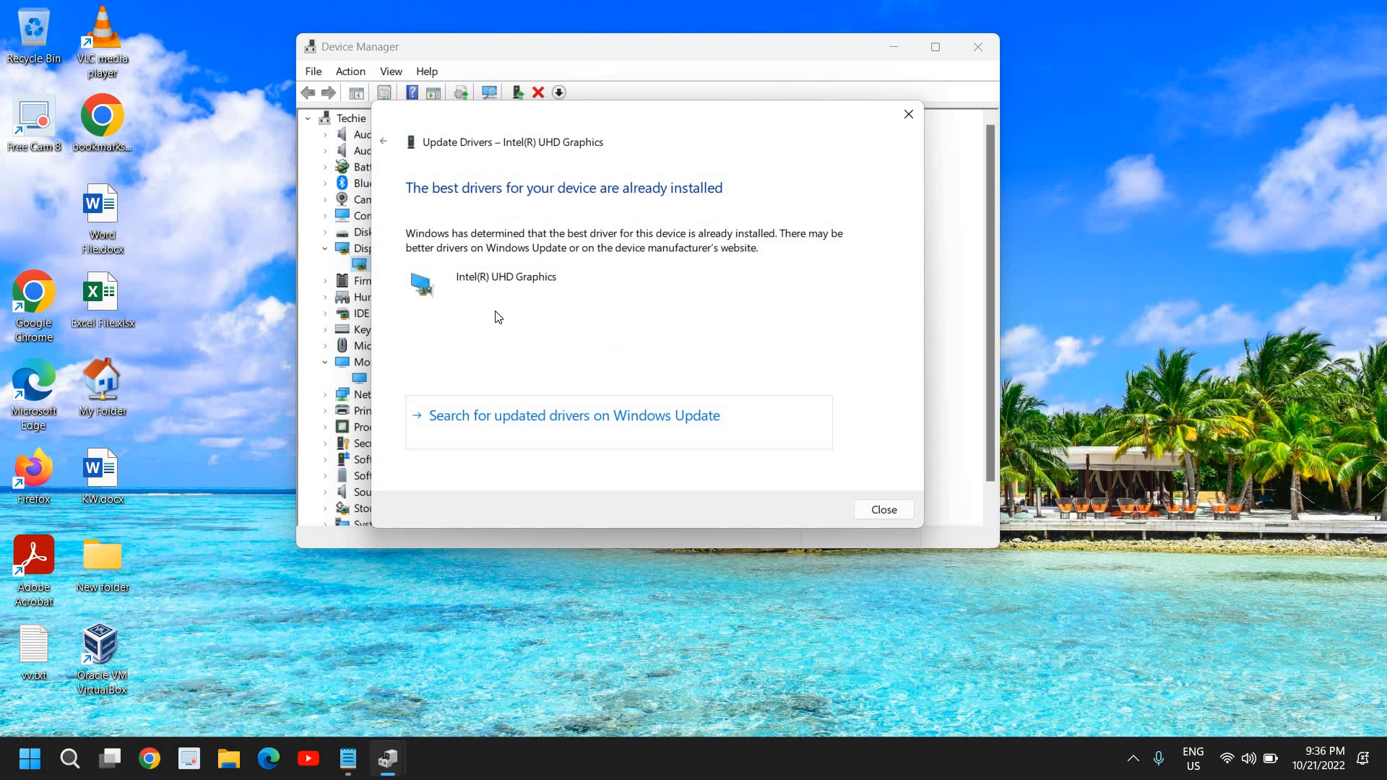
pyautogui.moveTo(883, 510)
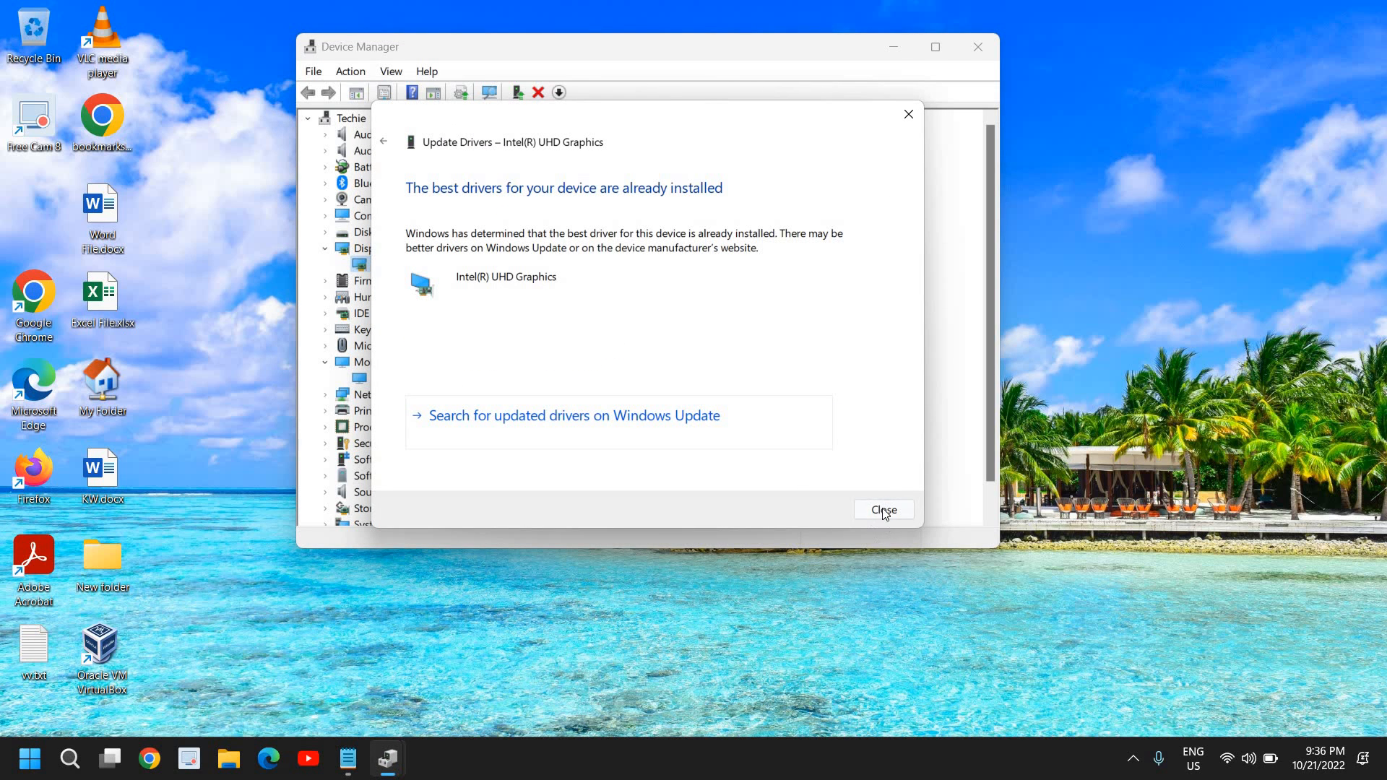
pyautogui.click(881, 510)
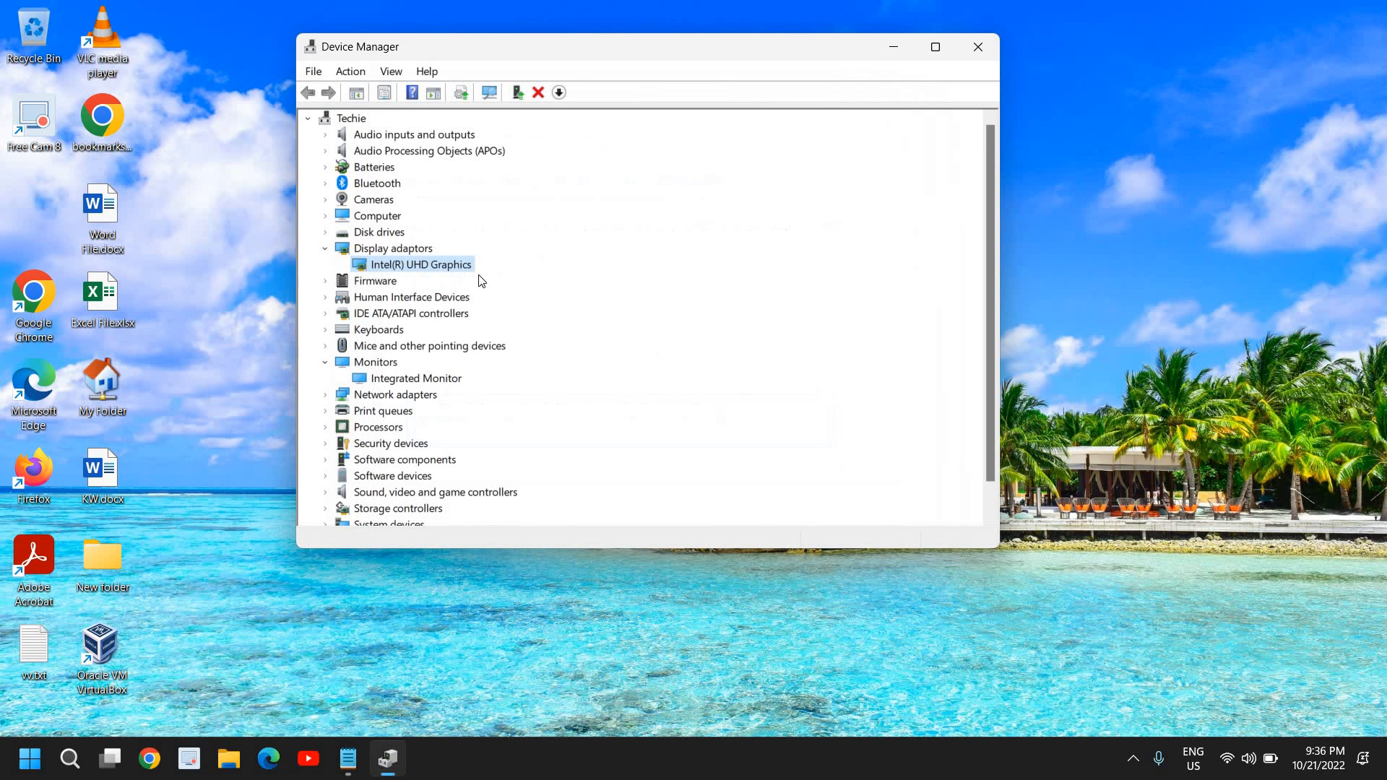
pyautogui.moveTo(409, 270)
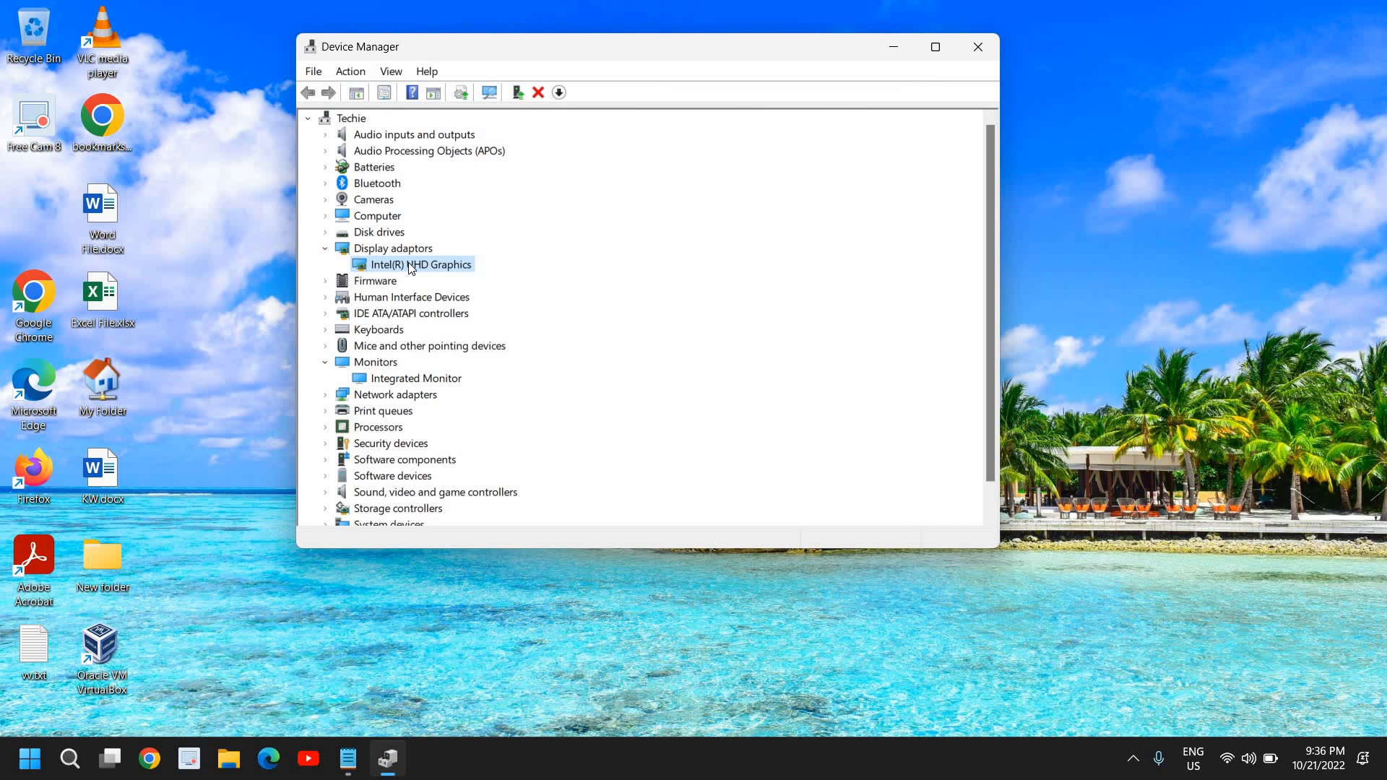
# Reopen Update driver for Intel UHD Graphics and list the compatible drivers on this computer.
pyautogui.rightClick(412, 263)
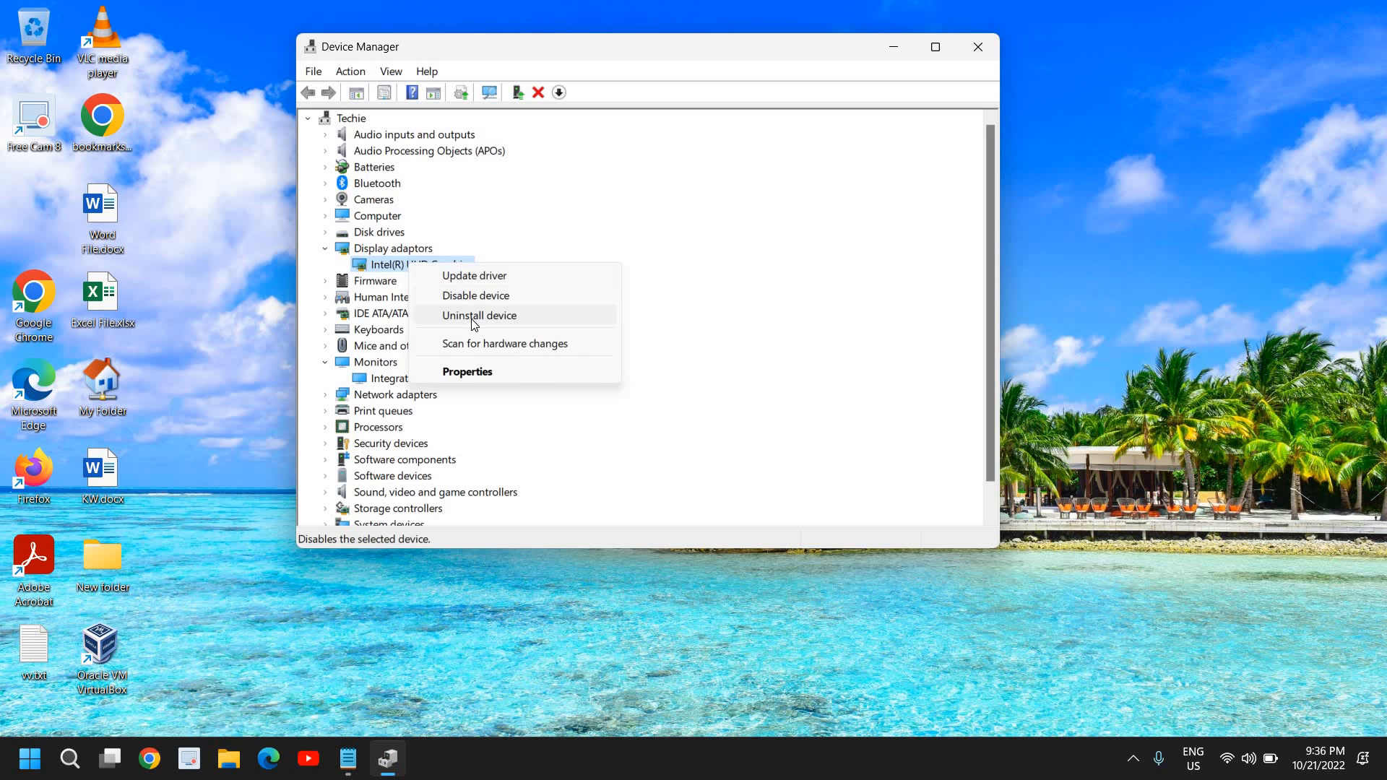
pyautogui.click(474, 275)
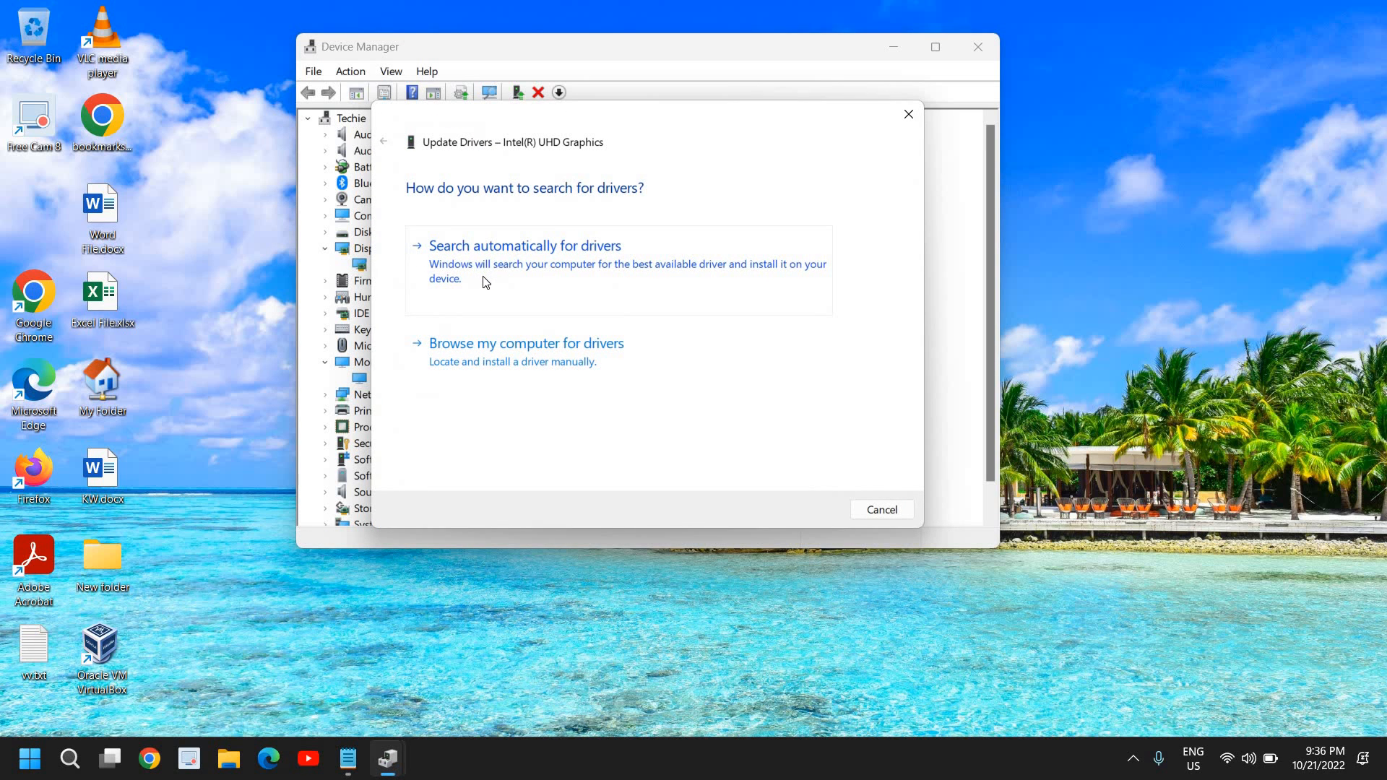
pyautogui.moveTo(495, 218)
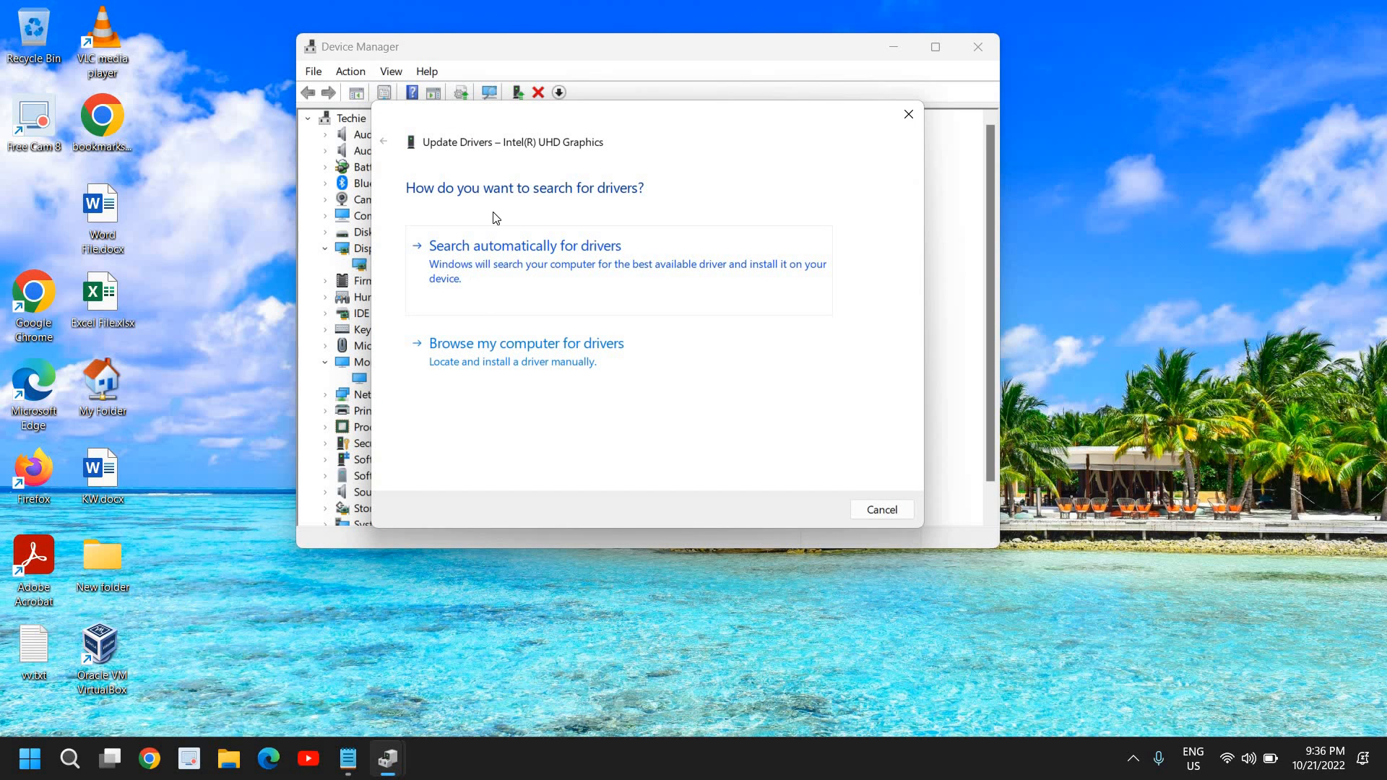
pyautogui.moveTo(575, 274)
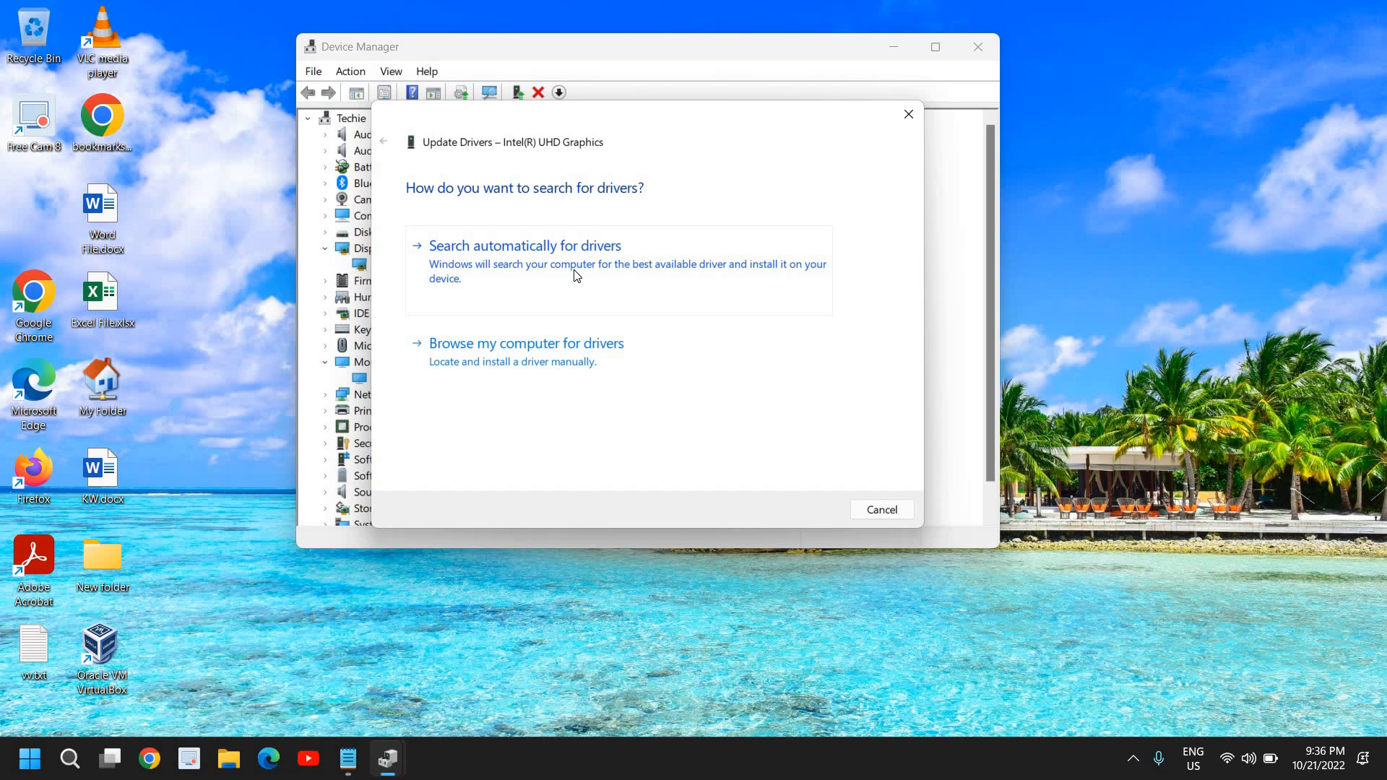
pyautogui.click(526, 344)
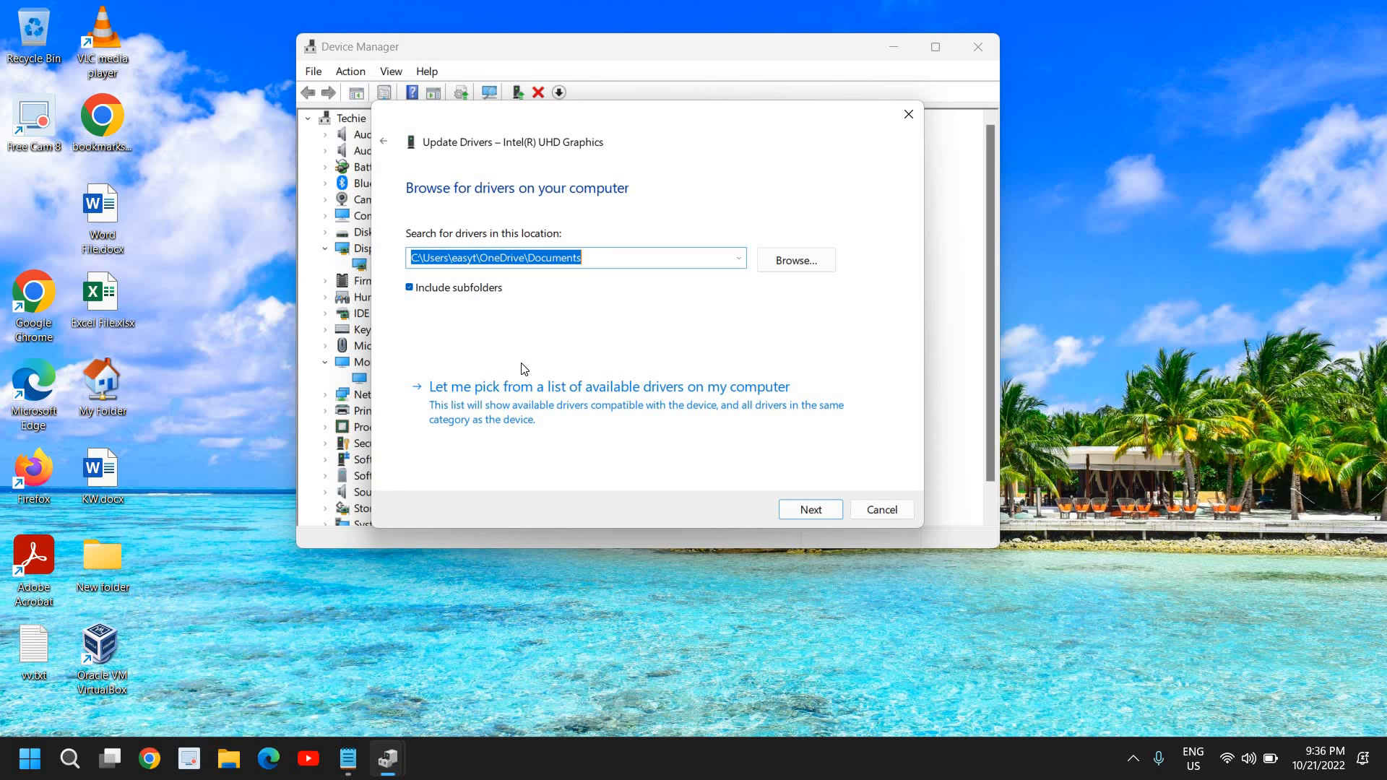
pyautogui.moveTo(499, 416)
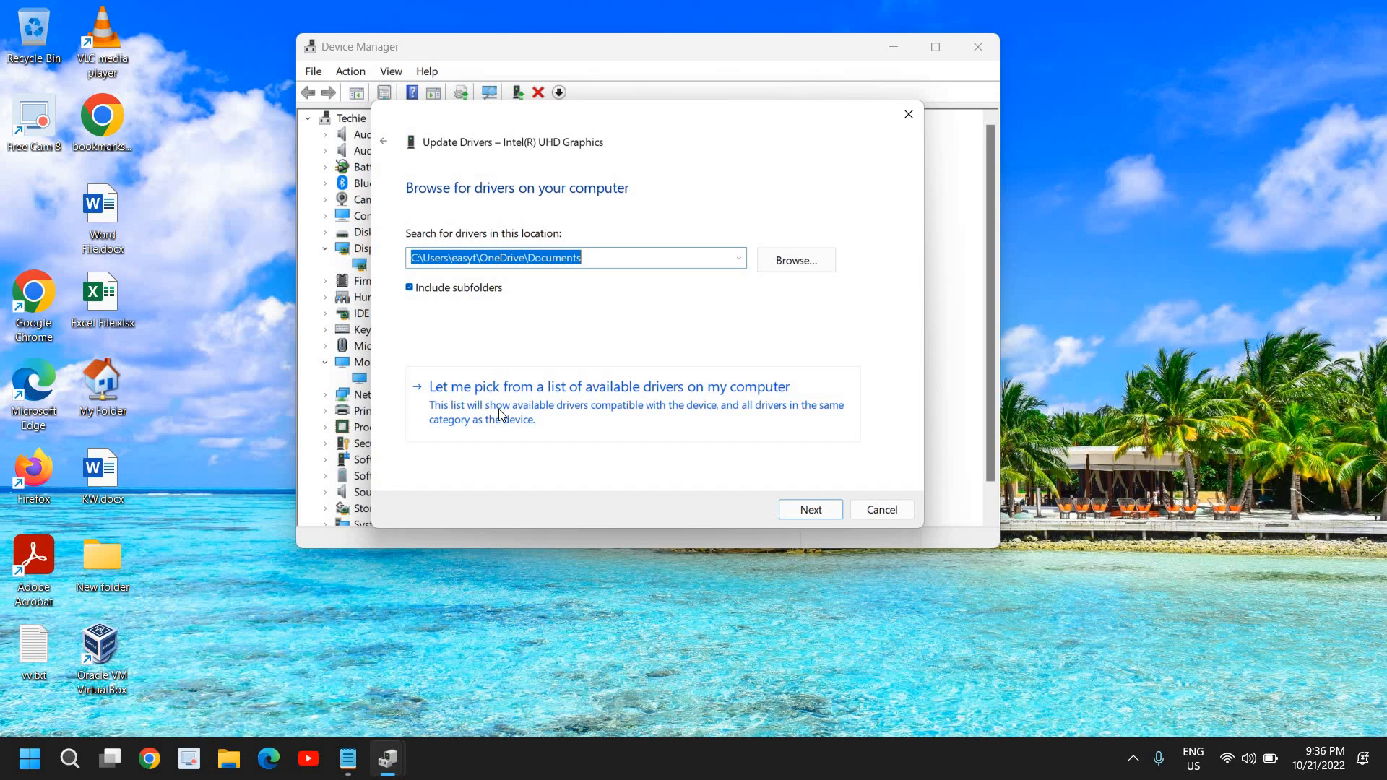
pyautogui.click(608, 387)
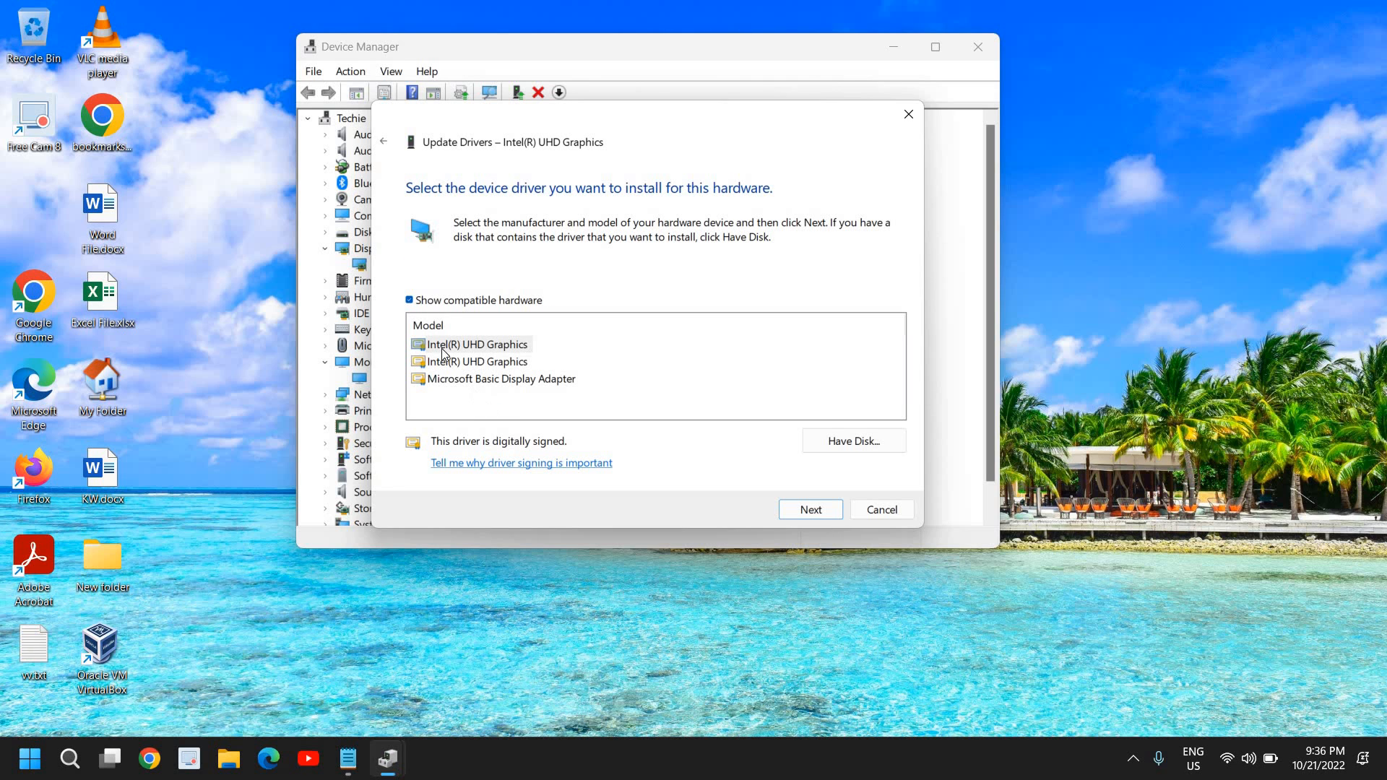
# Review the first and second Intel UHD Graphics driver entries, then cancel without installing.
pyautogui.click(477, 344)
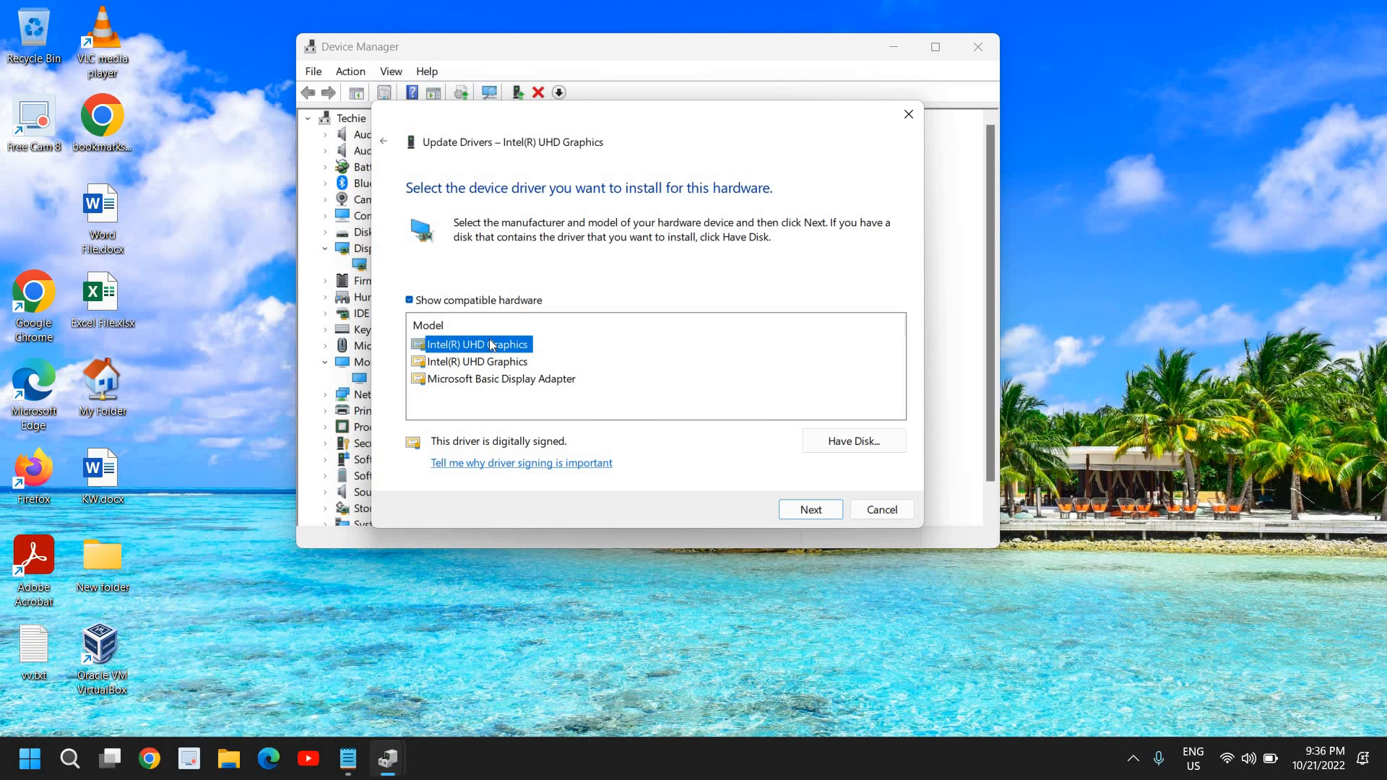
pyautogui.moveTo(463, 367)
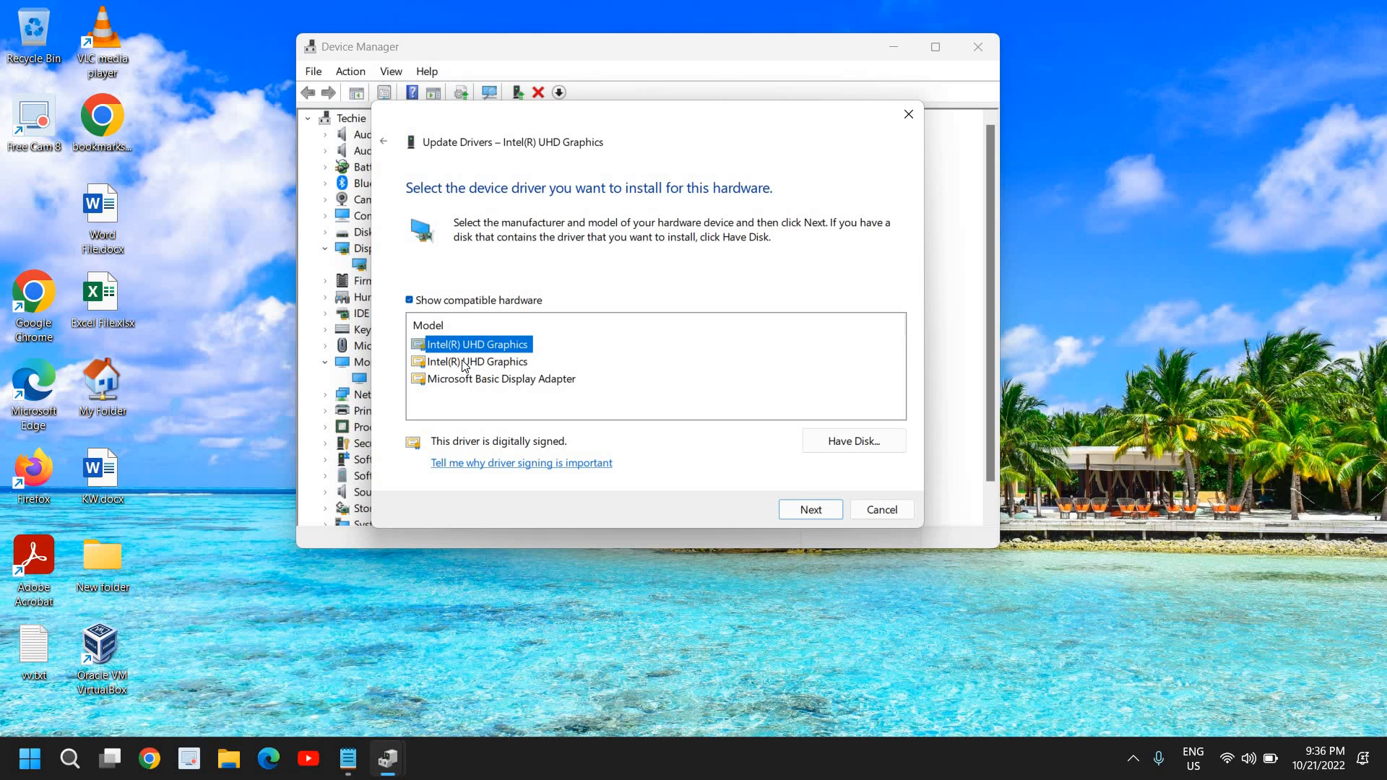
pyautogui.click(478, 361)
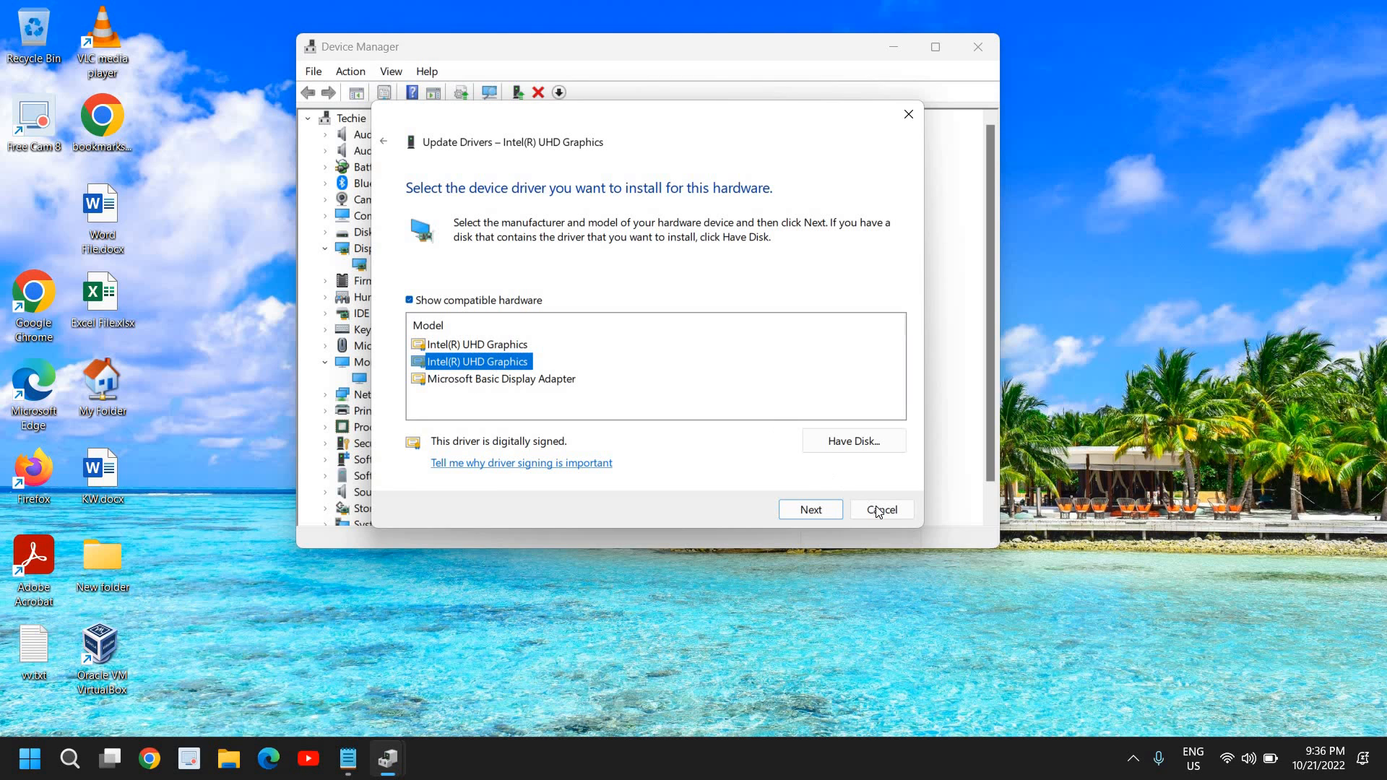
pyautogui.click(880, 510)
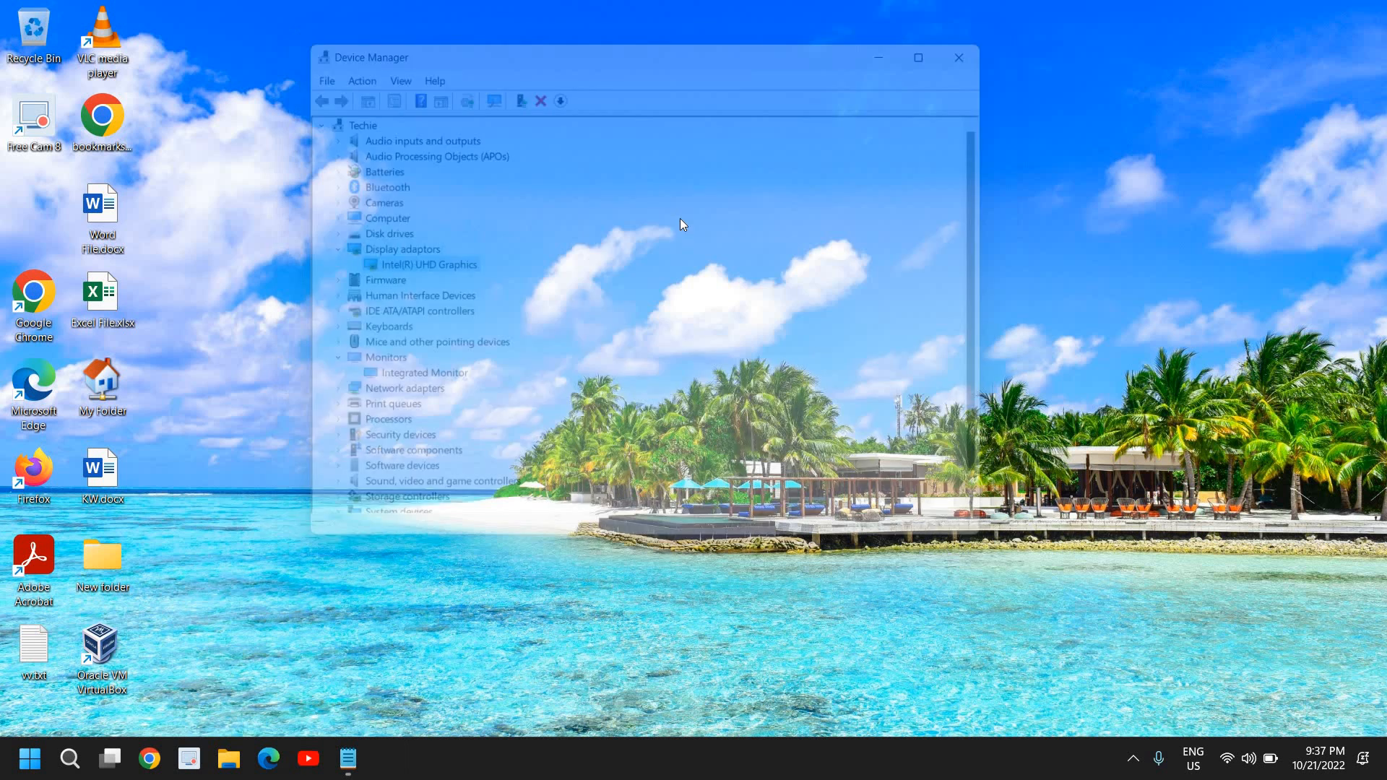
# Close Device Manager and launch Windows Settings from the Start quick link menu.
pyautogui.click(958, 58)
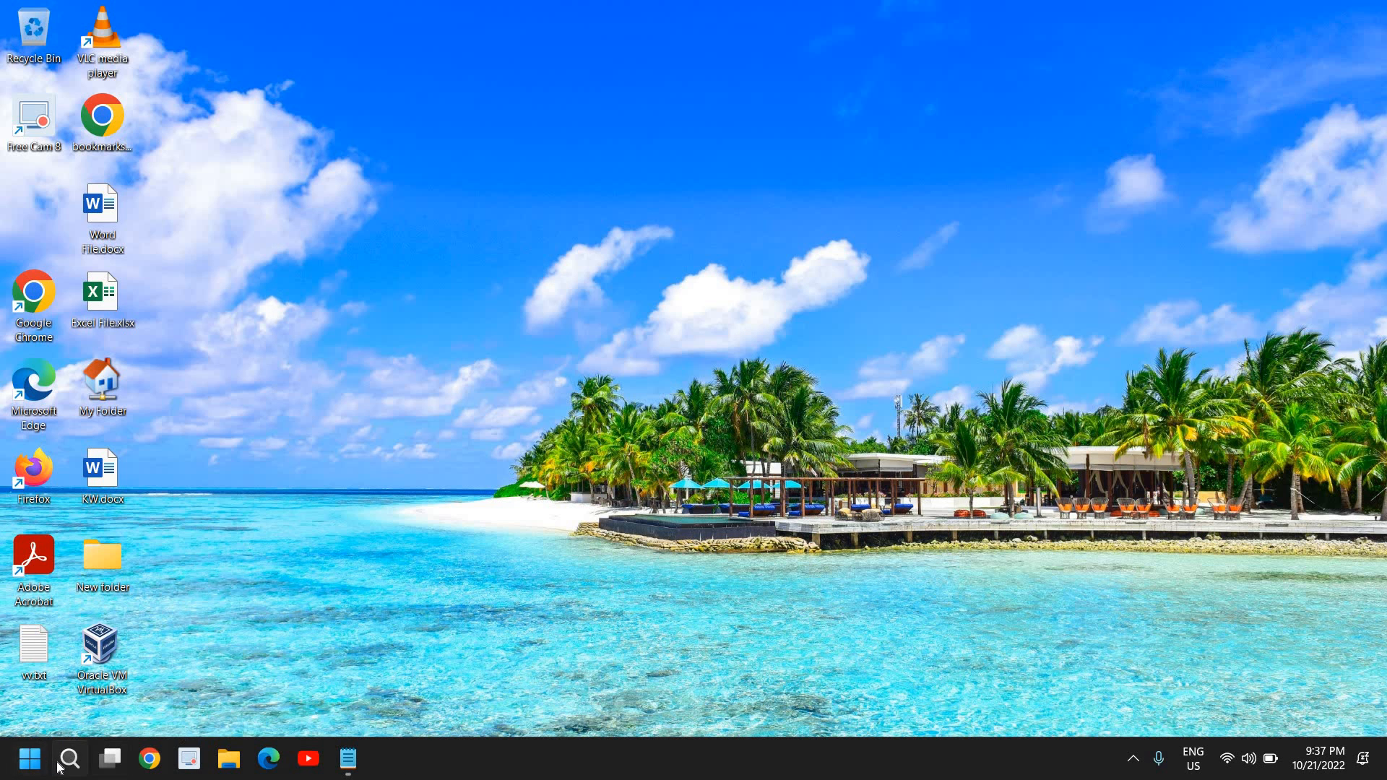
pyautogui.rightClick(29, 758)
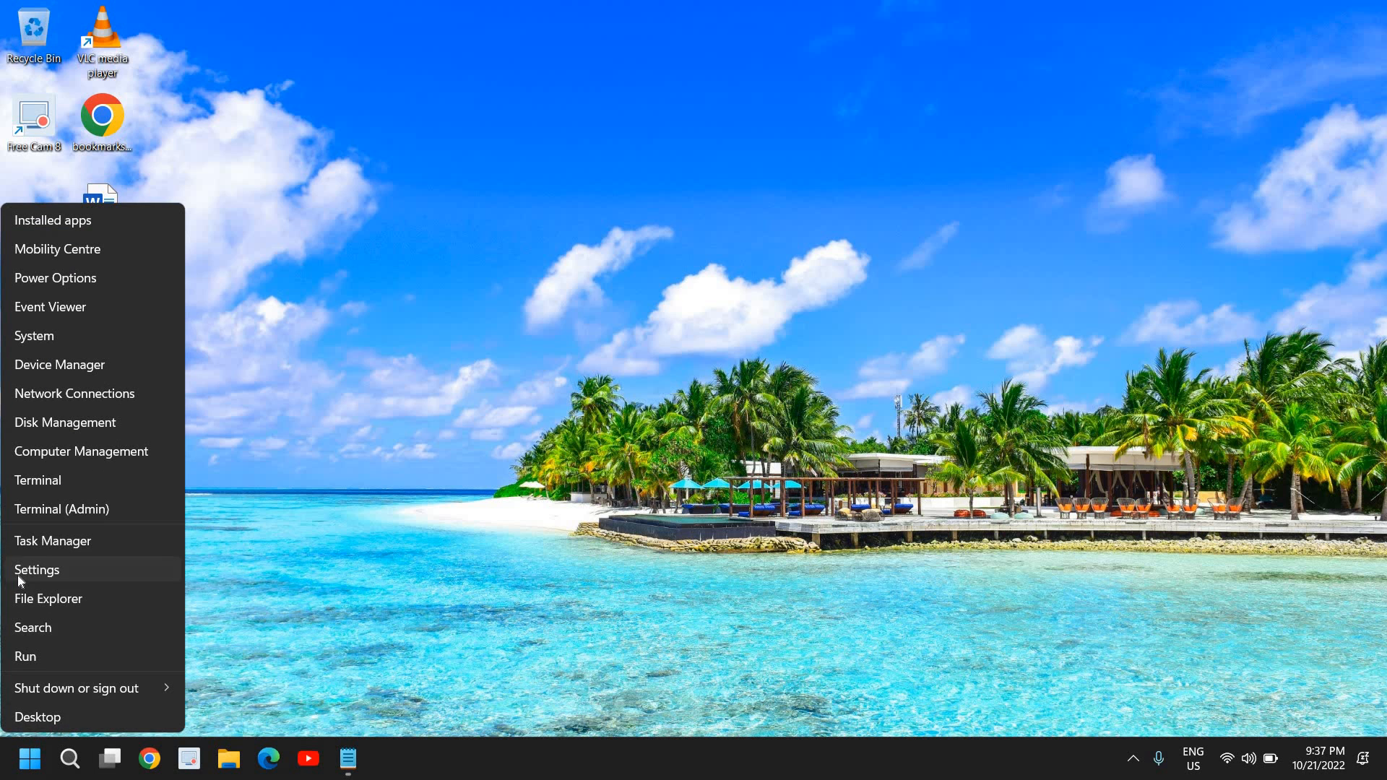
pyautogui.click(37, 569)
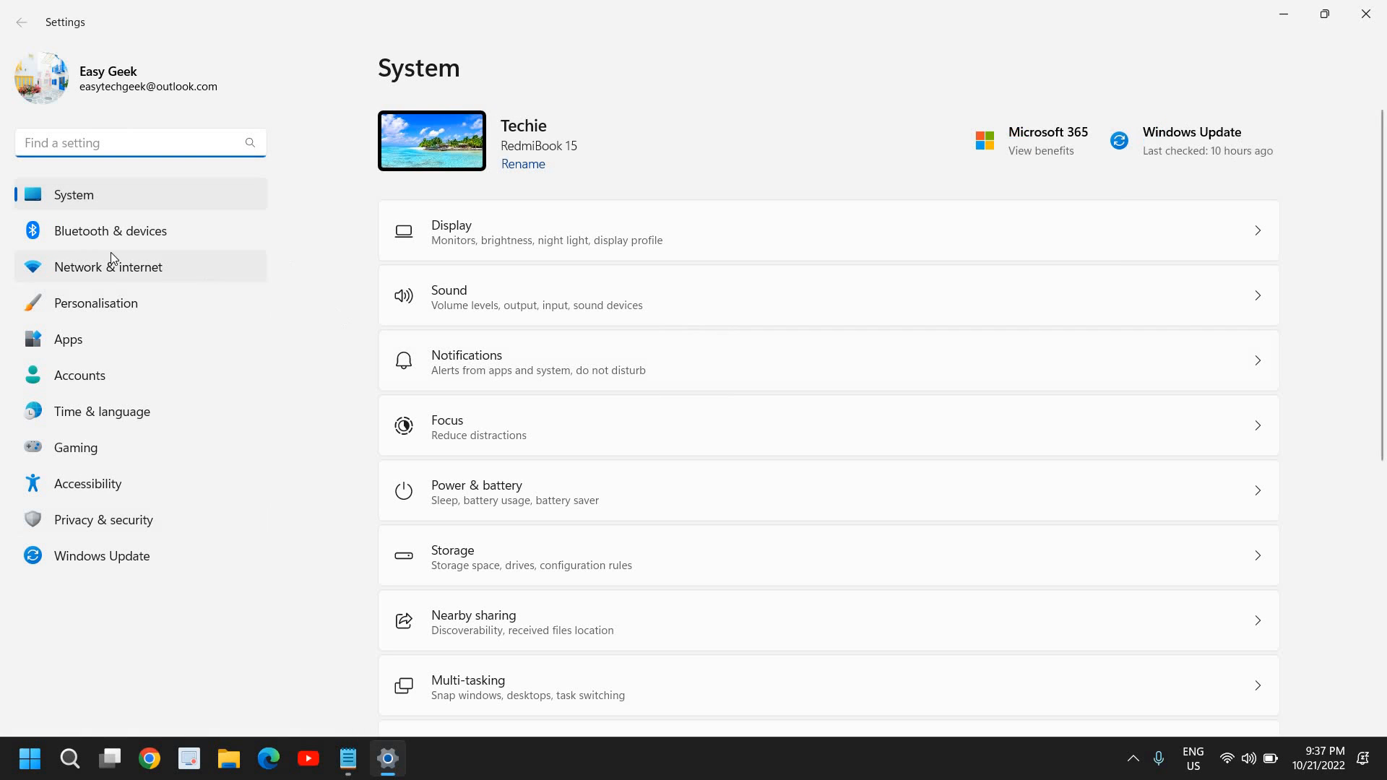
pyautogui.moveTo(665, 245)
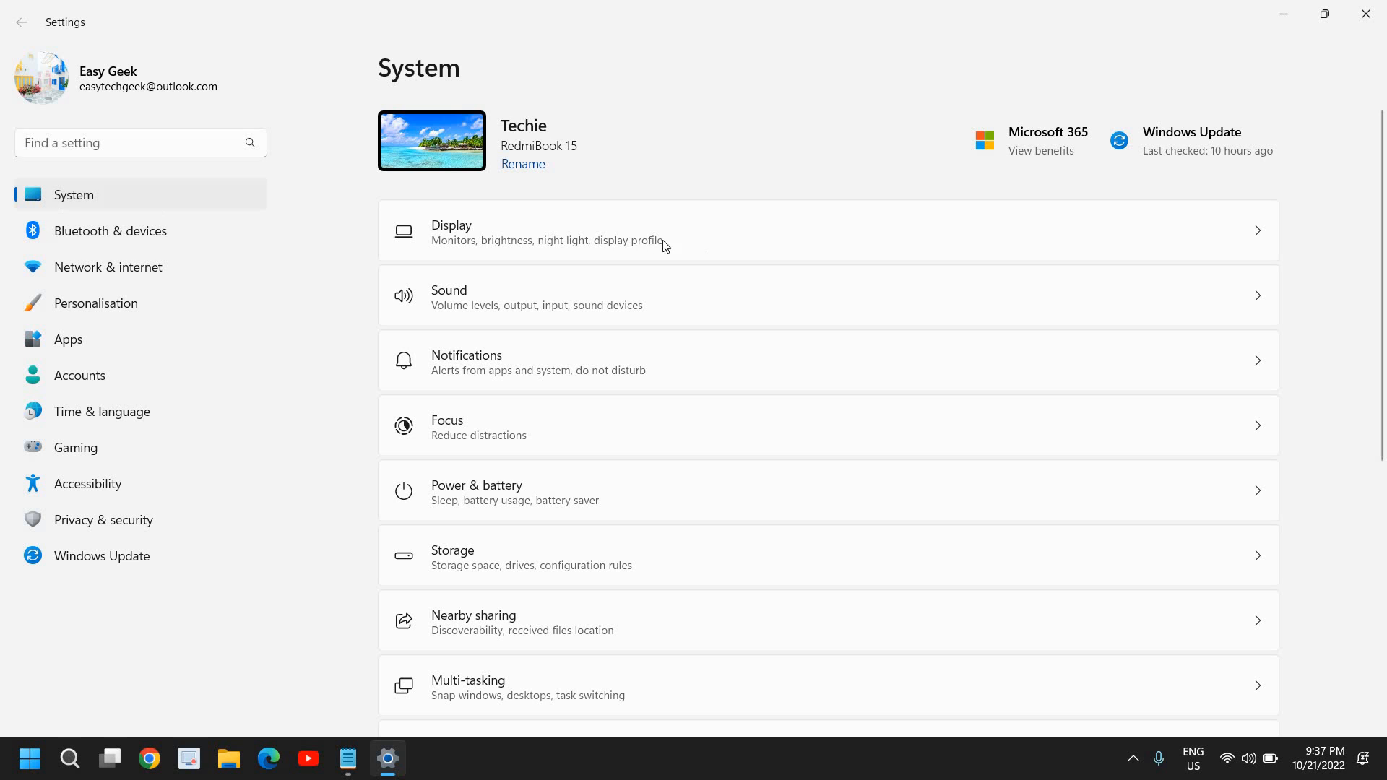
pyautogui.moveTo(491, 241)
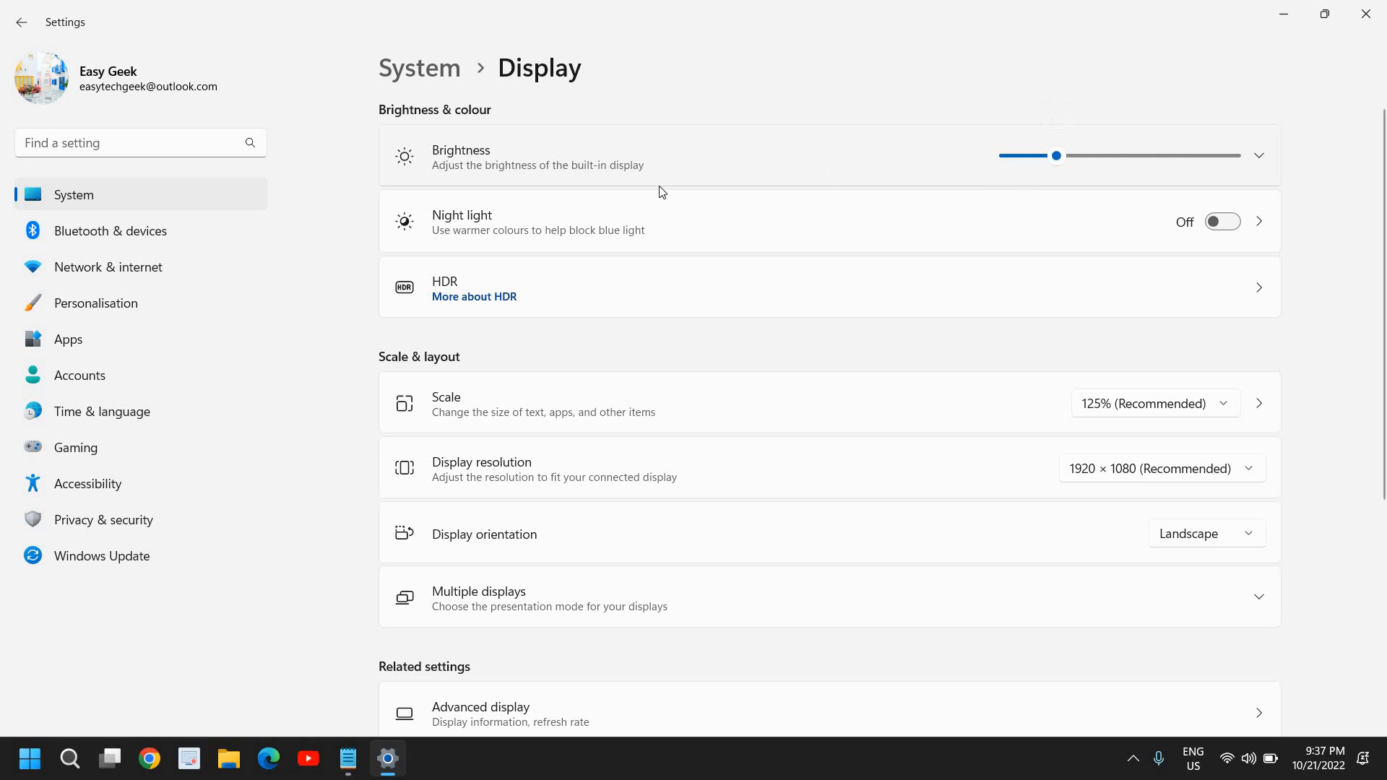
pyautogui.moveTo(805, 311)
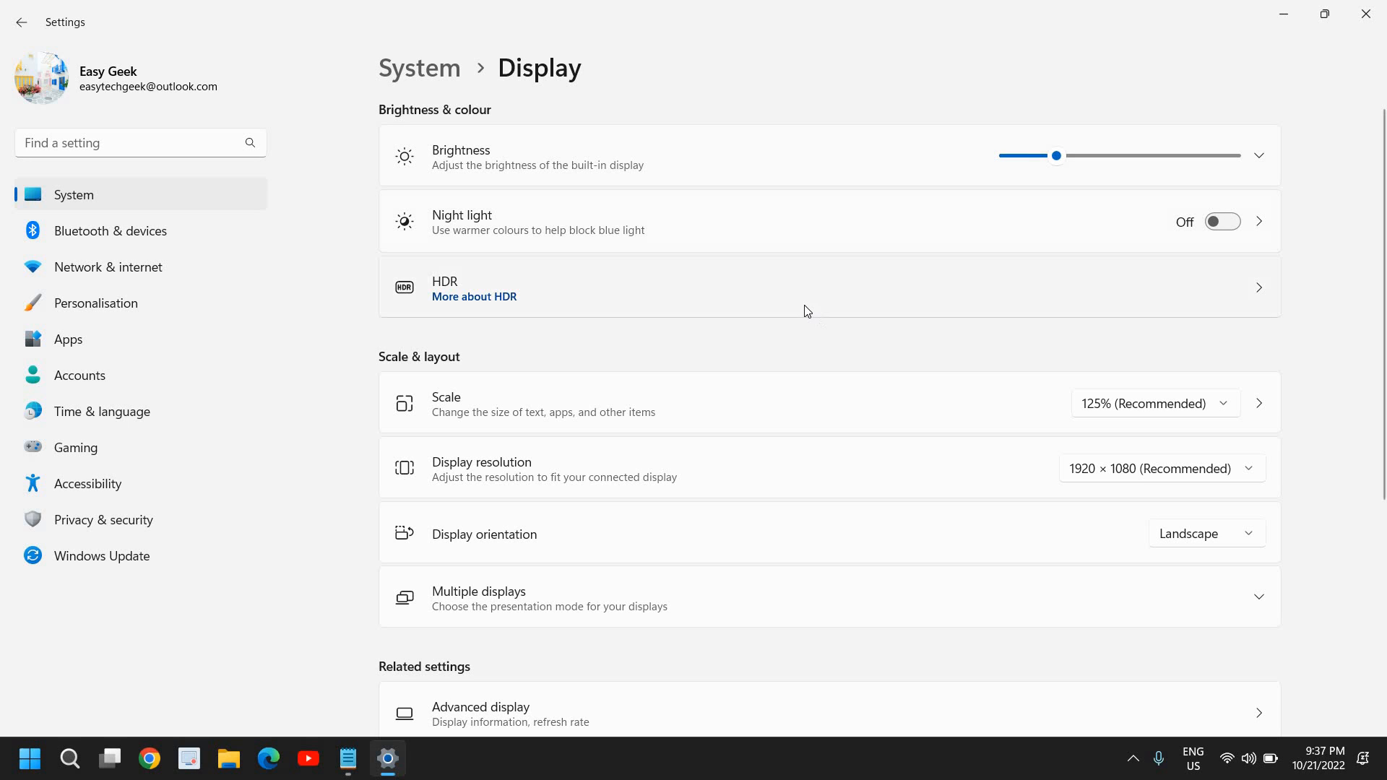
pyautogui.moveTo(1120, 167)
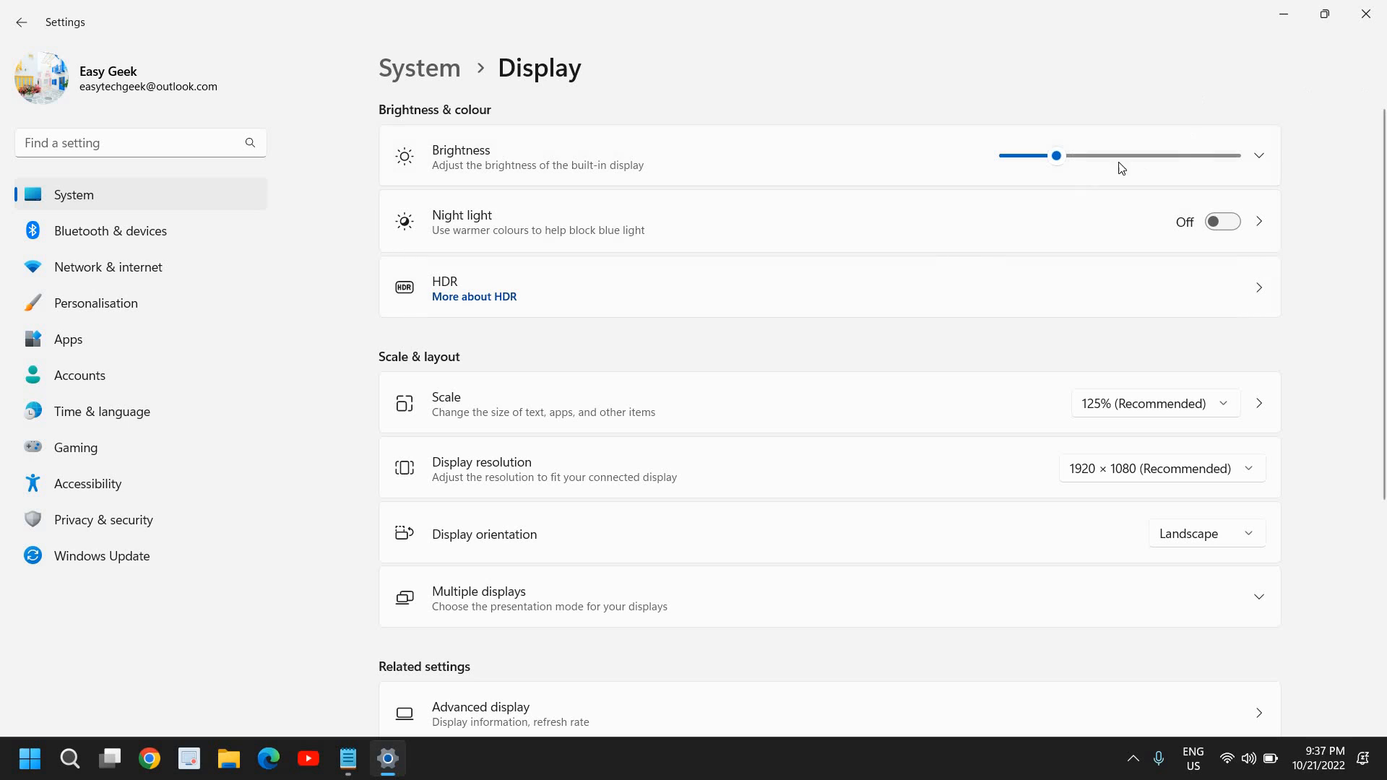